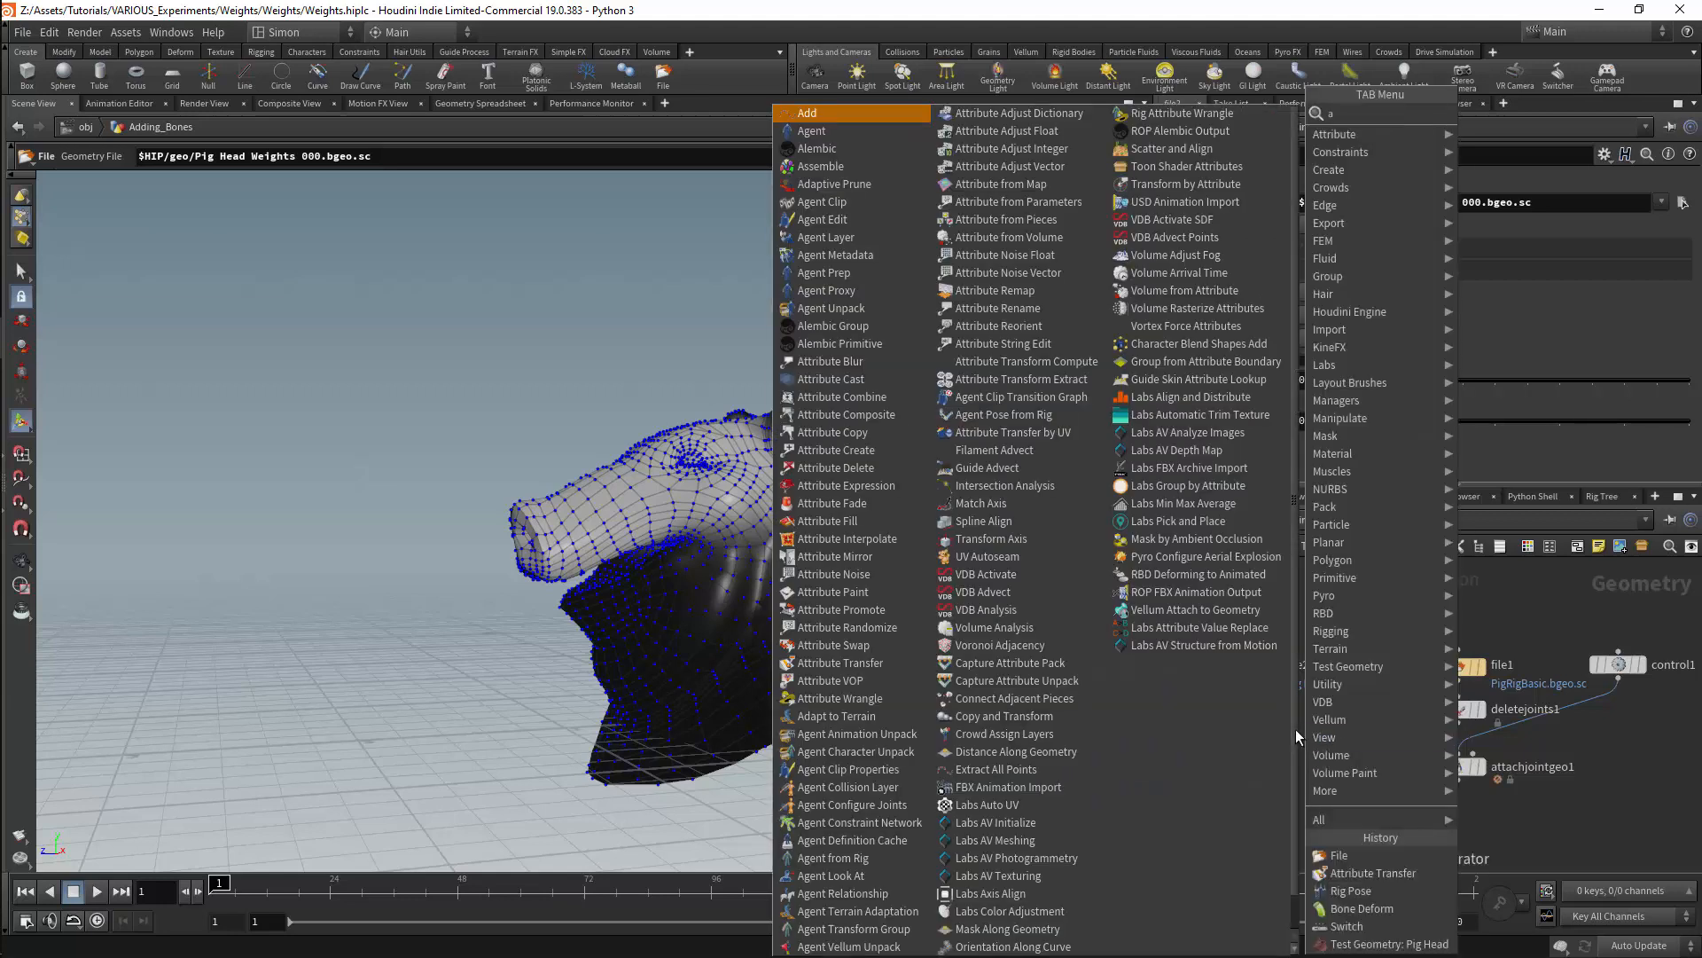
# Add an Attribute Delete node under file2 and mark the Cd point colour attribute for deletion.
pyautogui.click(838, 466)
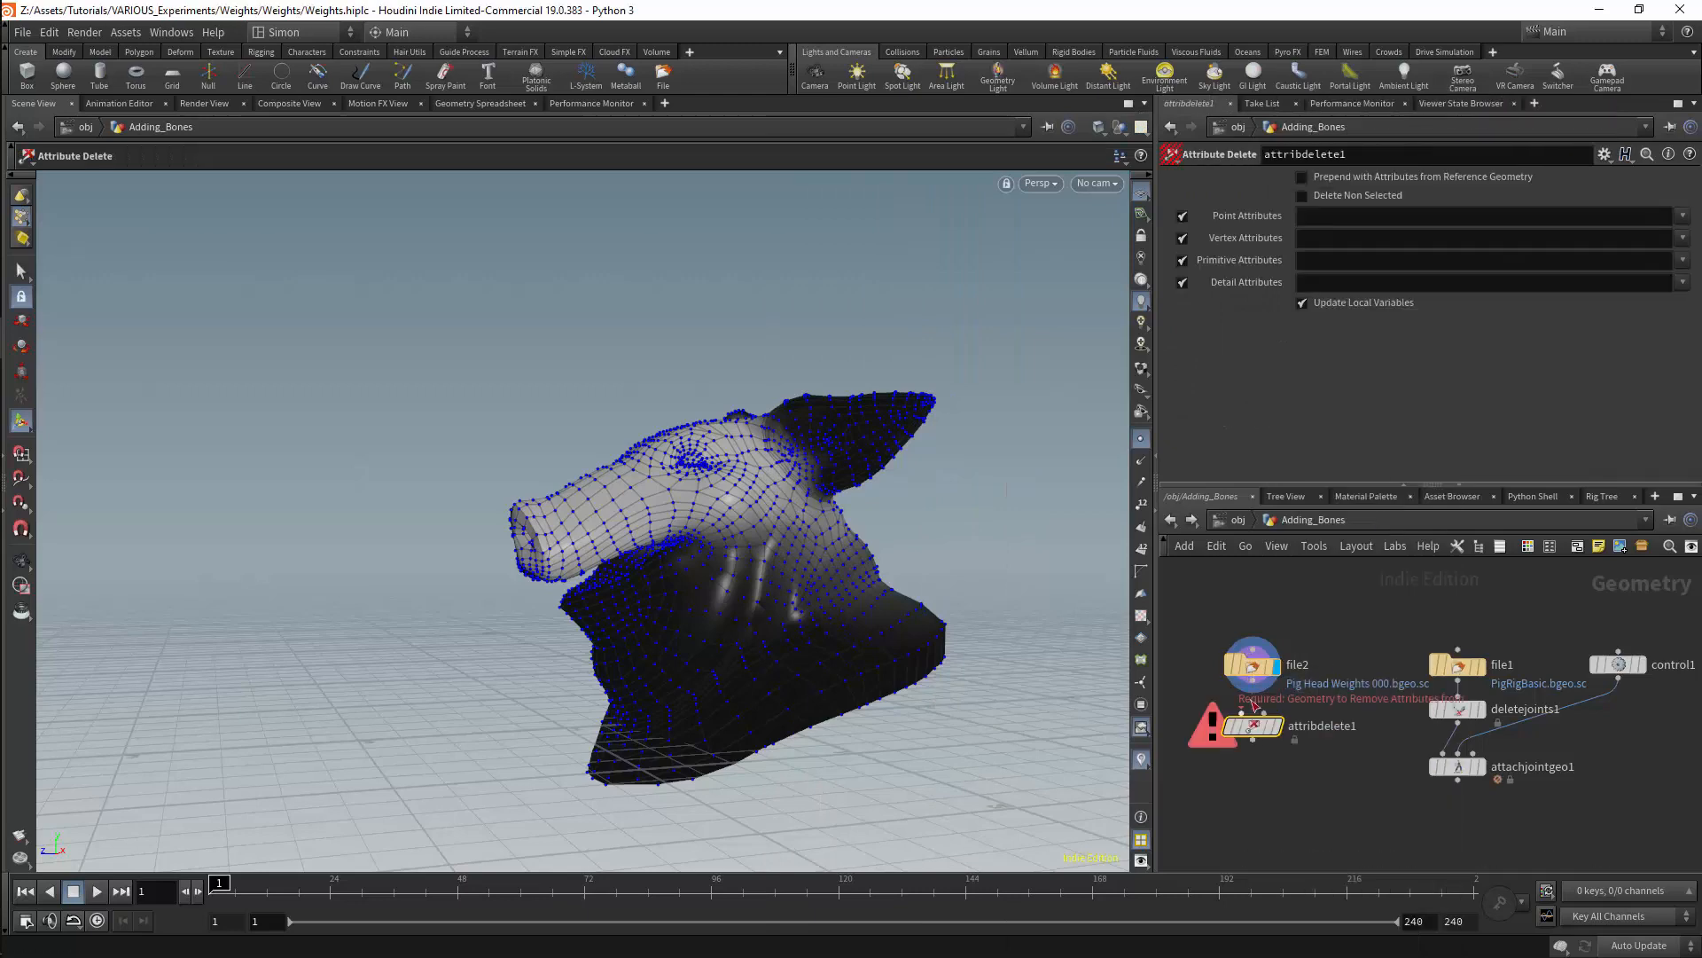
pyautogui.click(1685, 214)
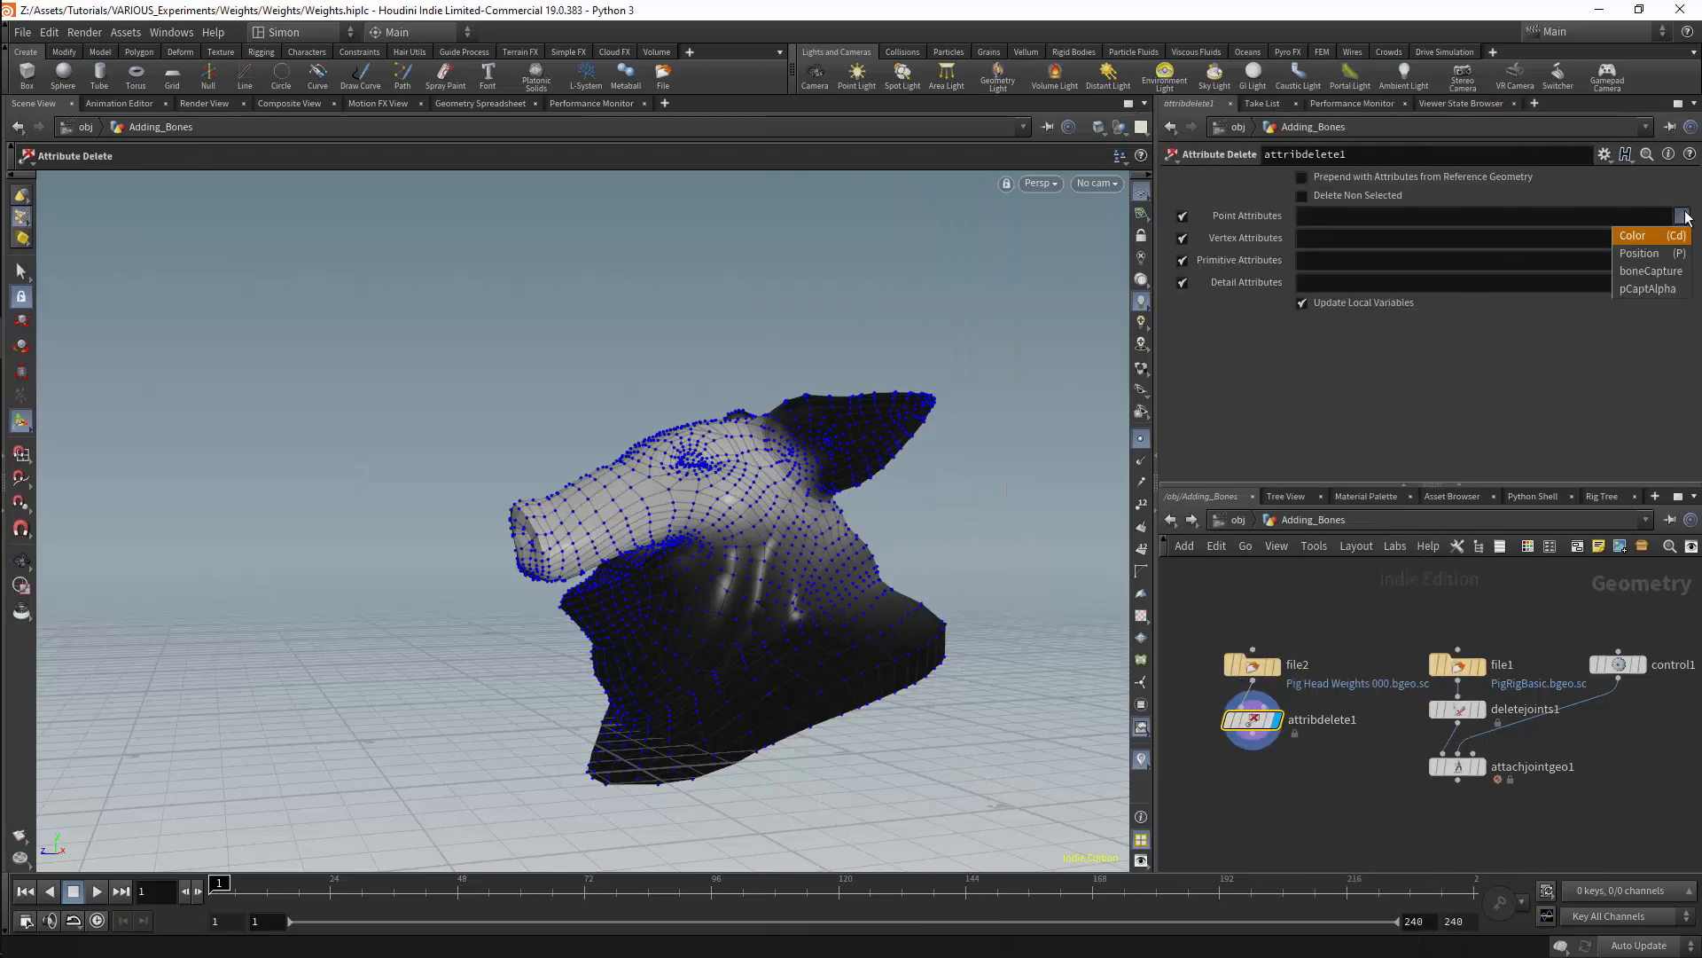
pyautogui.click(1633, 234)
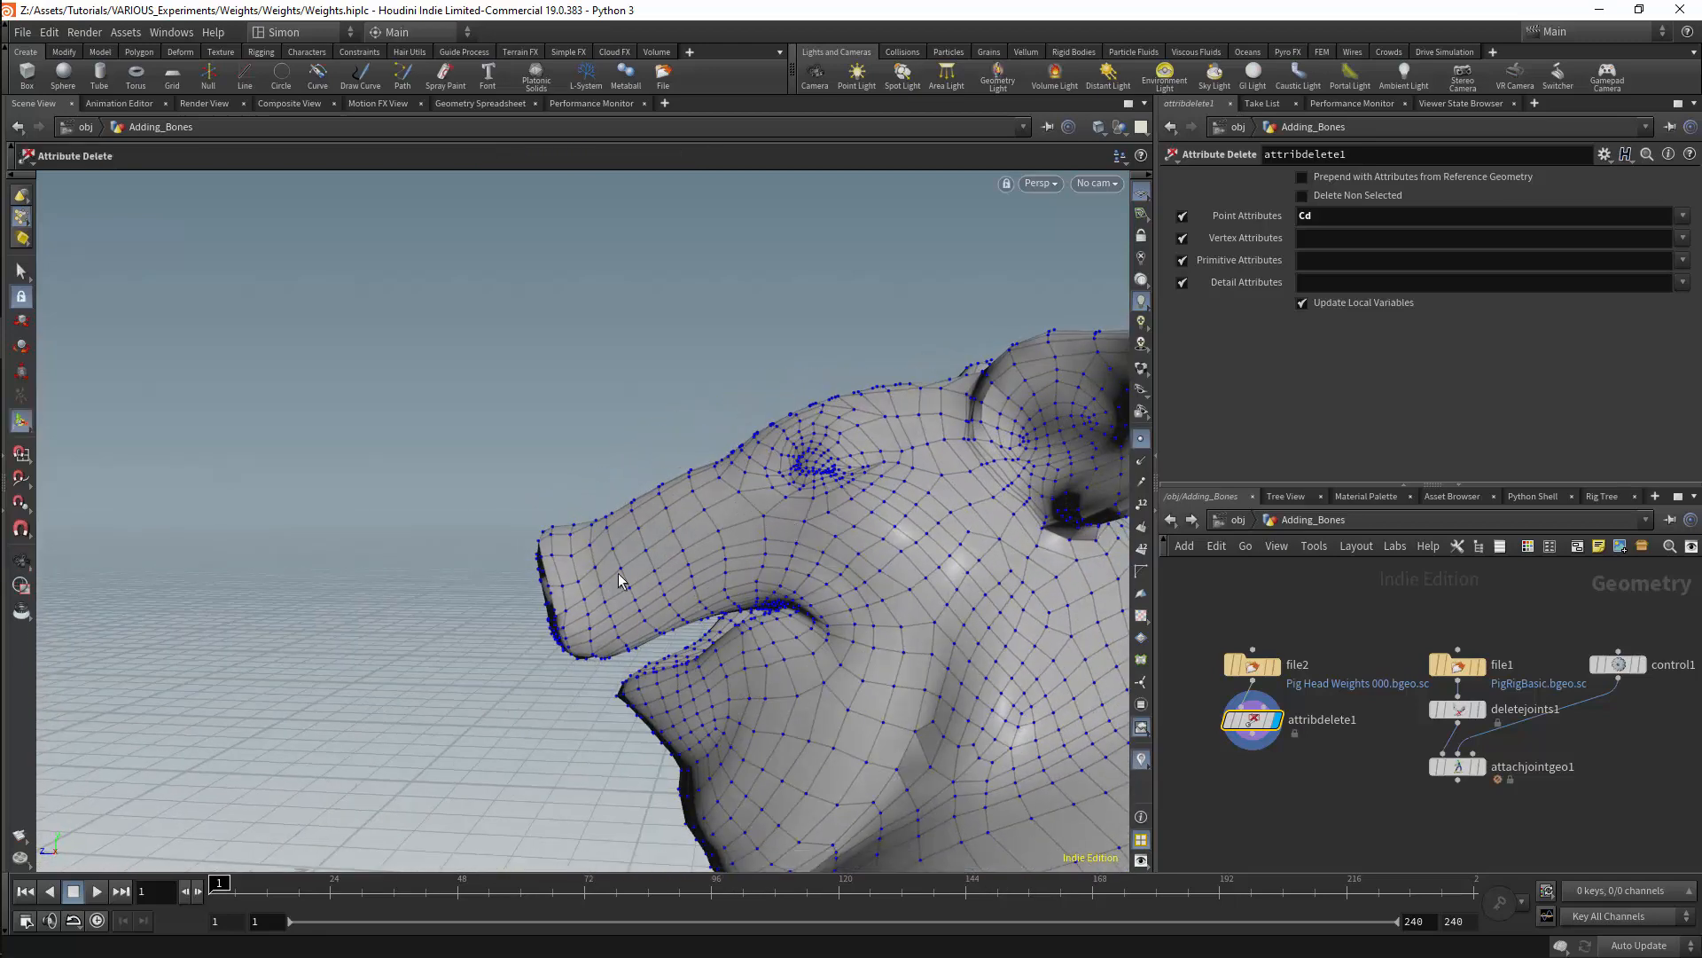
pyautogui.moveTo(1376, 675)
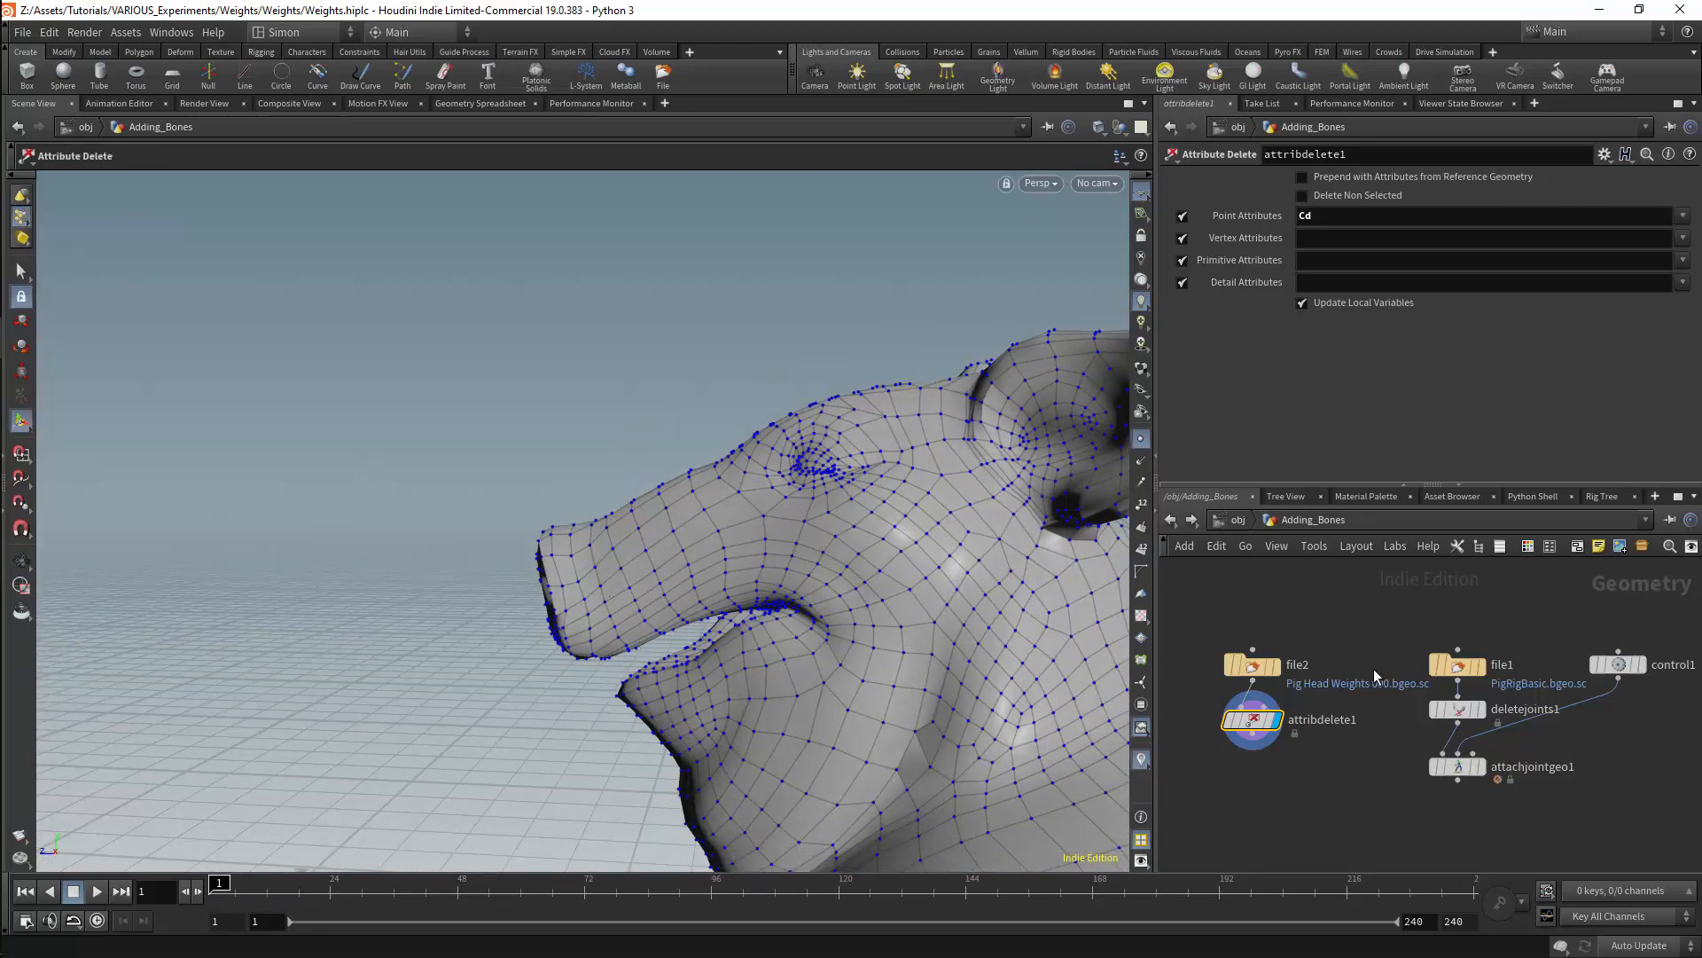
pyautogui.moveTo(695, 534)
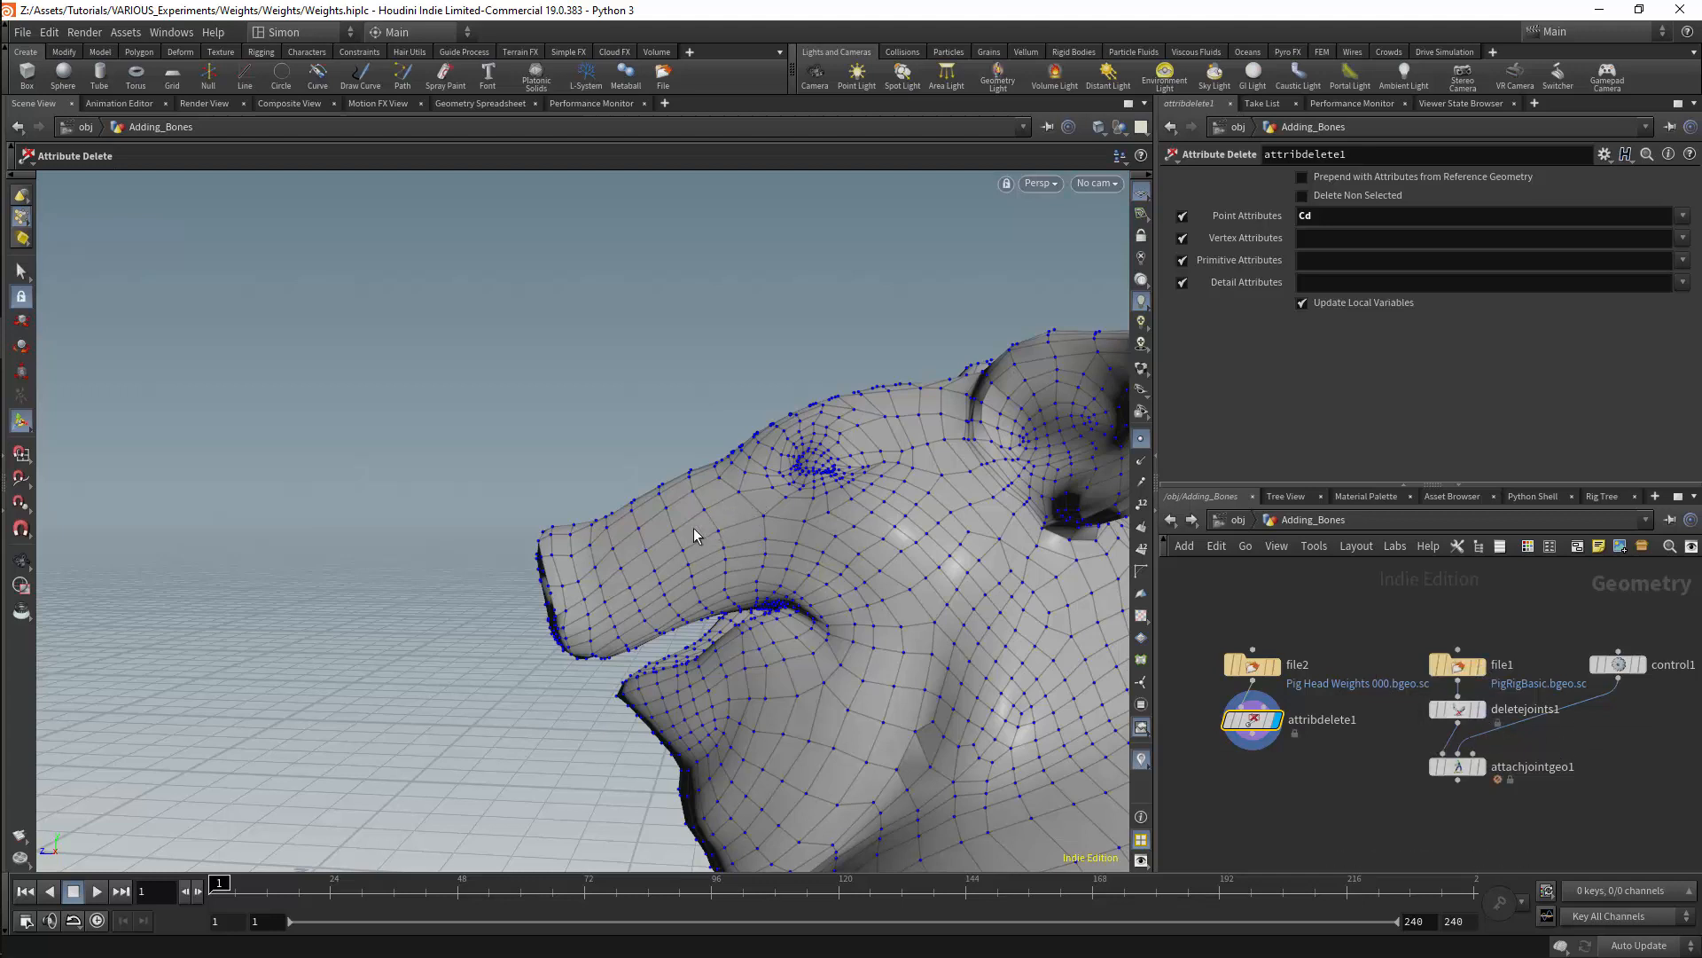
pyautogui.scroll(-3)
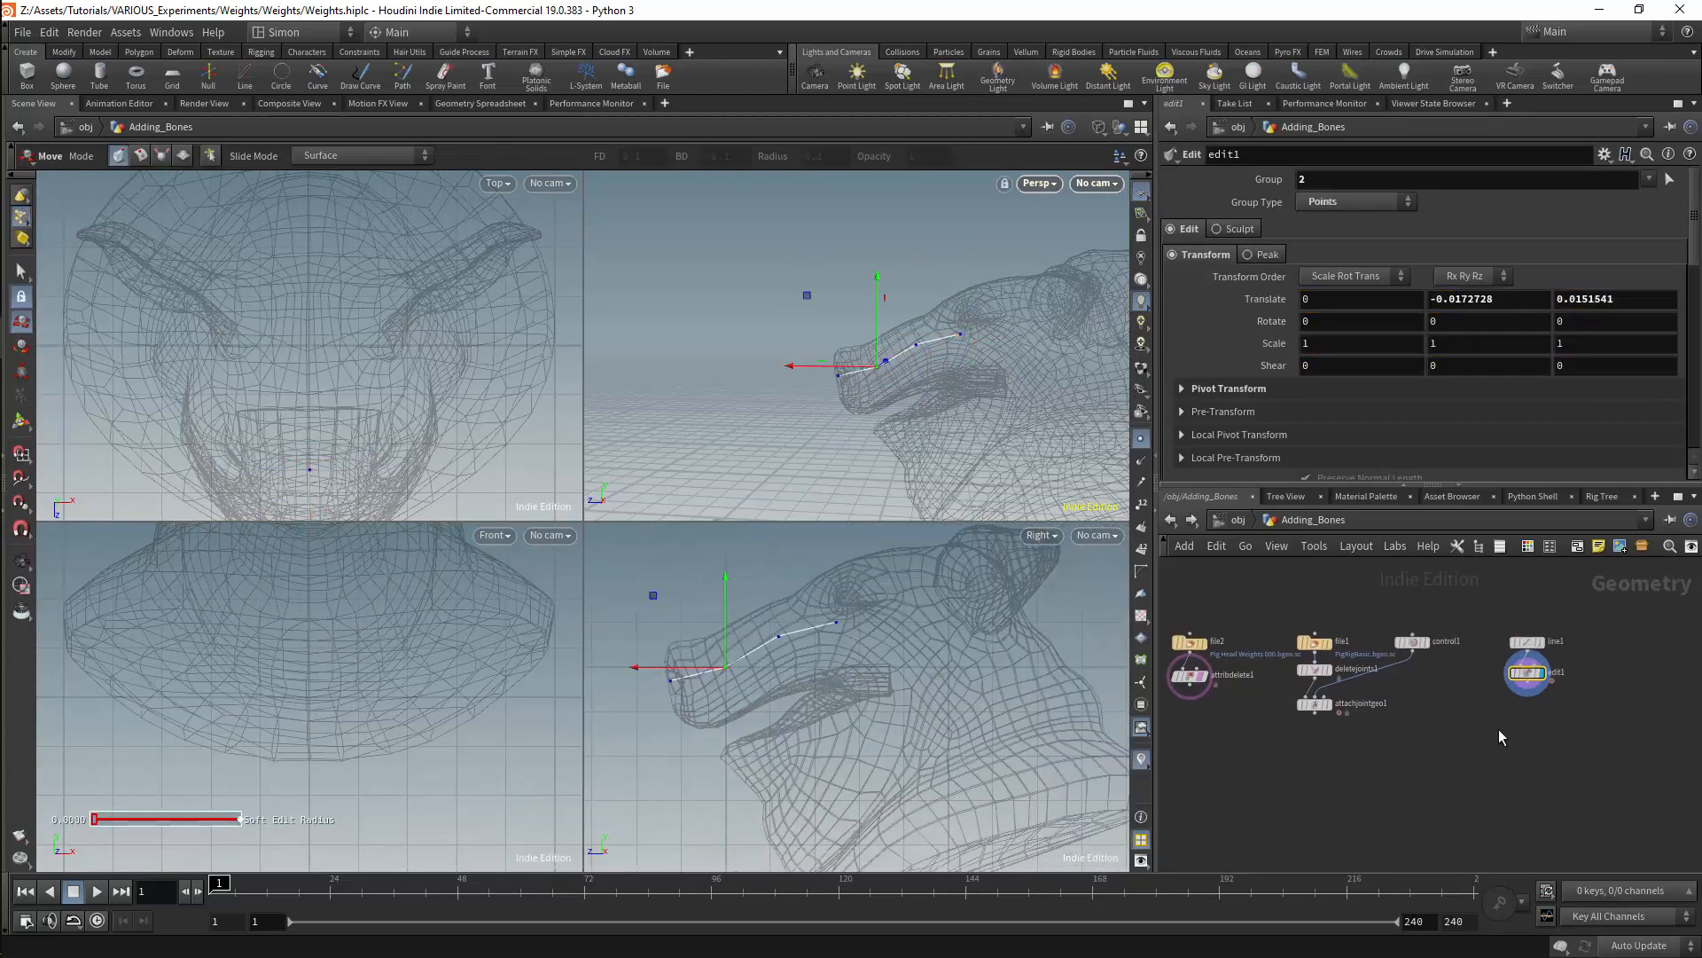
# Add a Rig Doctor node after edit1 with Point Names Prefix set to Trunk.
pyautogui.press('Tab')
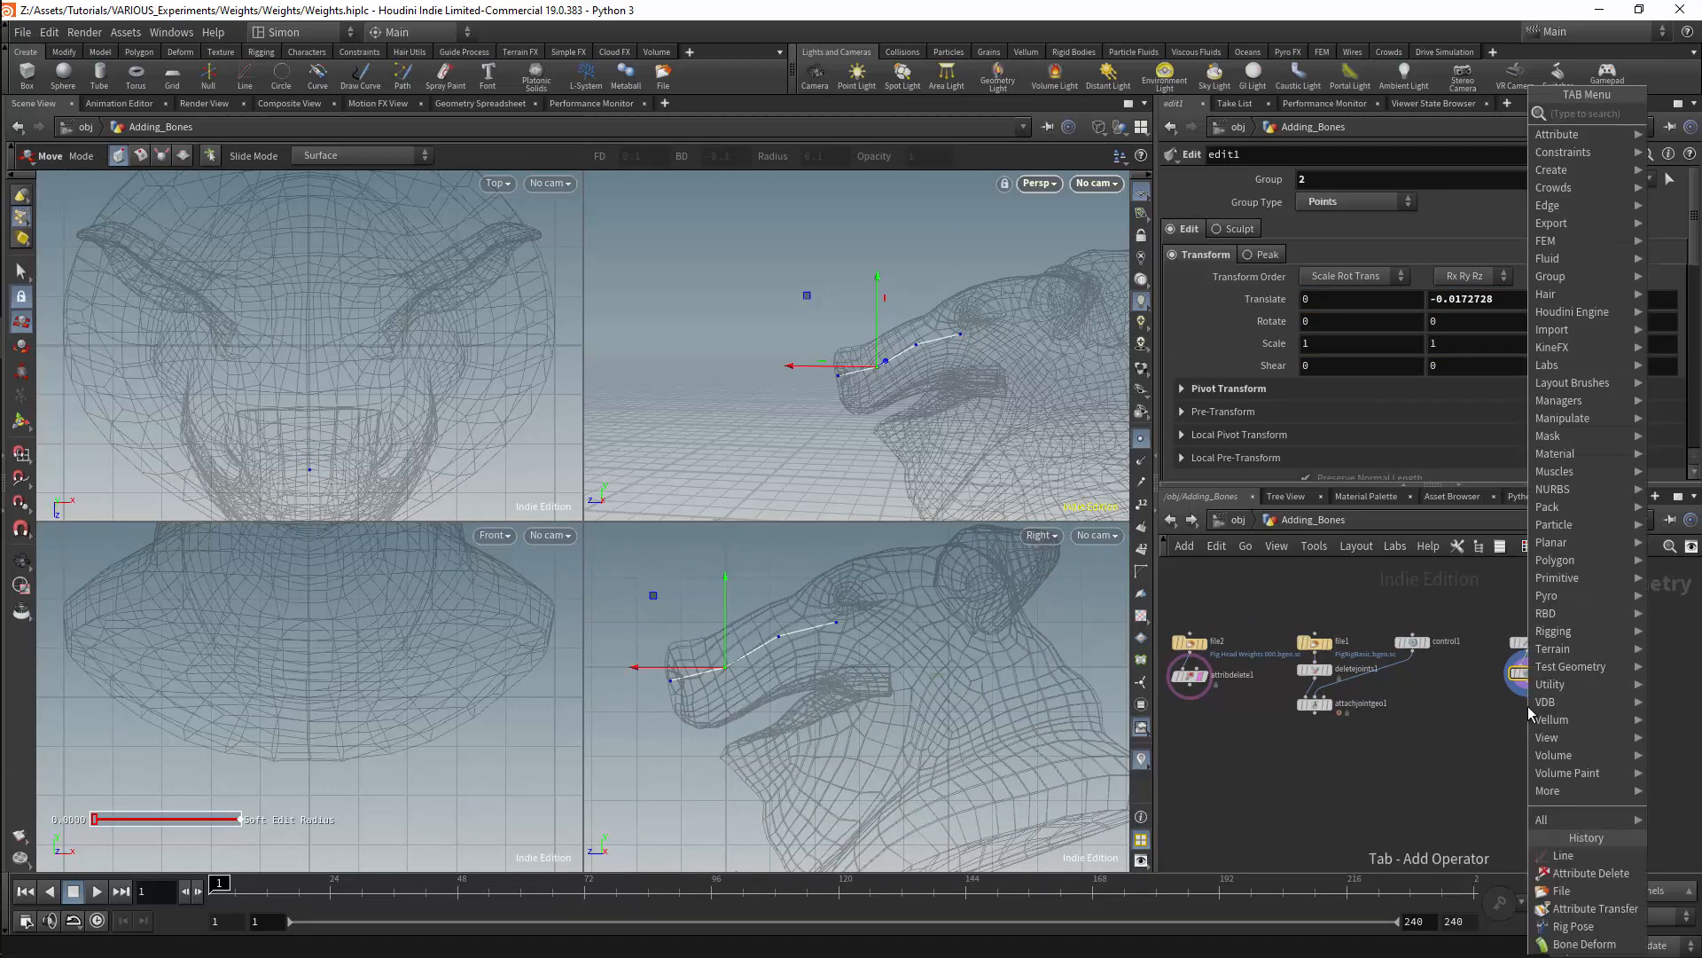
pyautogui.click(1562, 855)
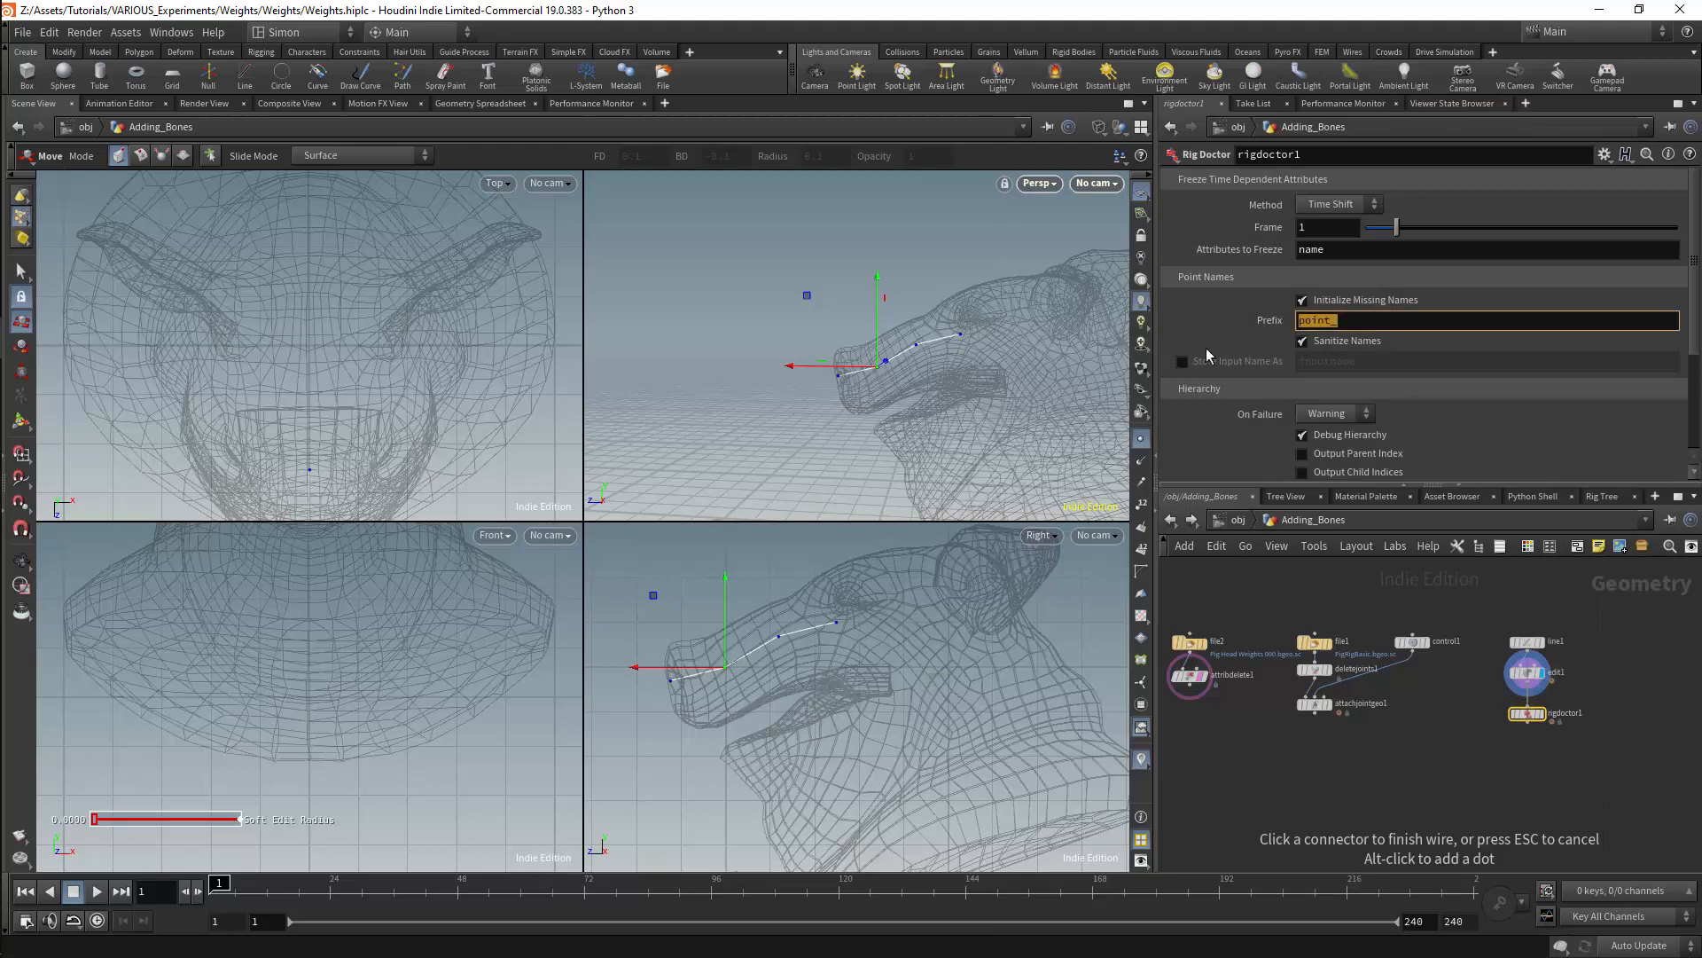
pyautogui.write('Trunk')
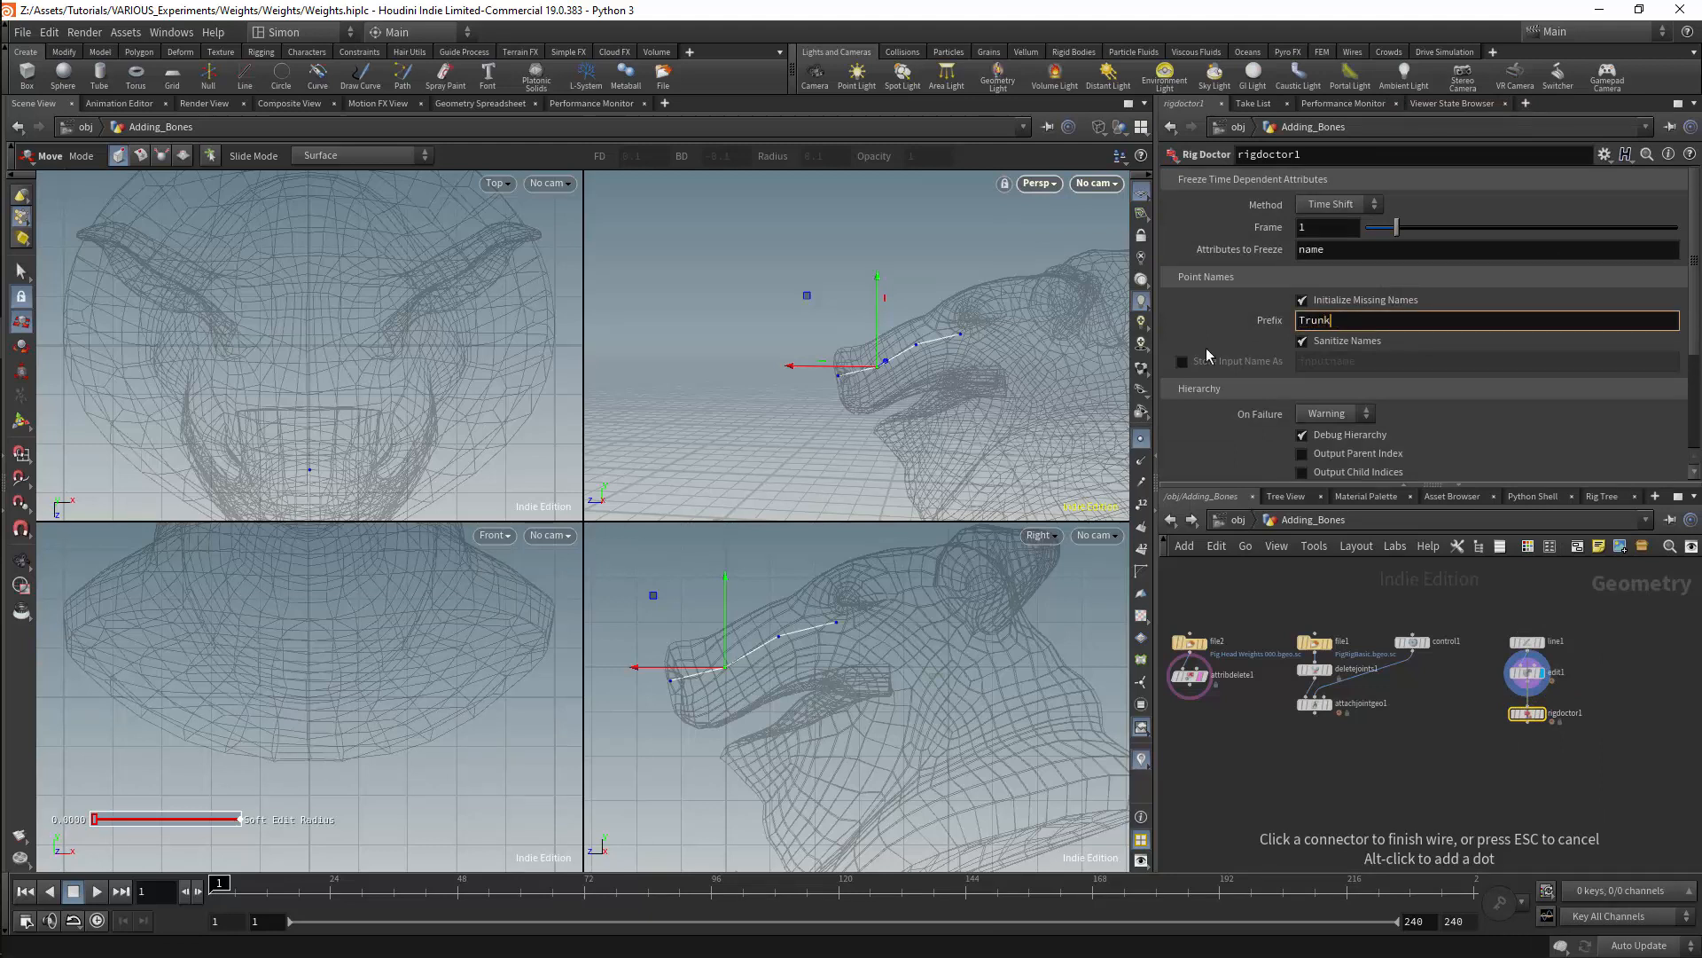
pyautogui.scroll(-3)
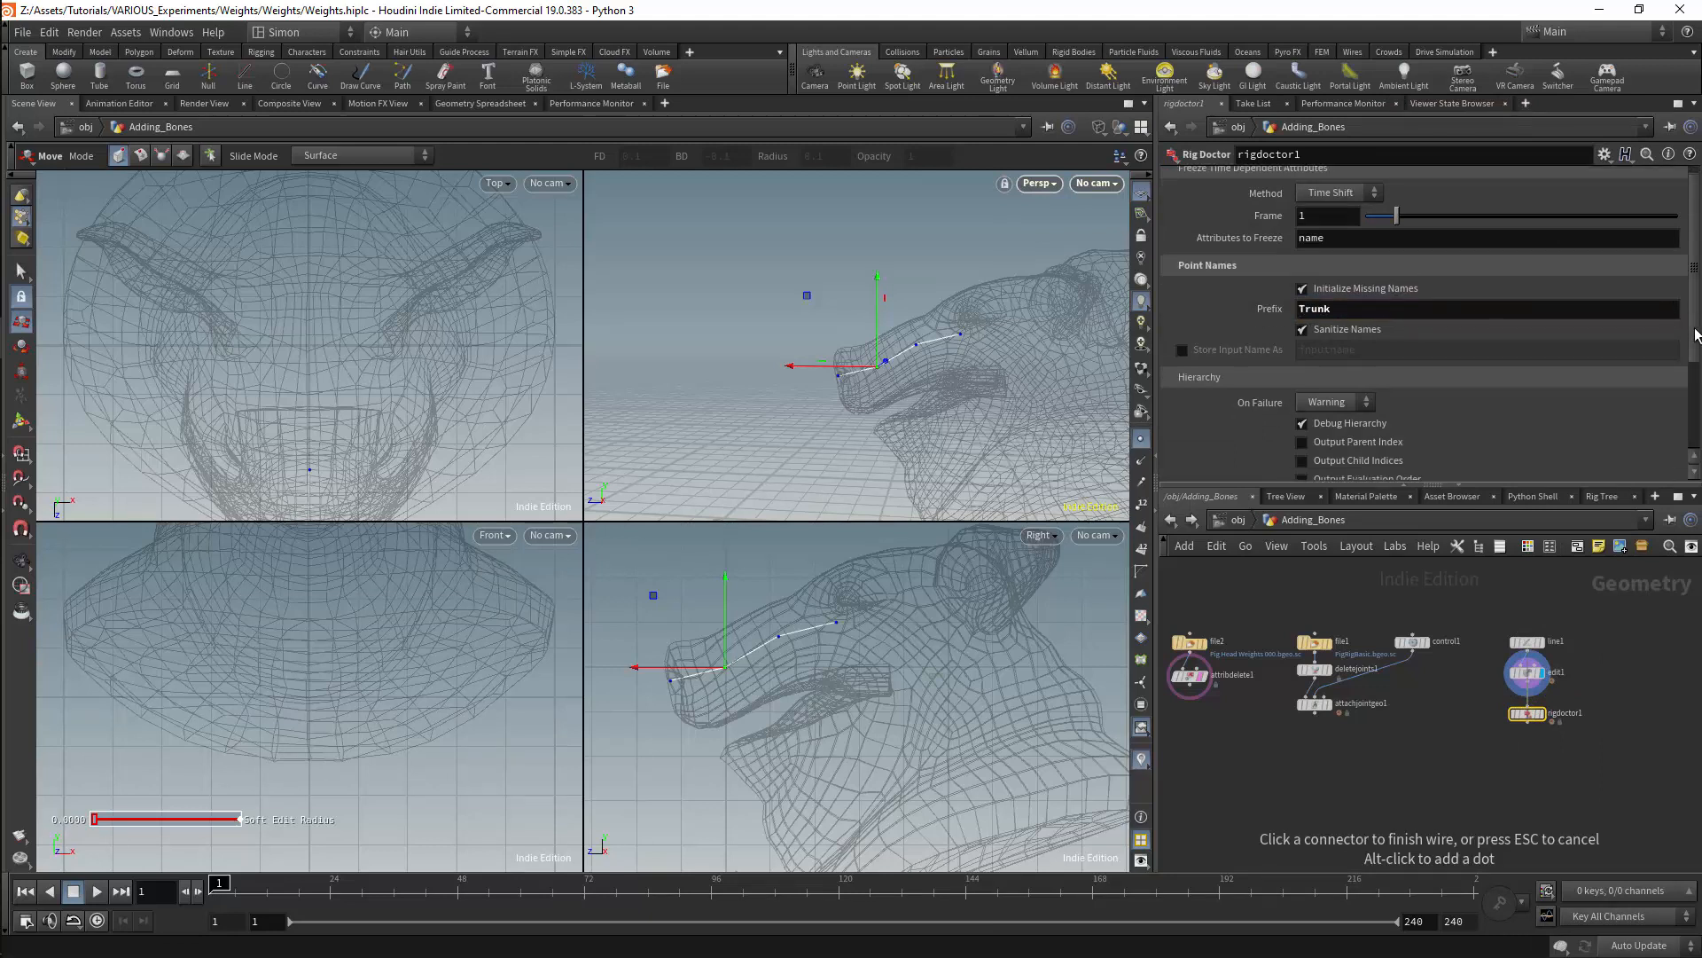
pyautogui.scroll(-3)
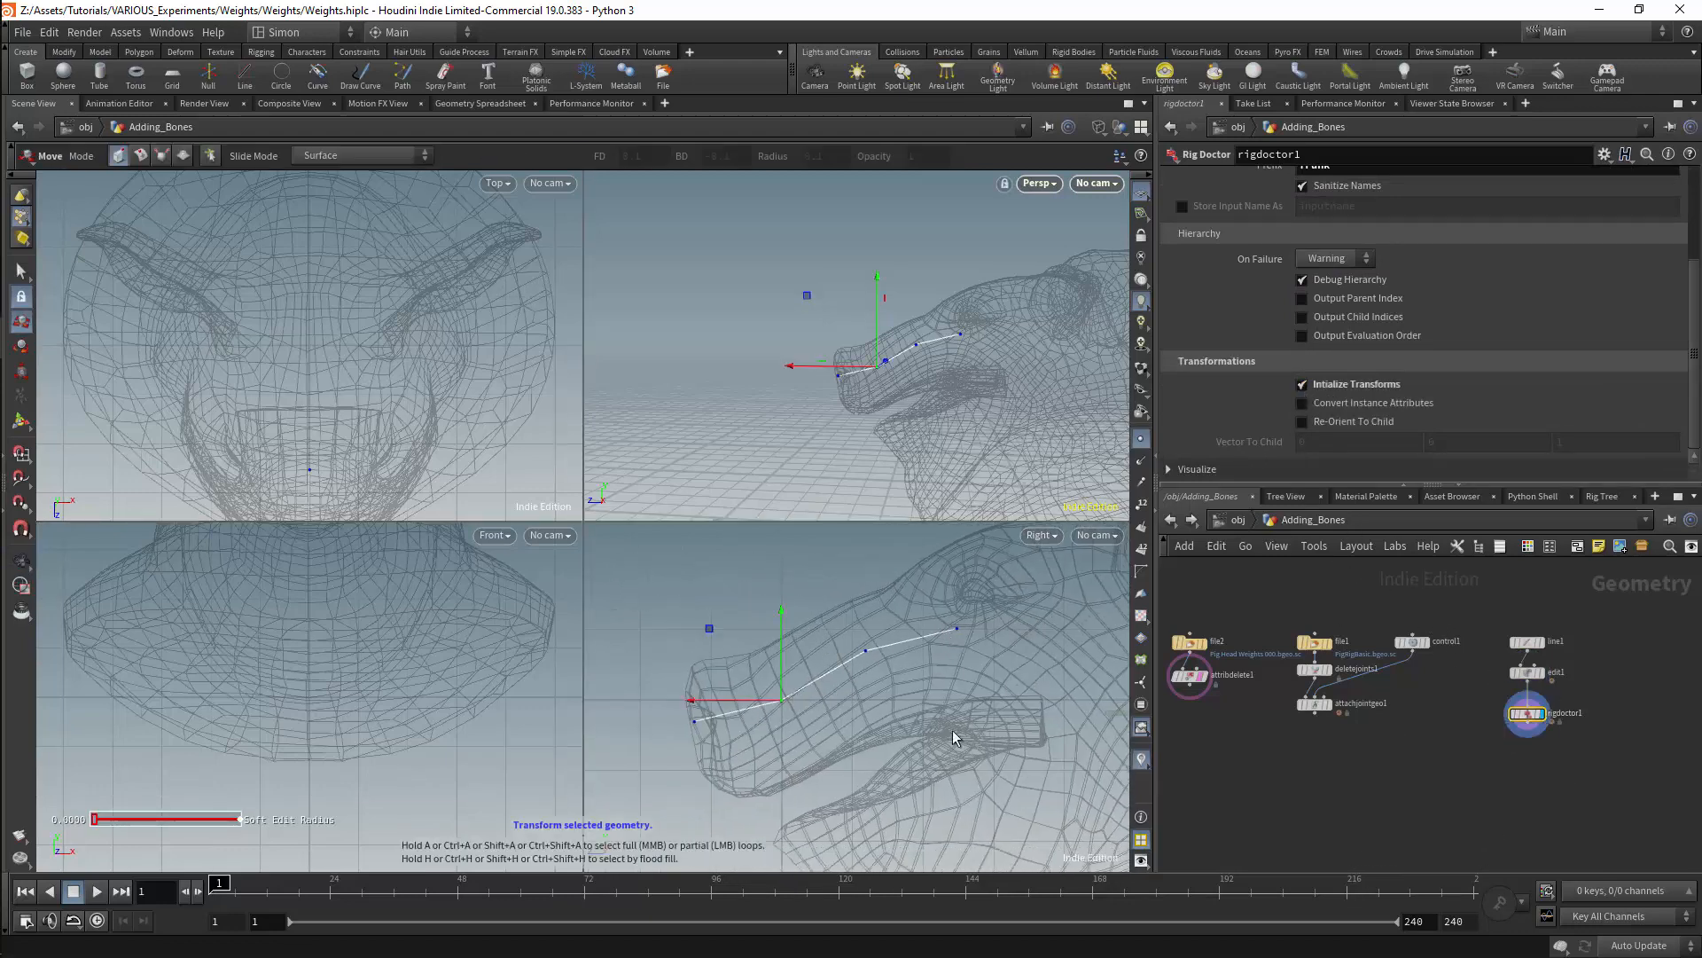
pyautogui.press('Tab')
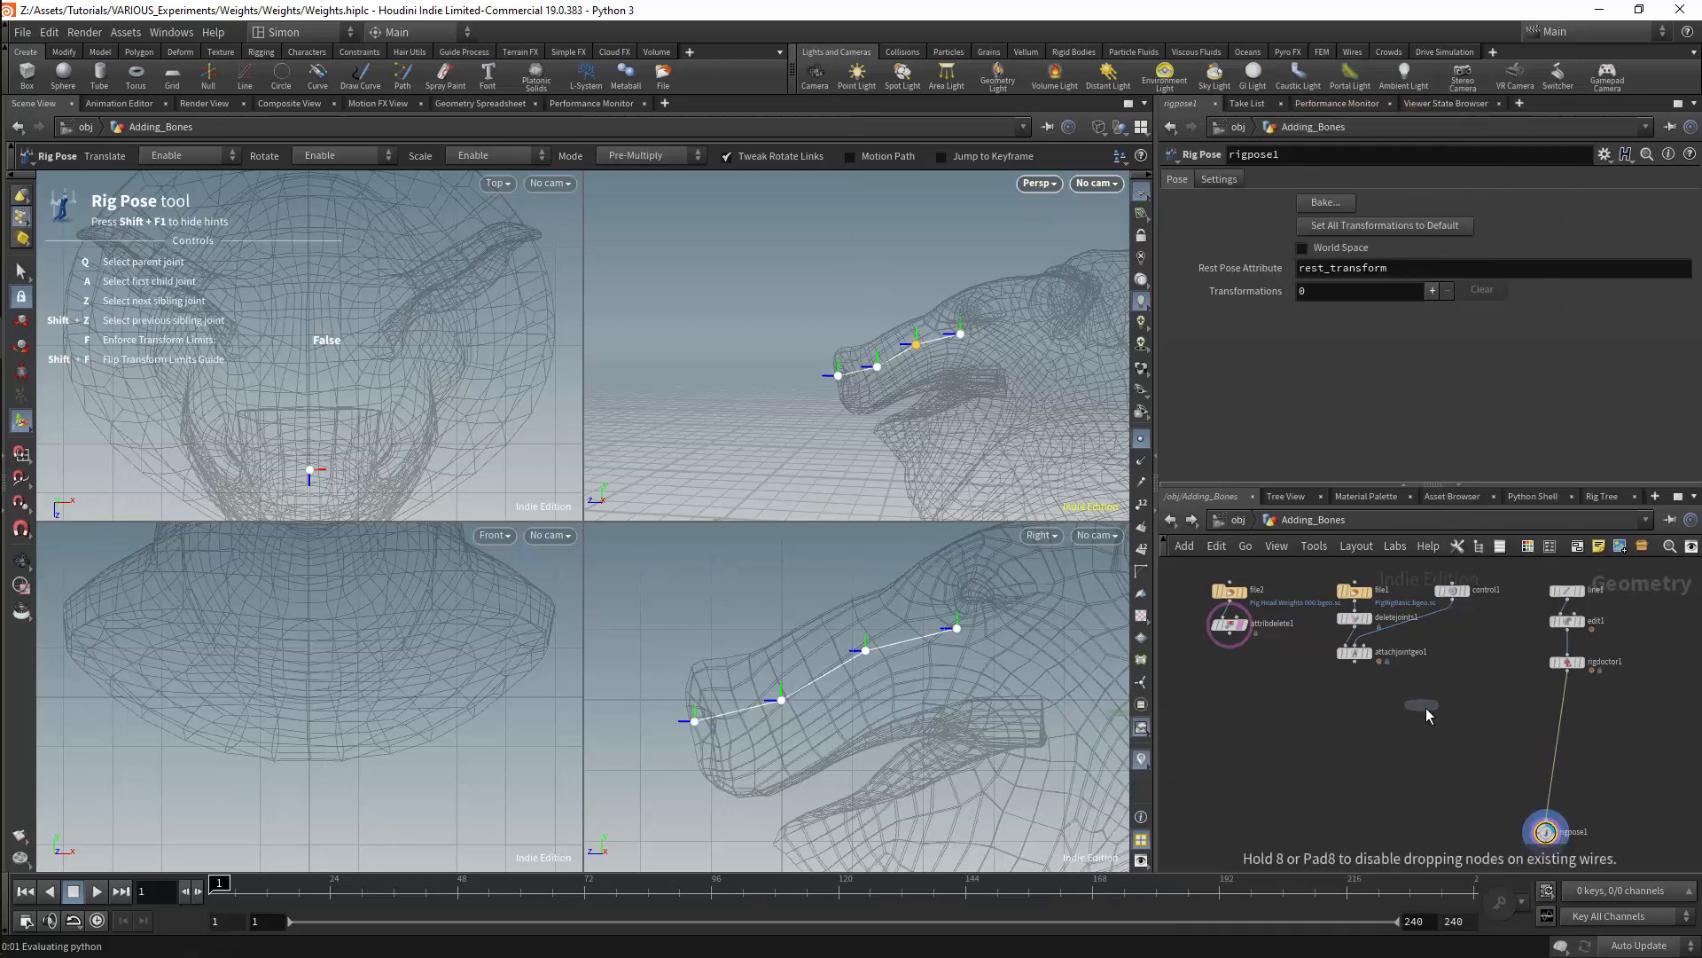
# Merge the trunk with the skeleton and parent joint Trunk0 to Head via Parent Joints.
pyautogui.click(1431, 713)
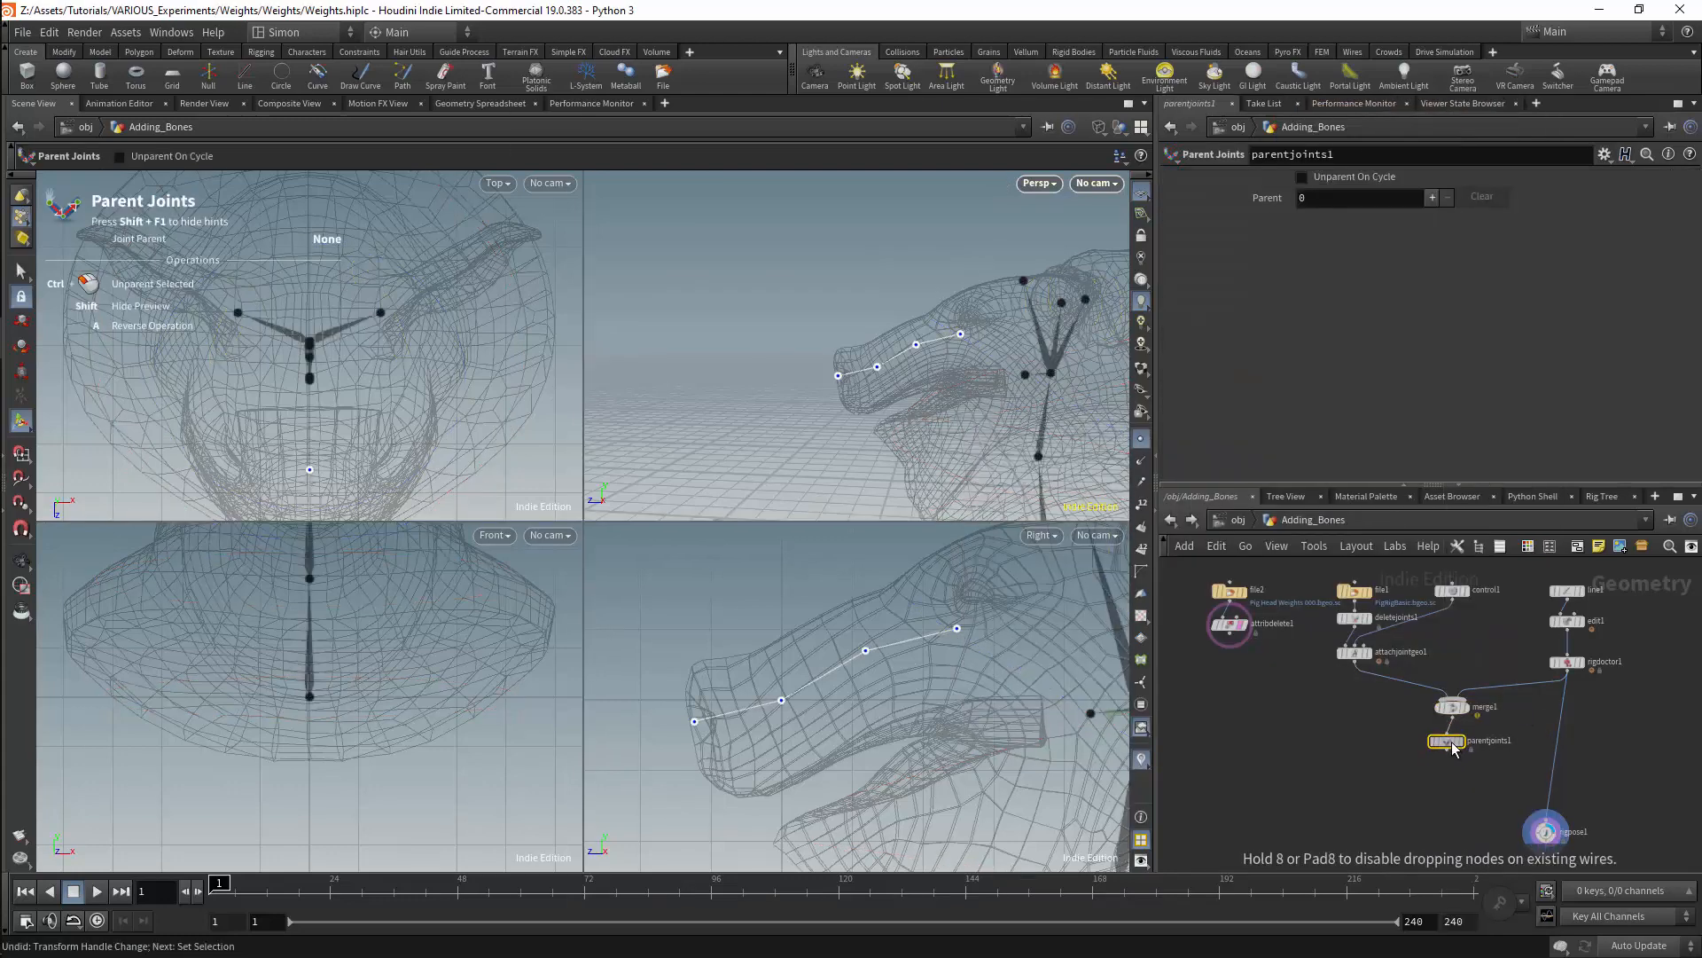
pyautogui.click(1431, 197)
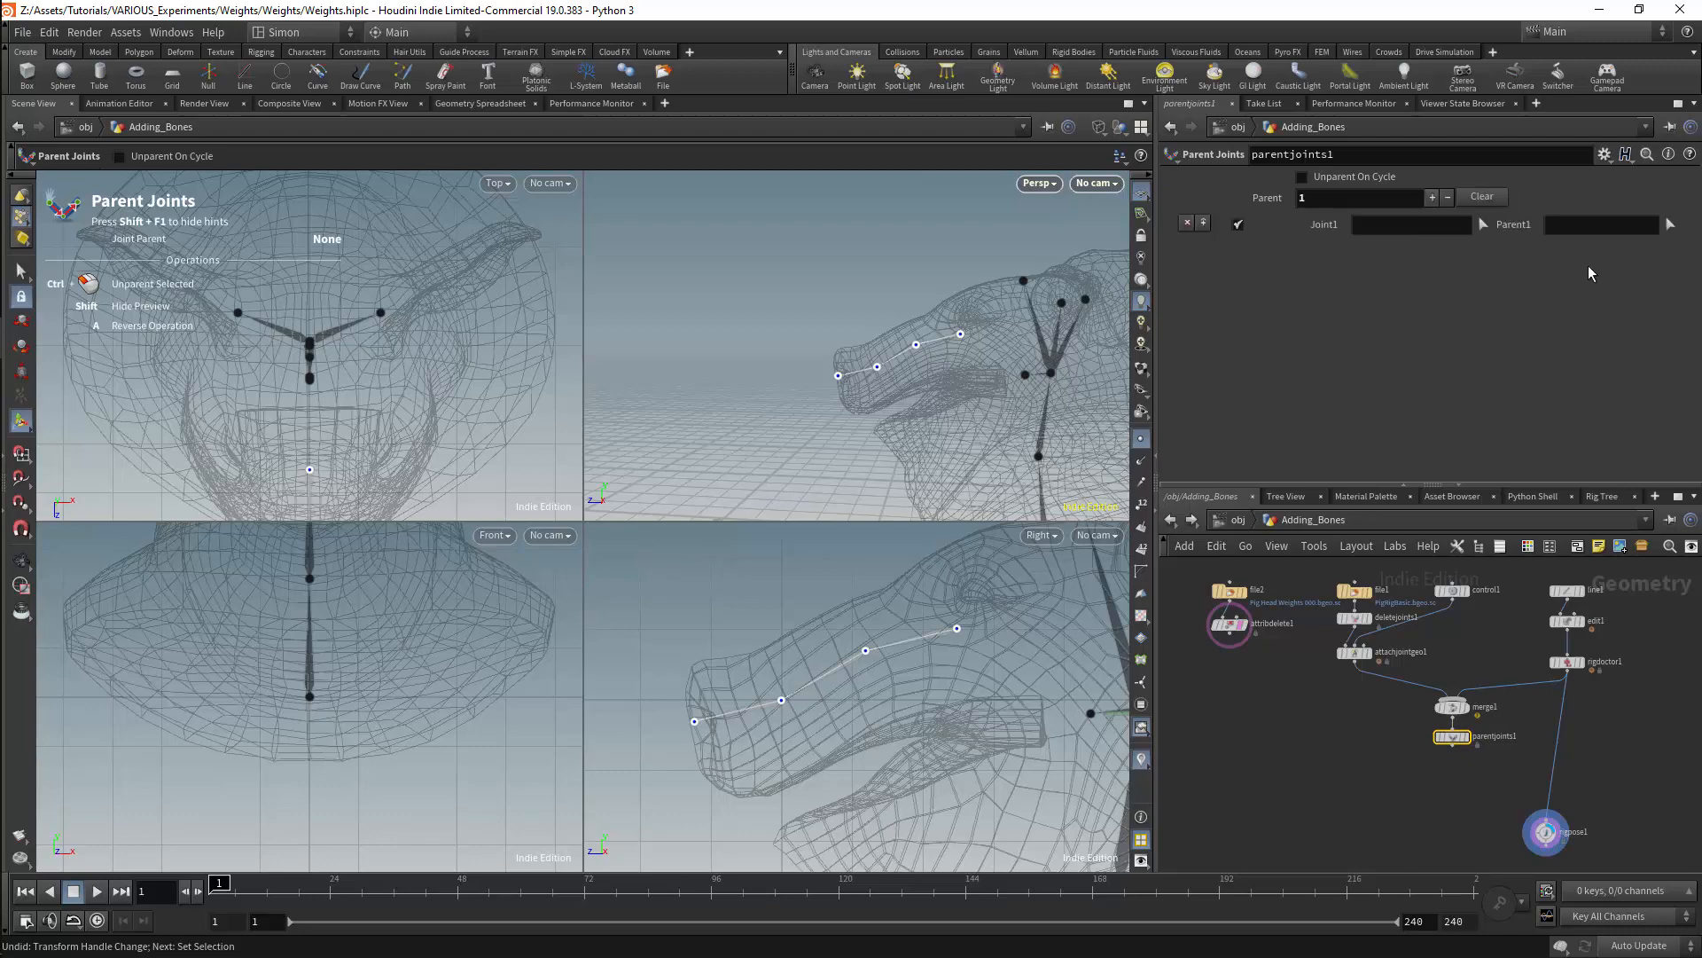
pyautogui.click(1670, 225)
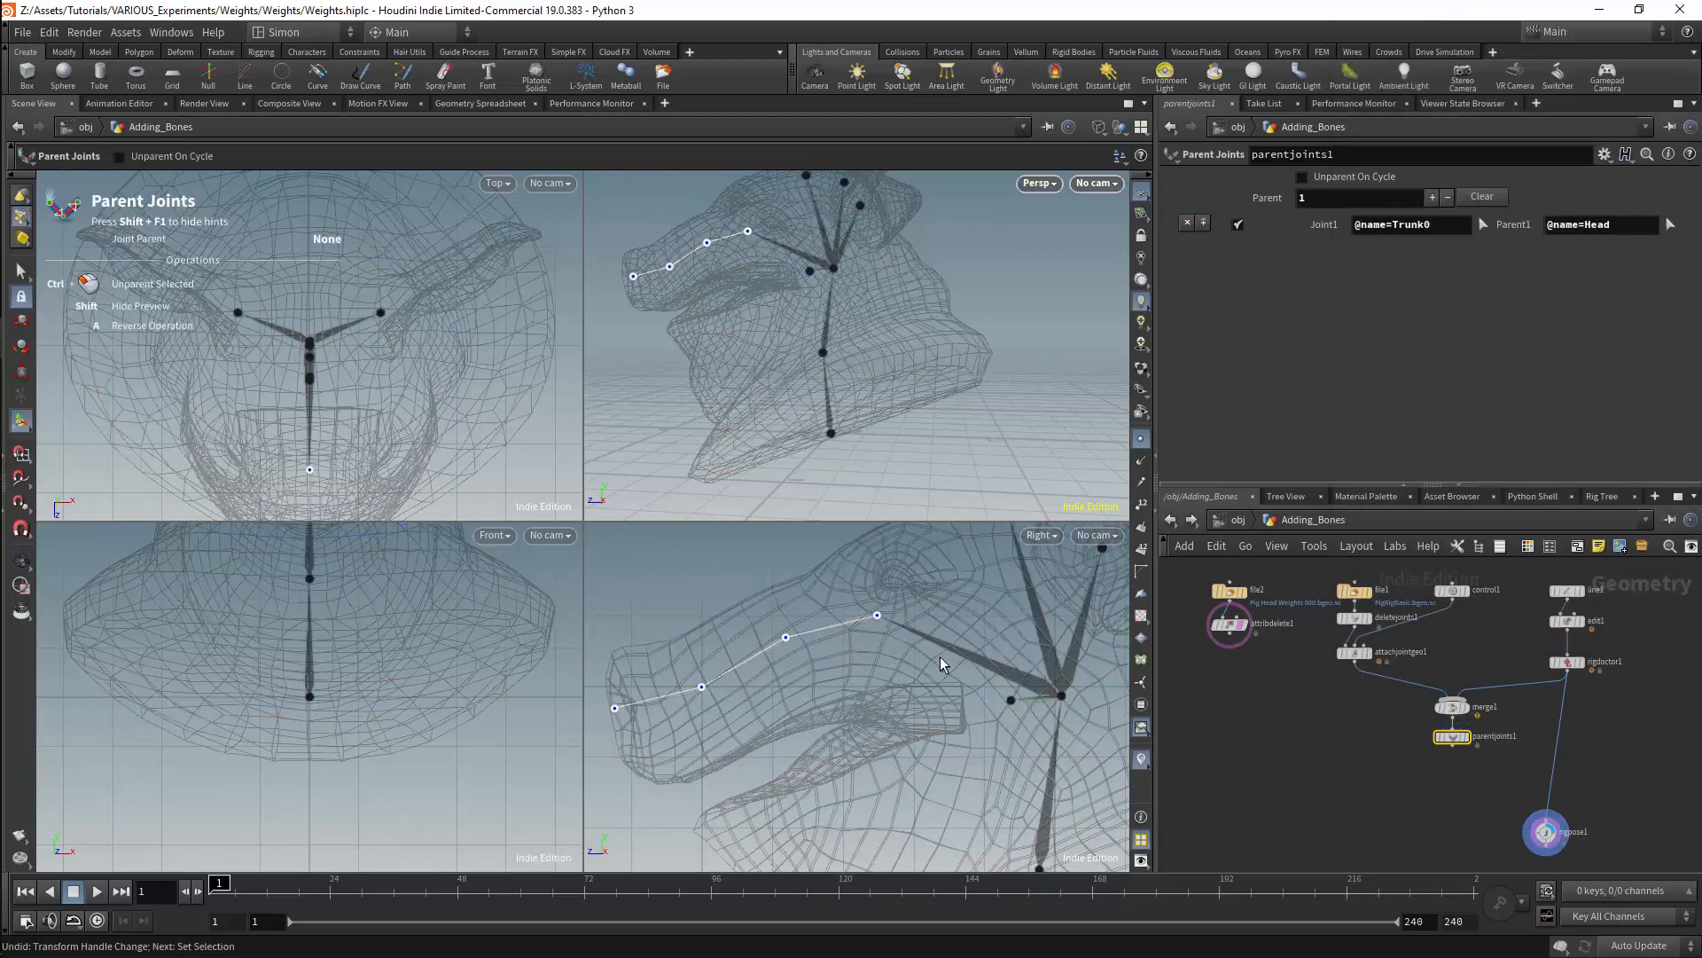
pyautogui.click(1470, 735)
pyautogui.write('bone')
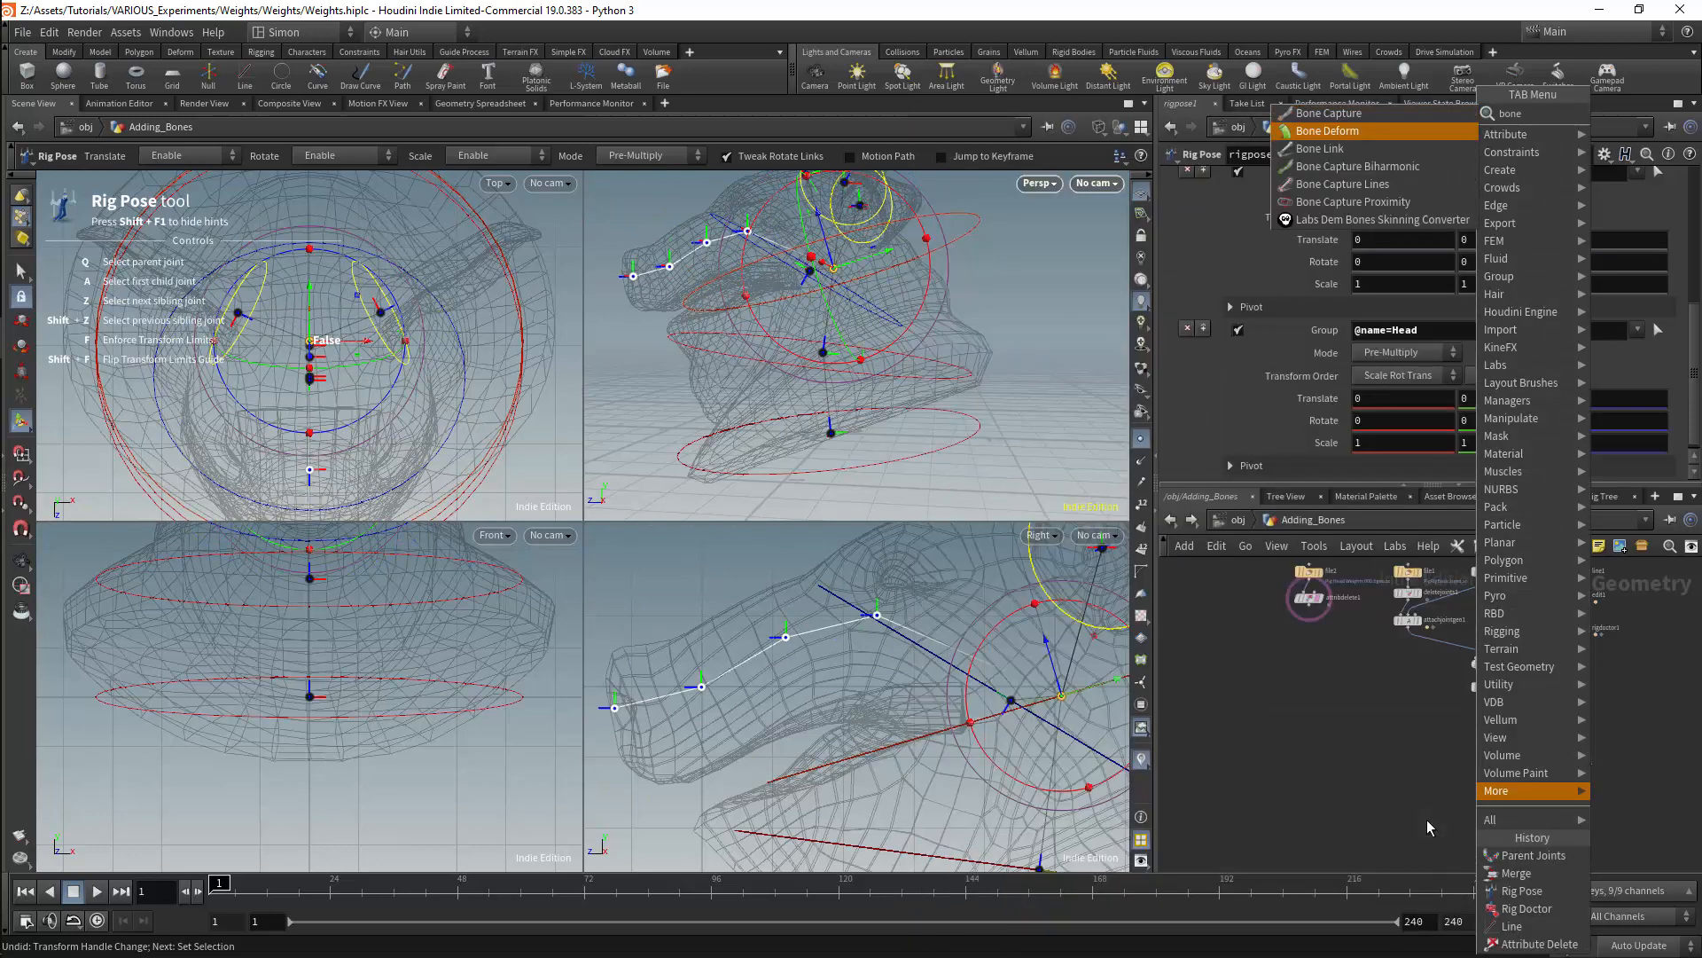
# Add a Bone Deform node after the Rig Pose, followed by a Capture Layer Paint node.
pyautogui.click(1326, 129)
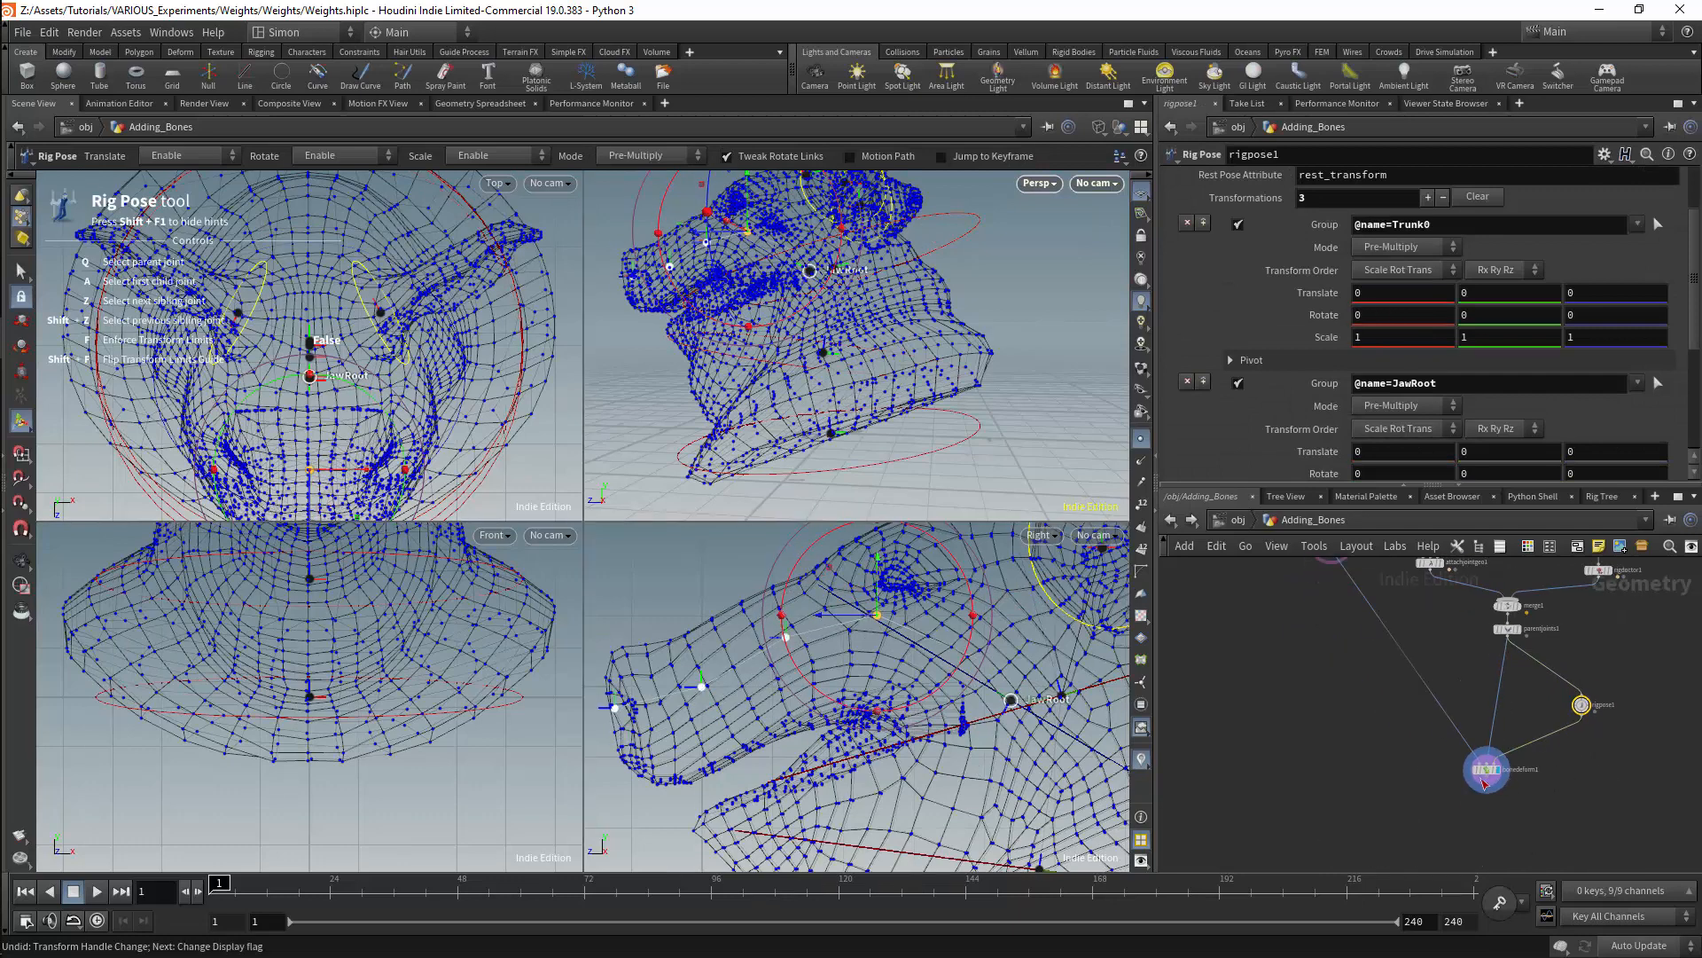
pyautogui.moveTo(1438, 752)
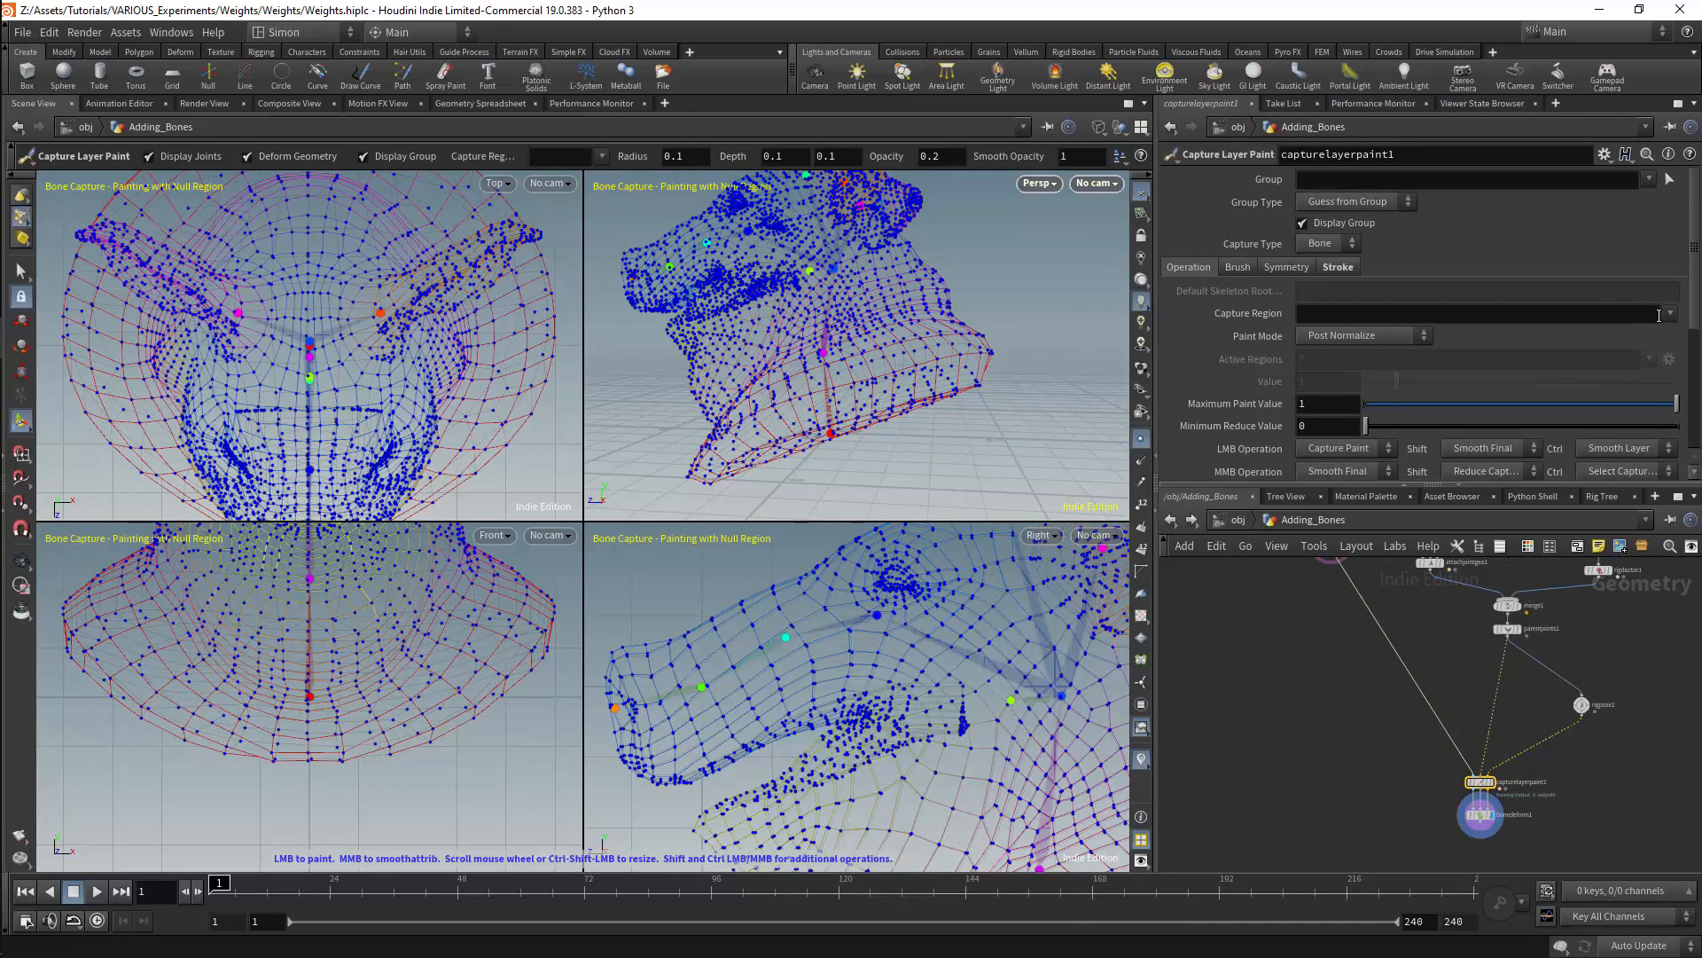
pyautogui.click(1669, 316)
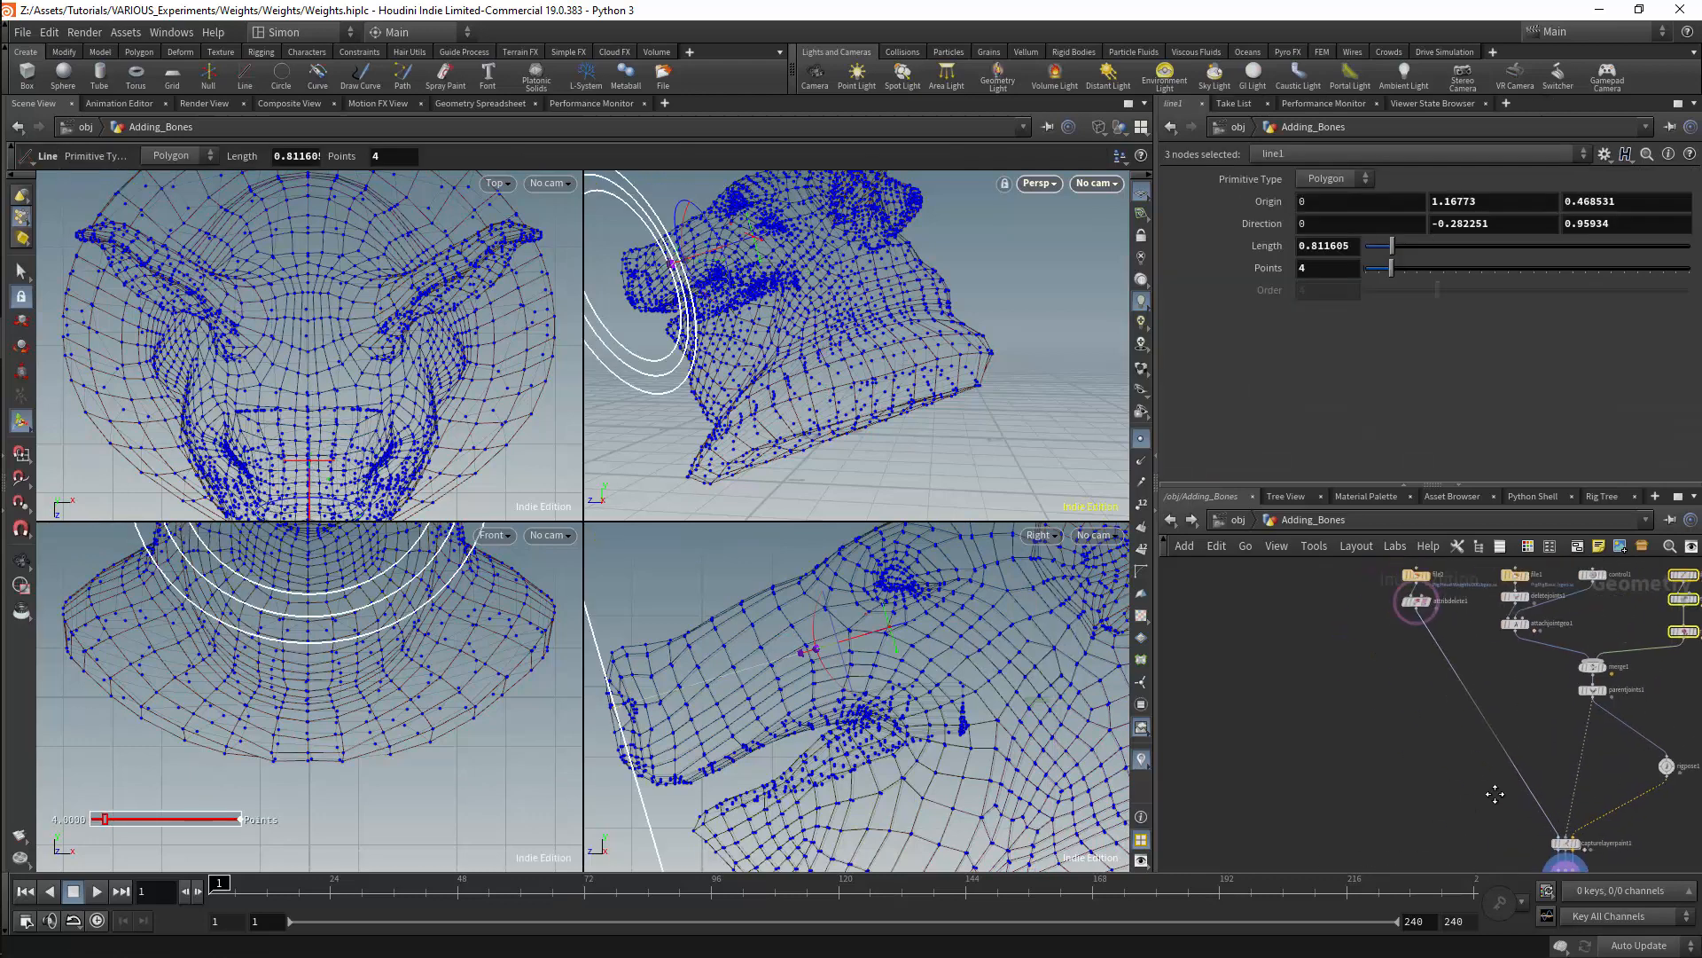
# Add a Bone Capture Lines node wired to the skeleton, producing dotted capture lines.
pyautogui.press('Tab')
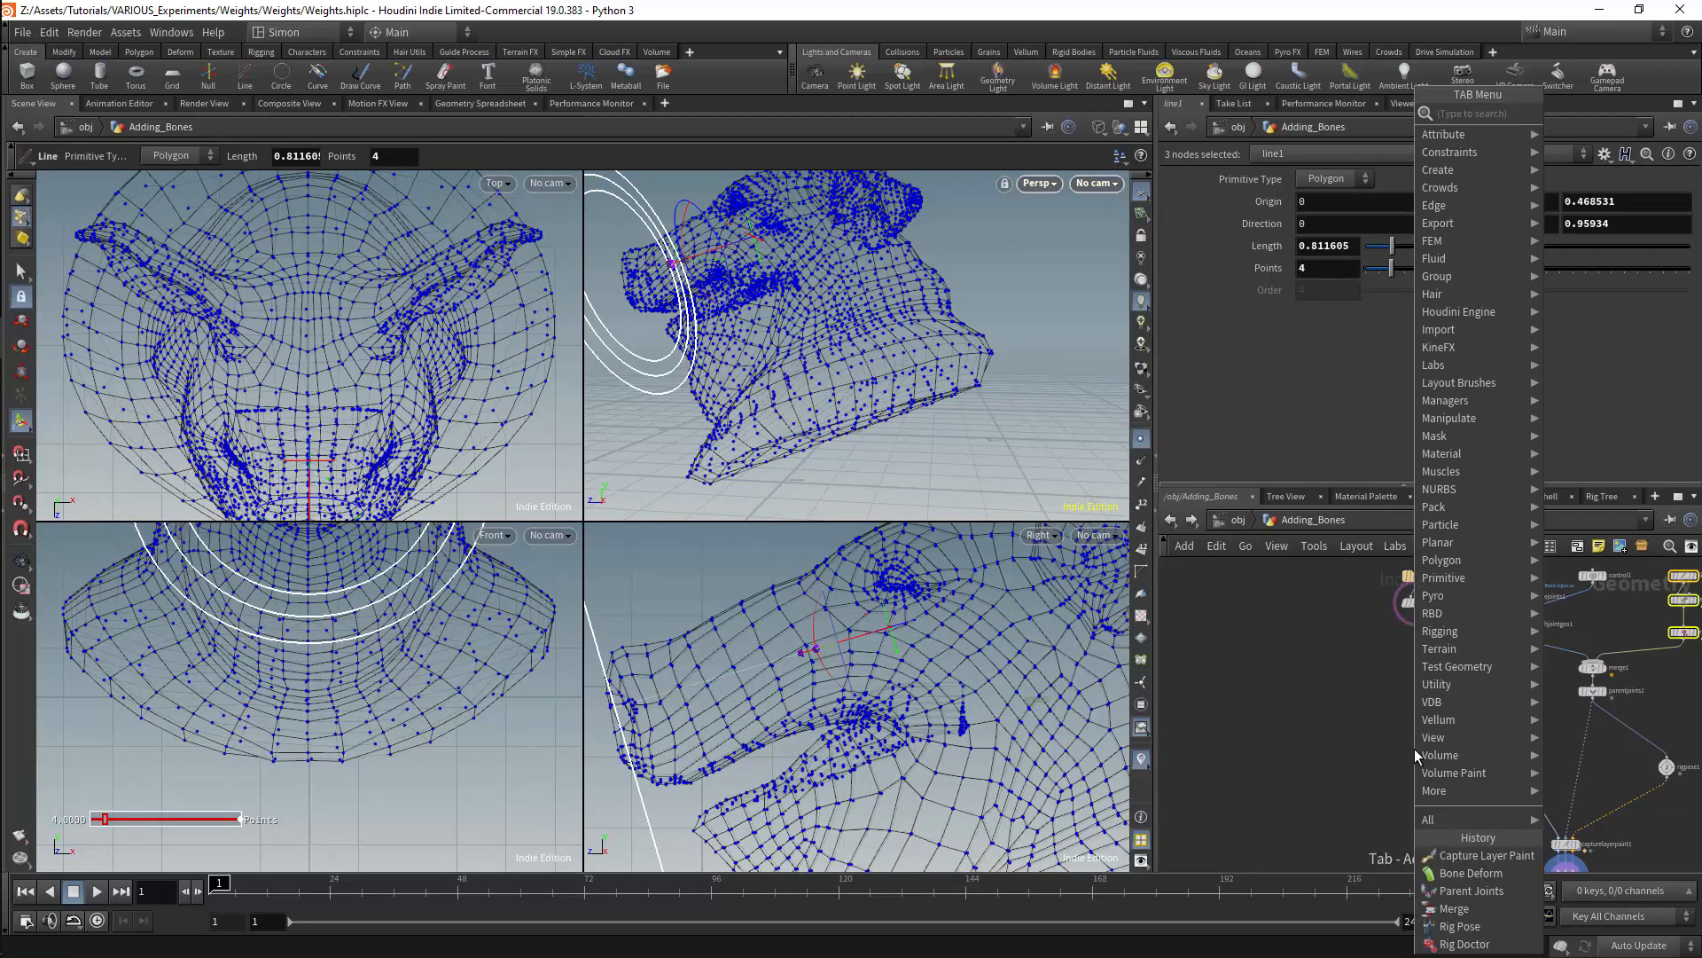
pyautogui.write('boneca')
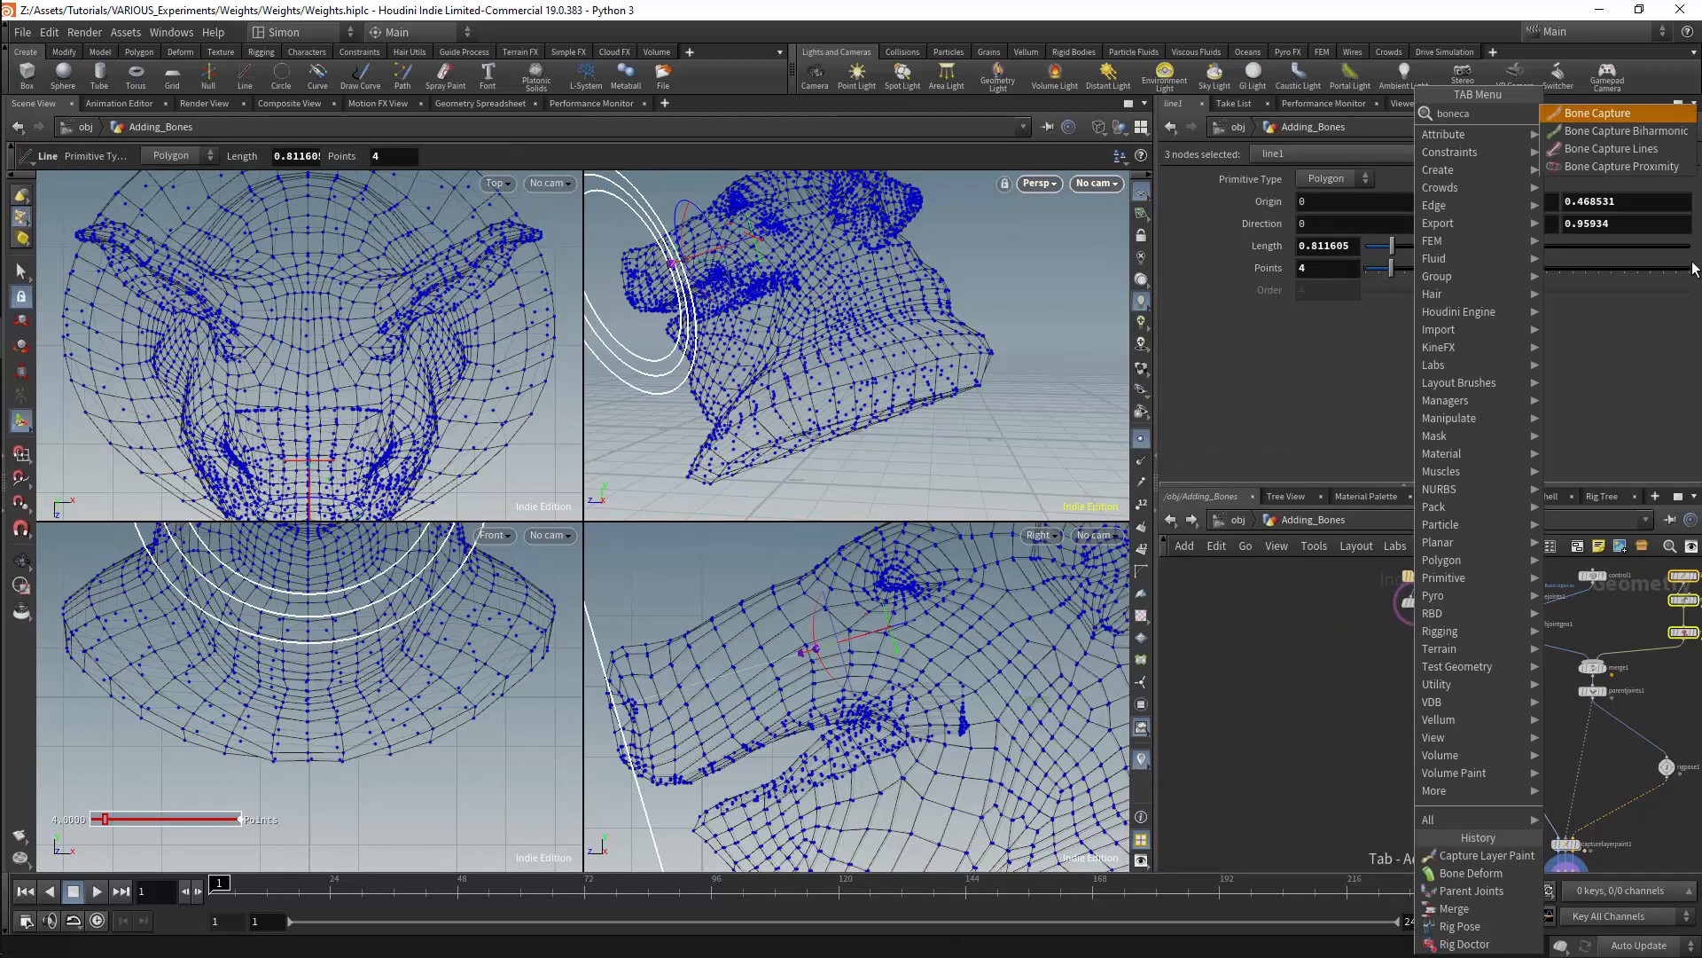
pyautogui.click(1617, 147)
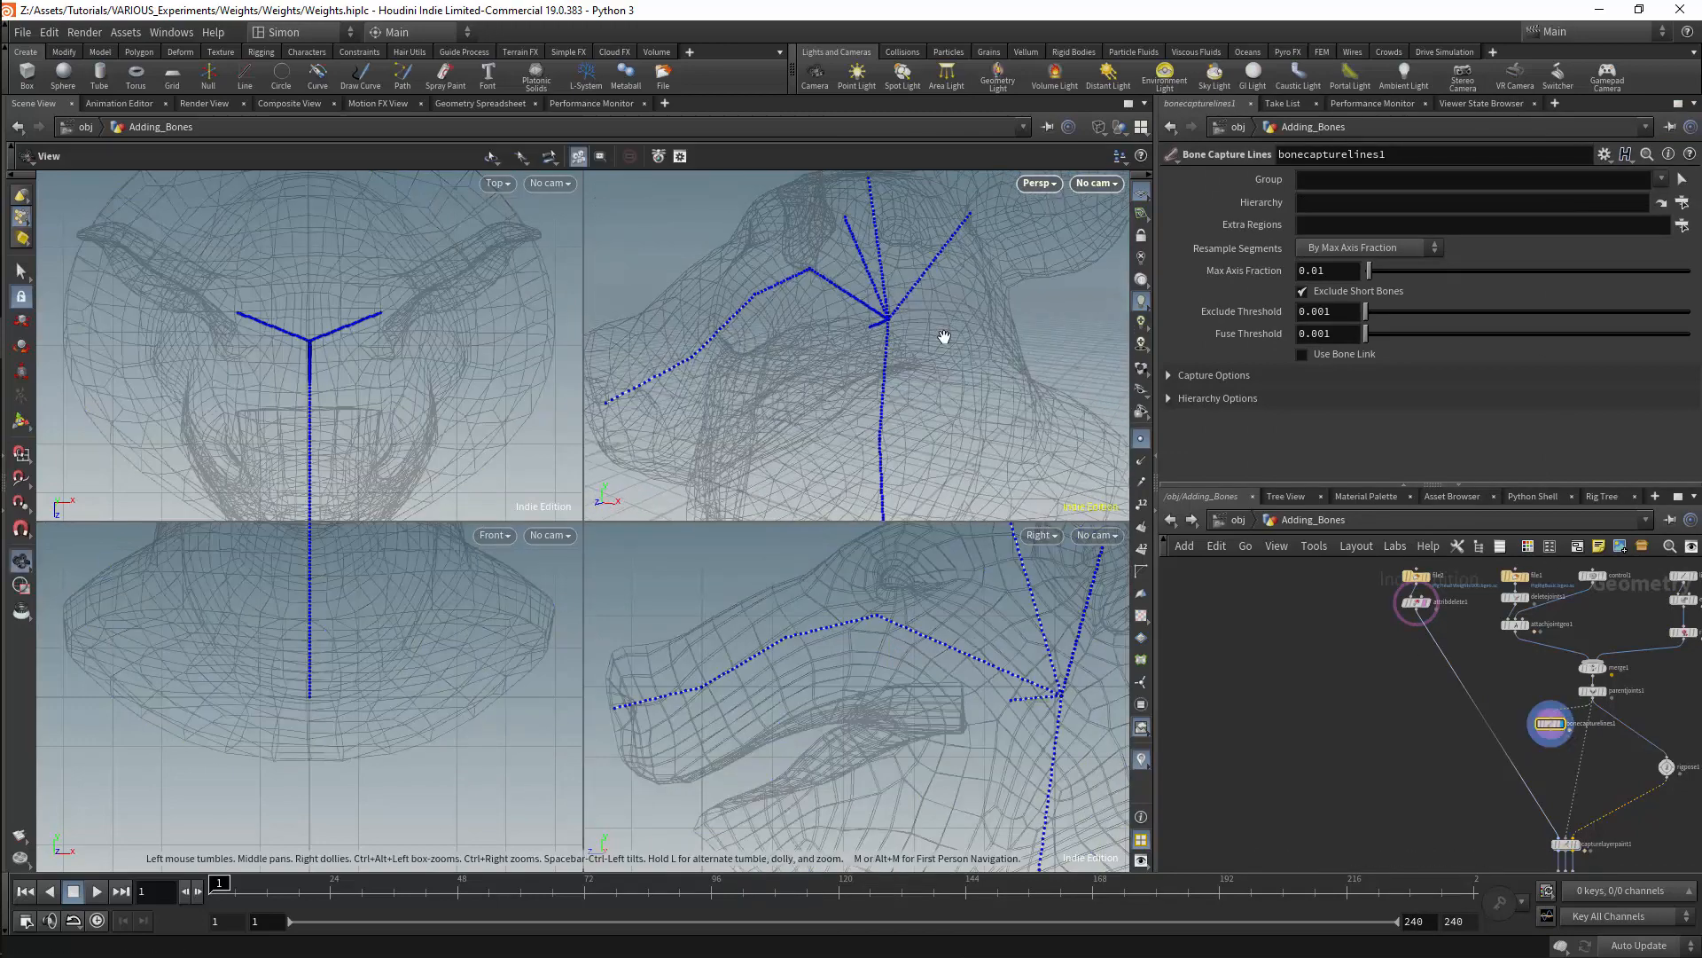
pyautogui.press('Tab')
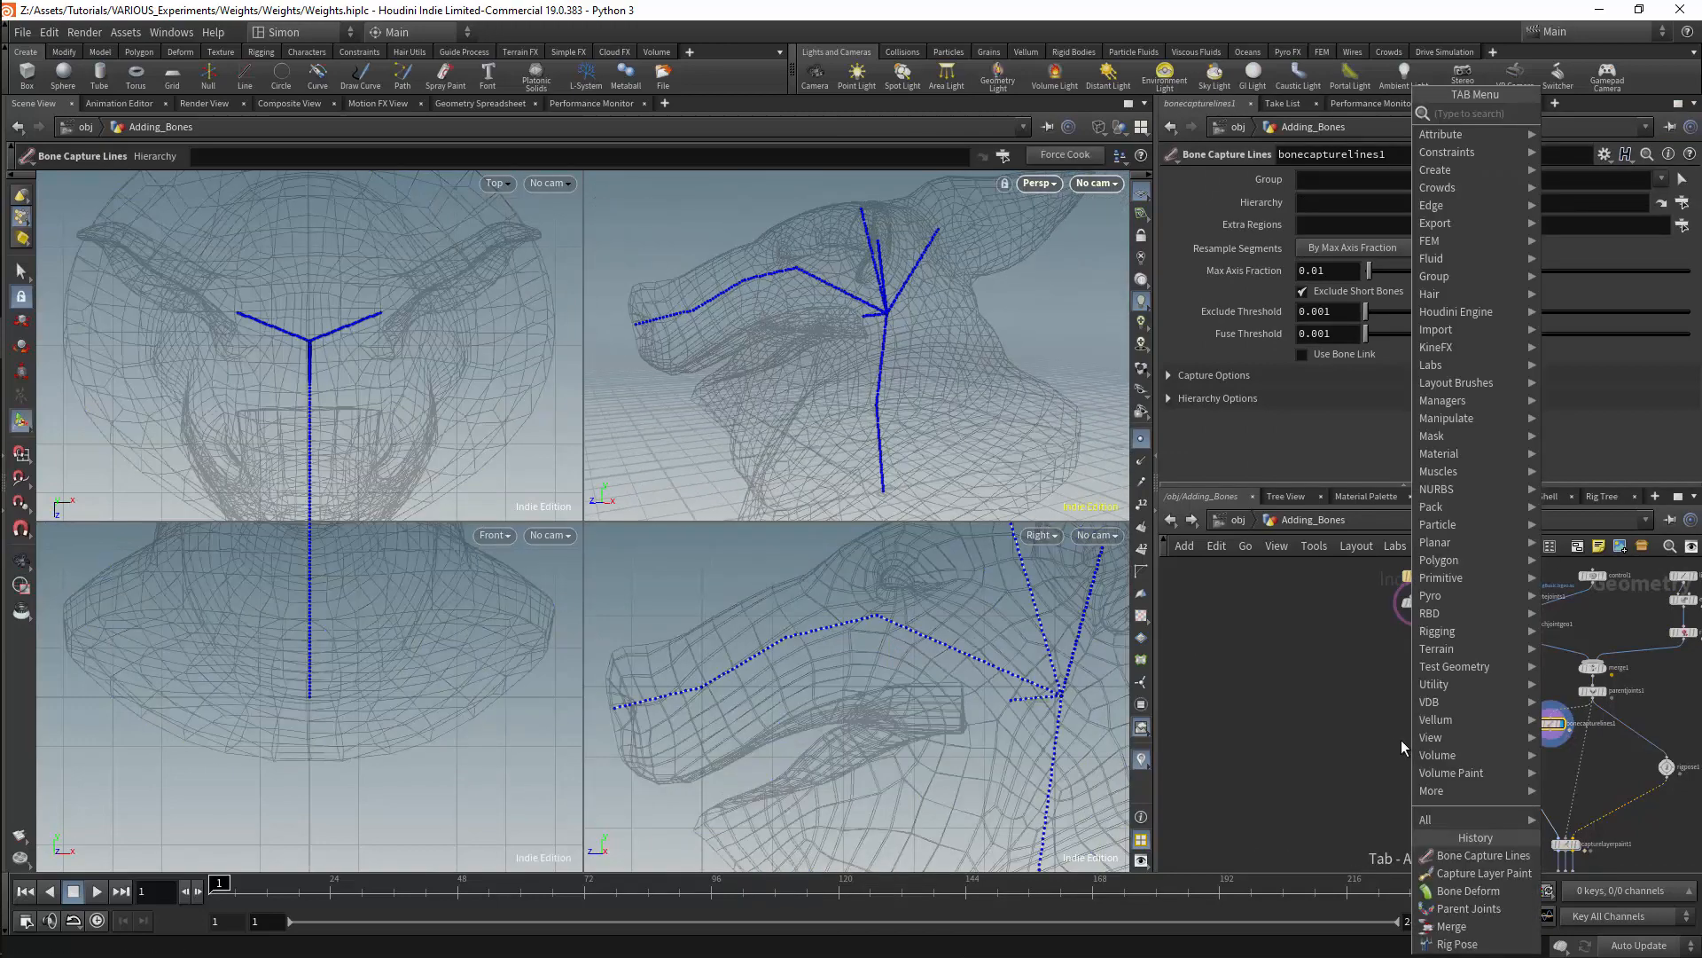
# Add a Tet Embed node filling the pig head with a tetrahedral mesh around the capture lines.
pyautogui.write('tet')
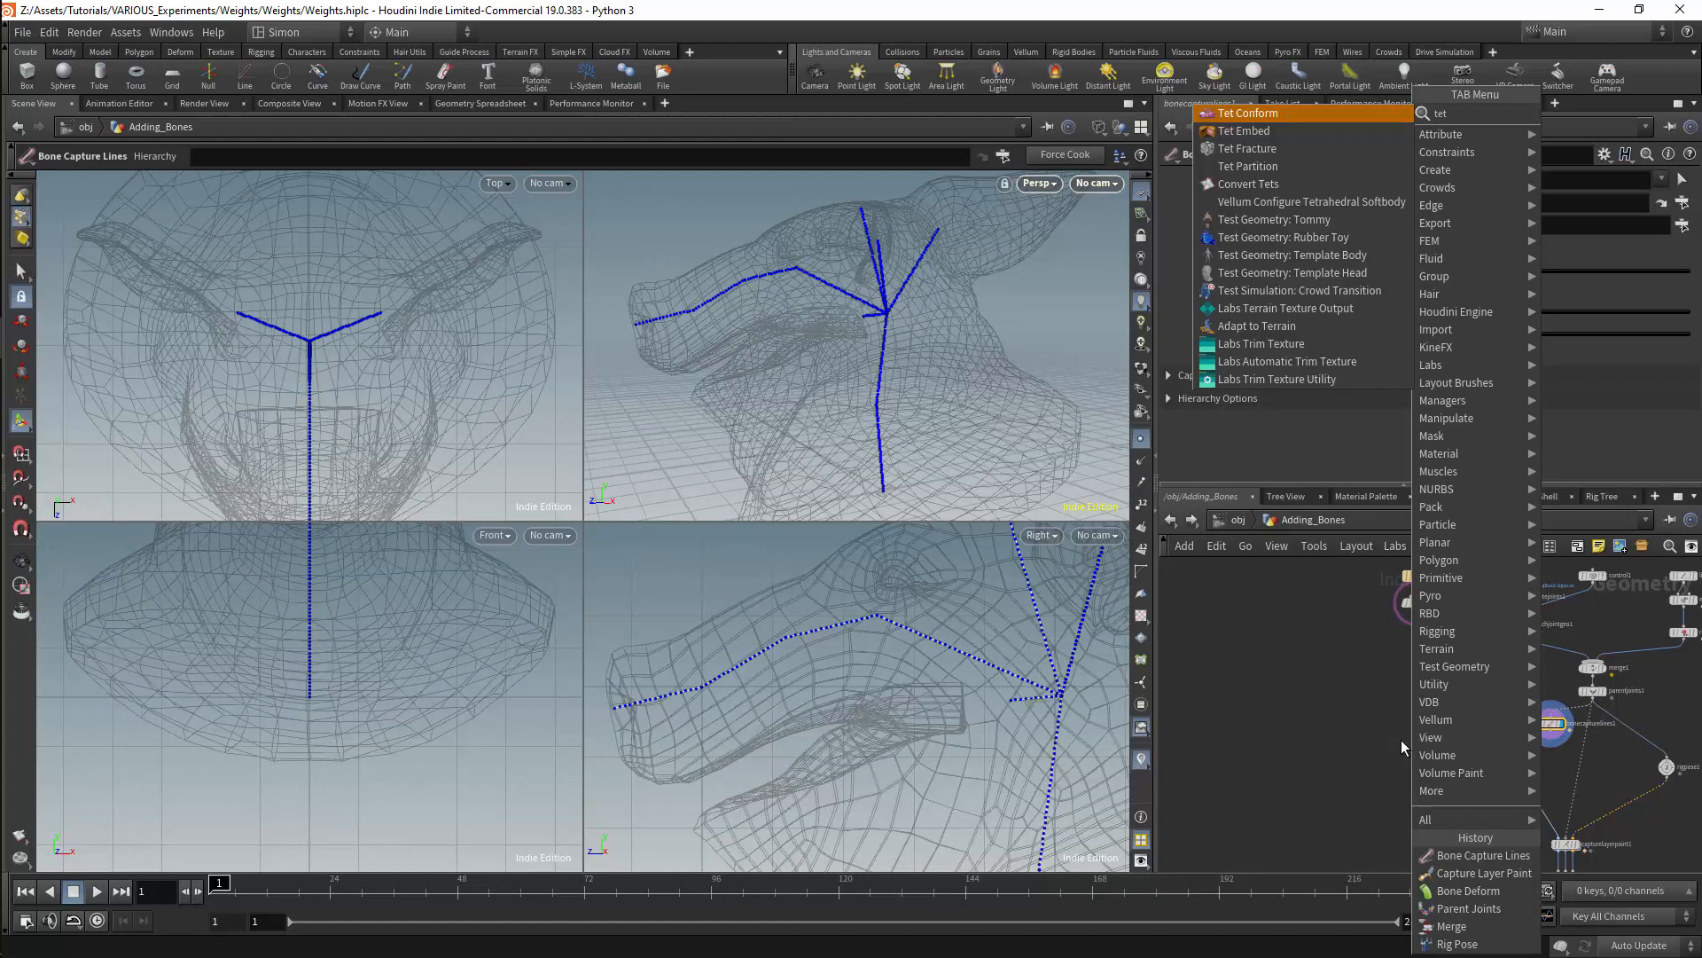
pyautogui.click(1245, 129)
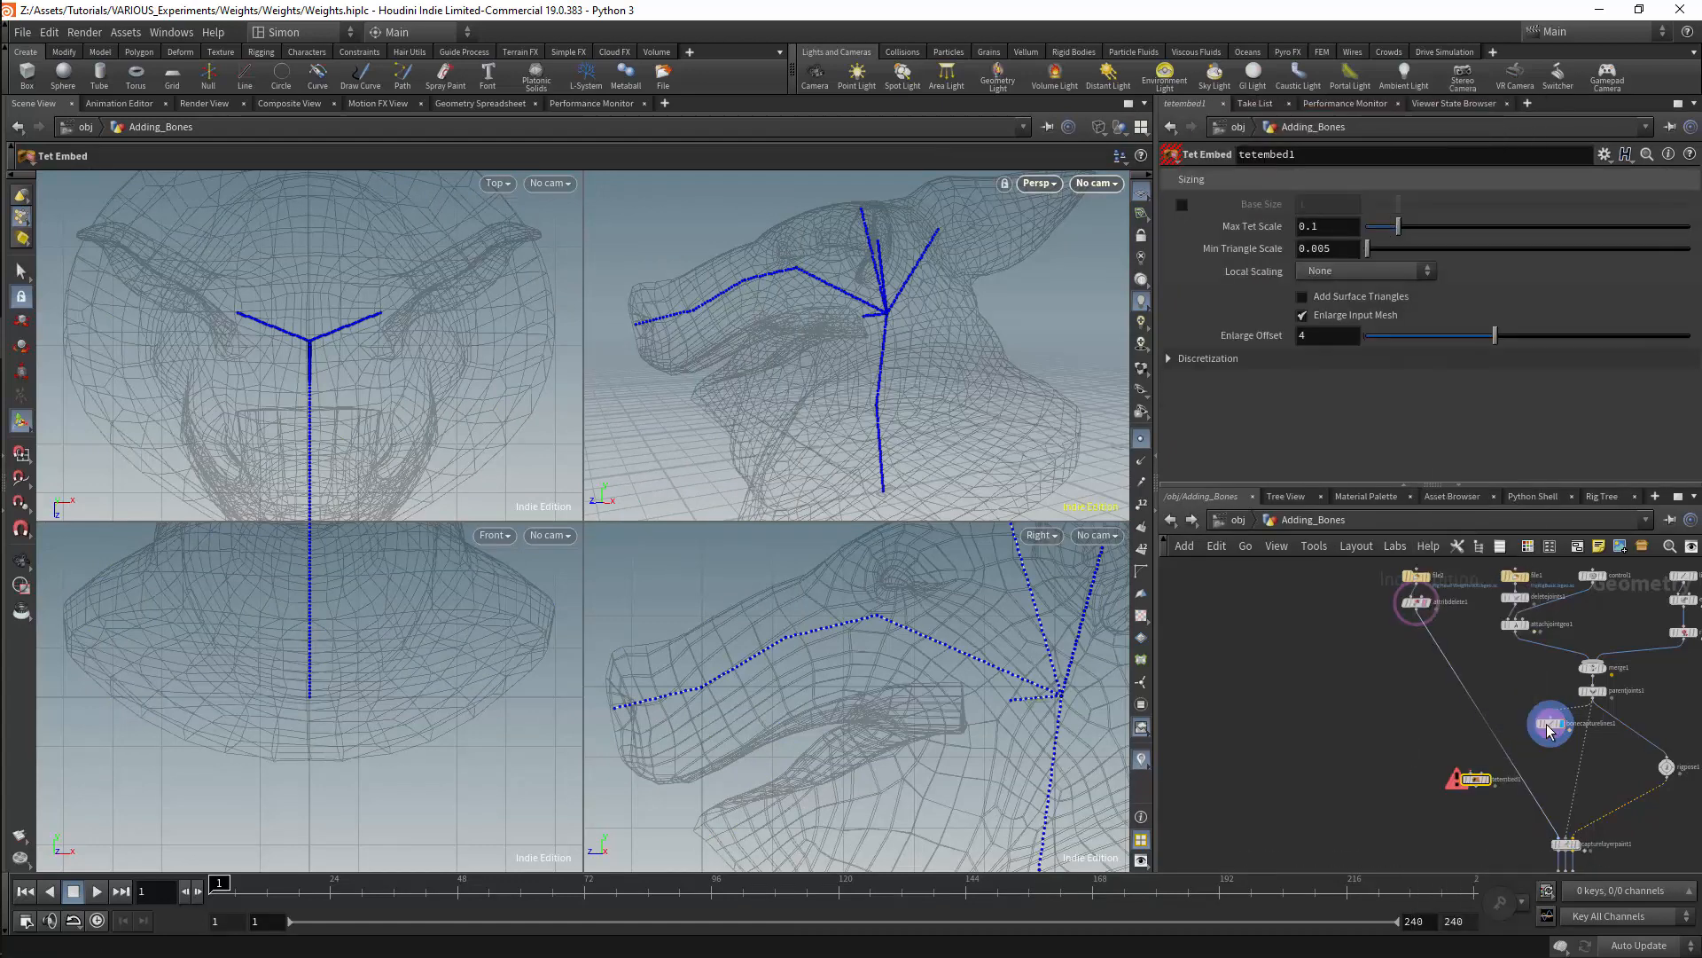
pyautogui.moveTo(1417, 605)
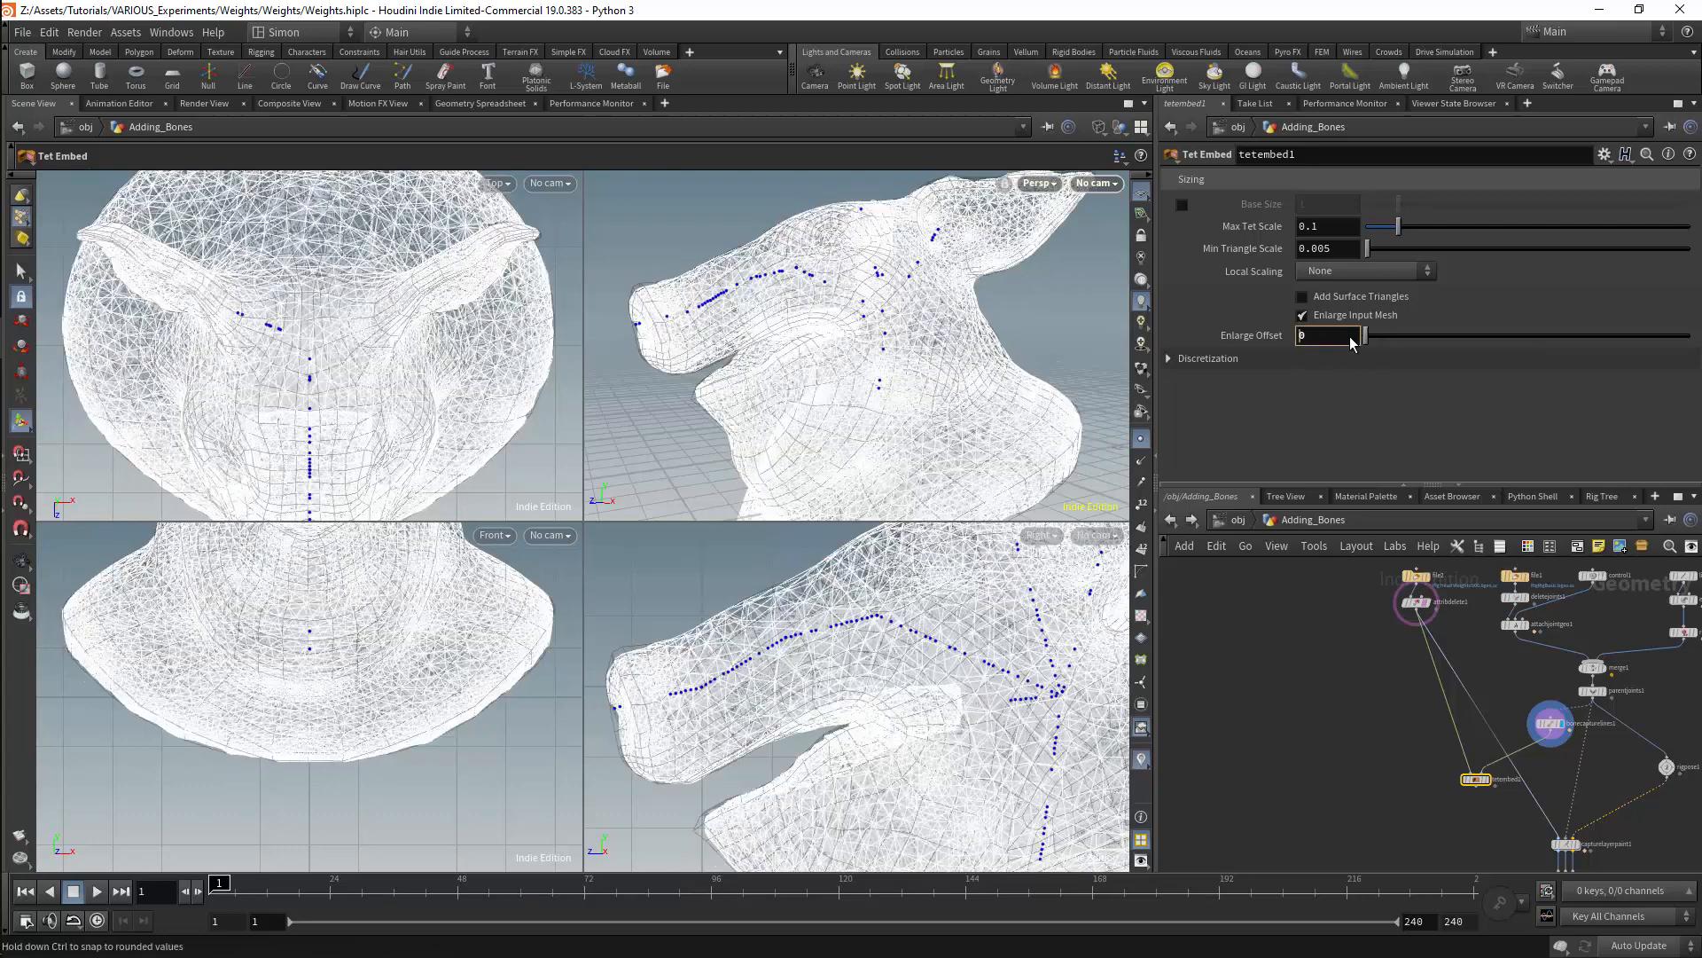
# Adjust the Tet Embed enlarge settings and place a Bone Capture Biharmonic node after it.
pyautogui.click(1304, 316)
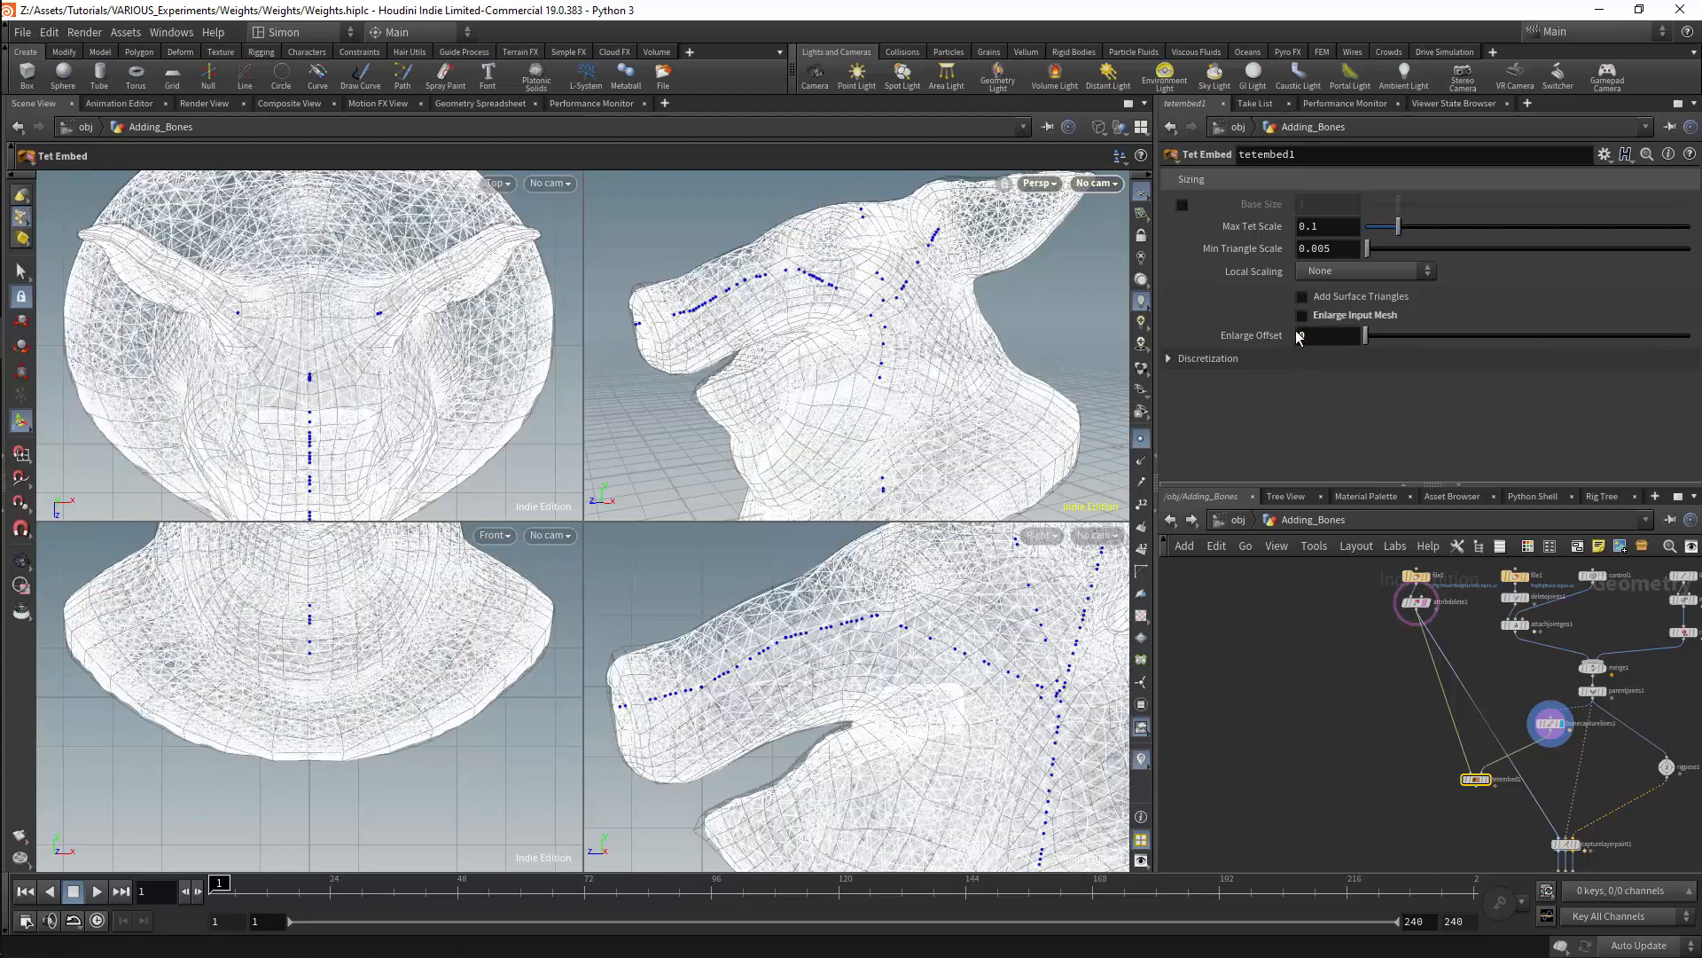
pyautogui.click(1302, 316)
pyautogui.write('bone capt')
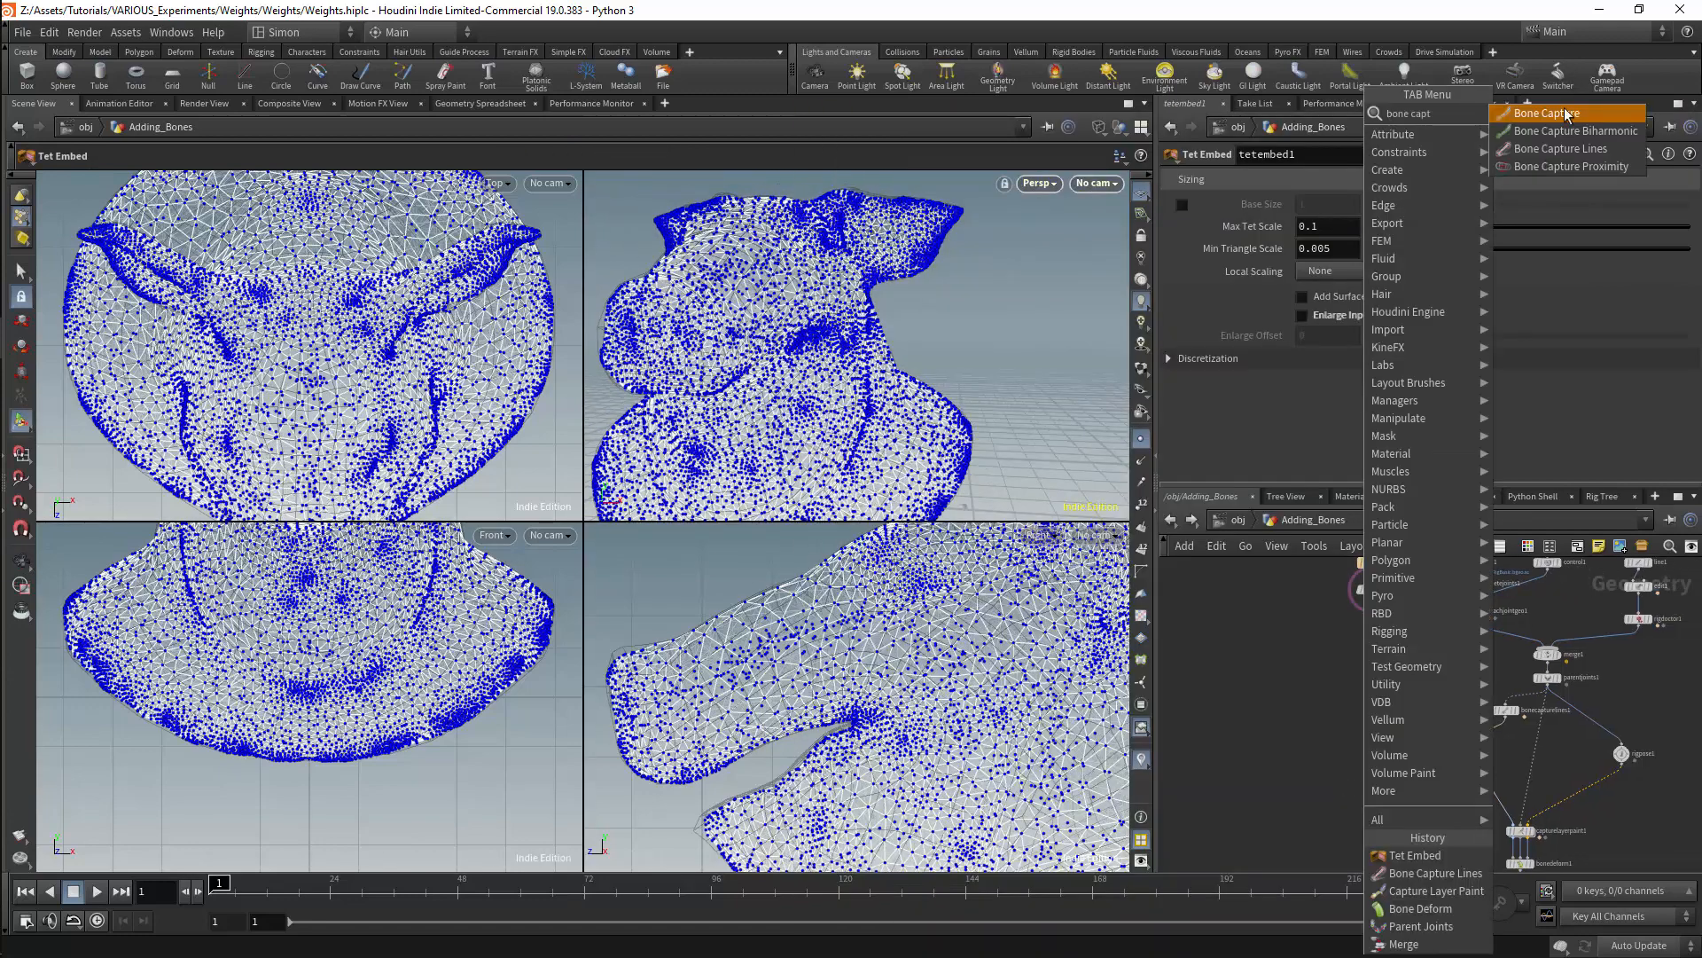
pyautogui.click(1571, 129)
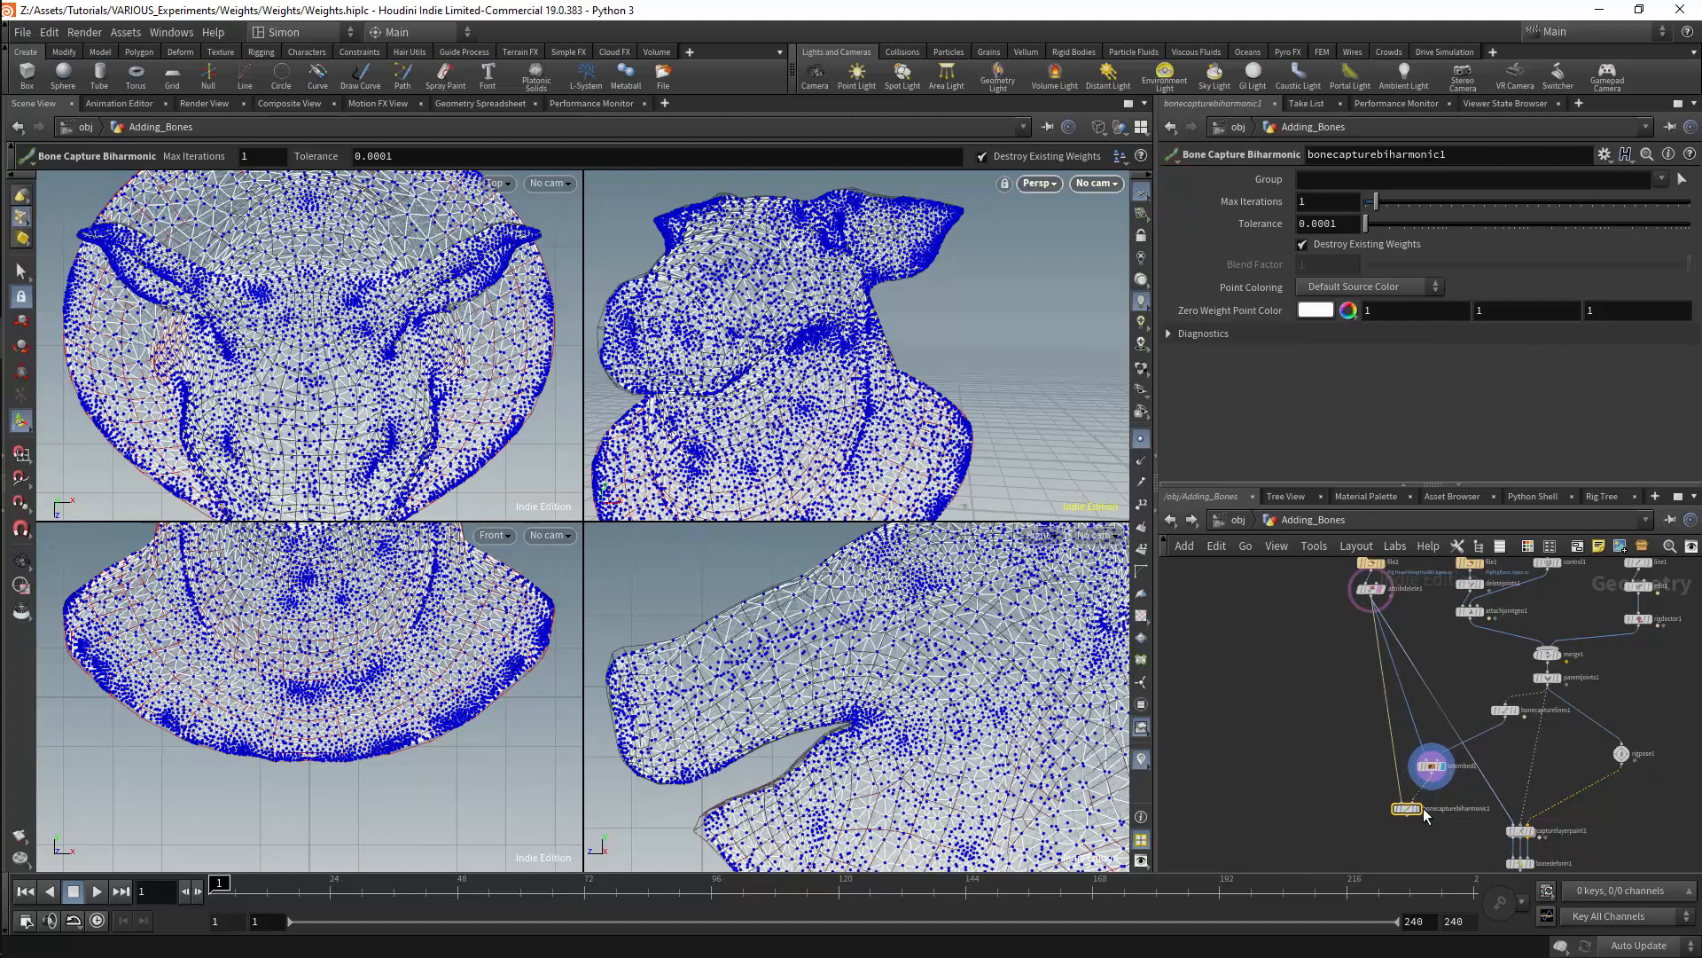
pyautogui.click(1541, 785)
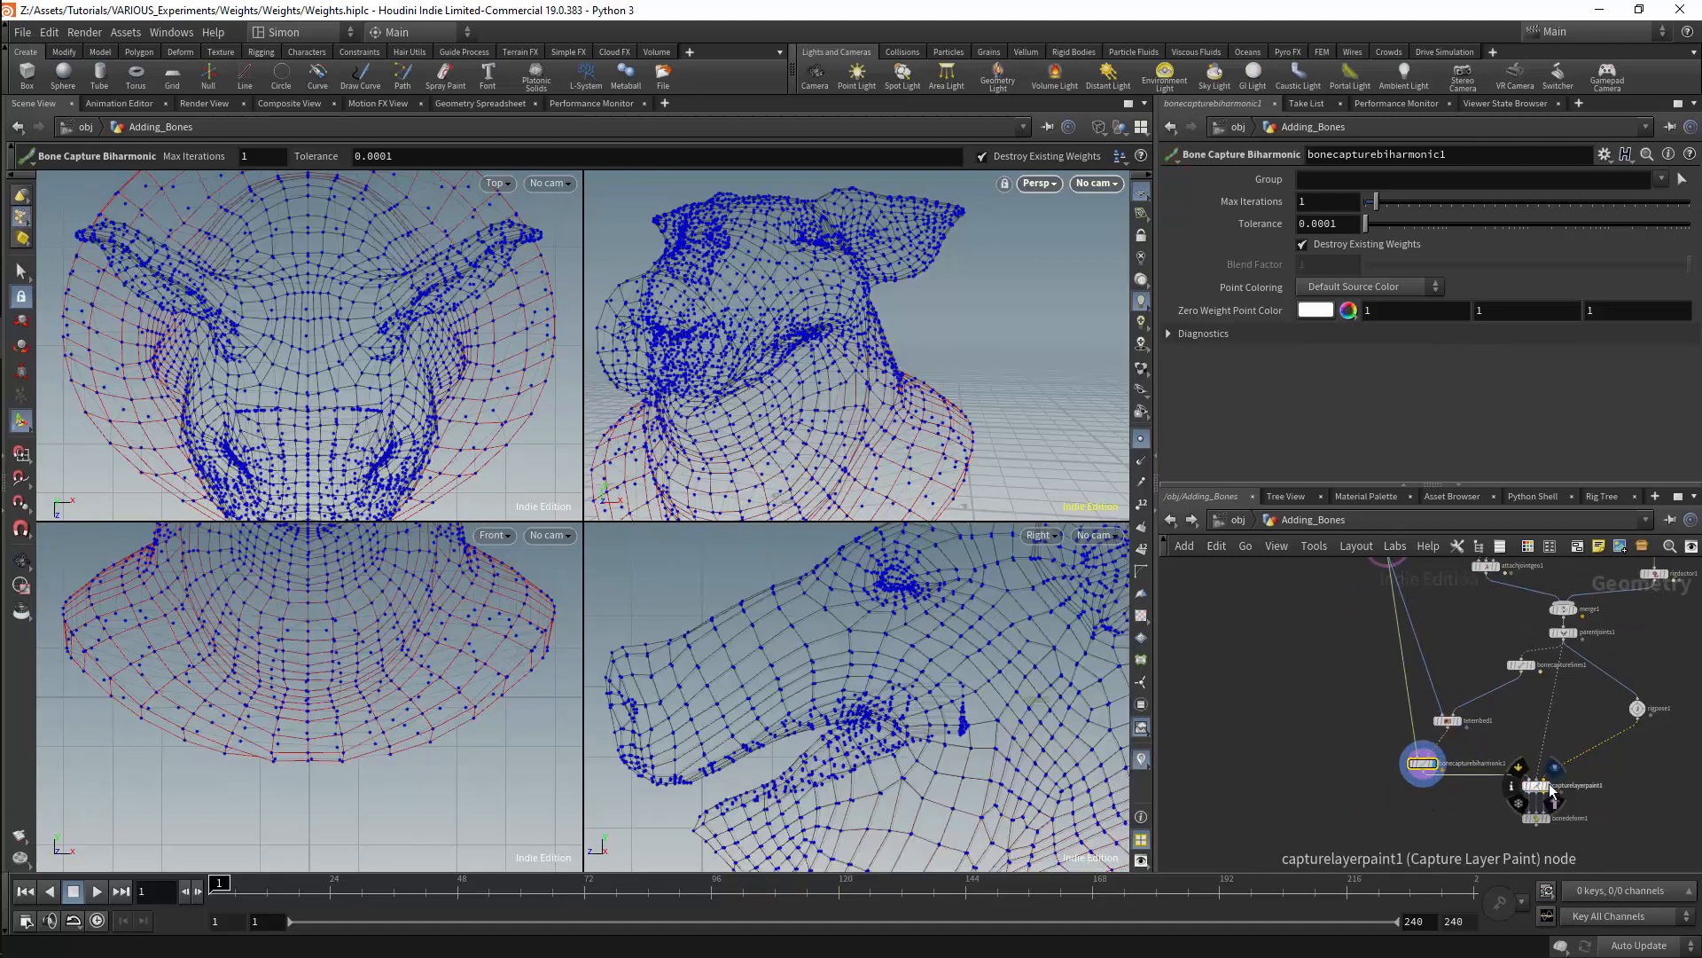
# Review the painted capture weight colours, then display the Tet Embed result again.
pyautogui.click(1559, 785)
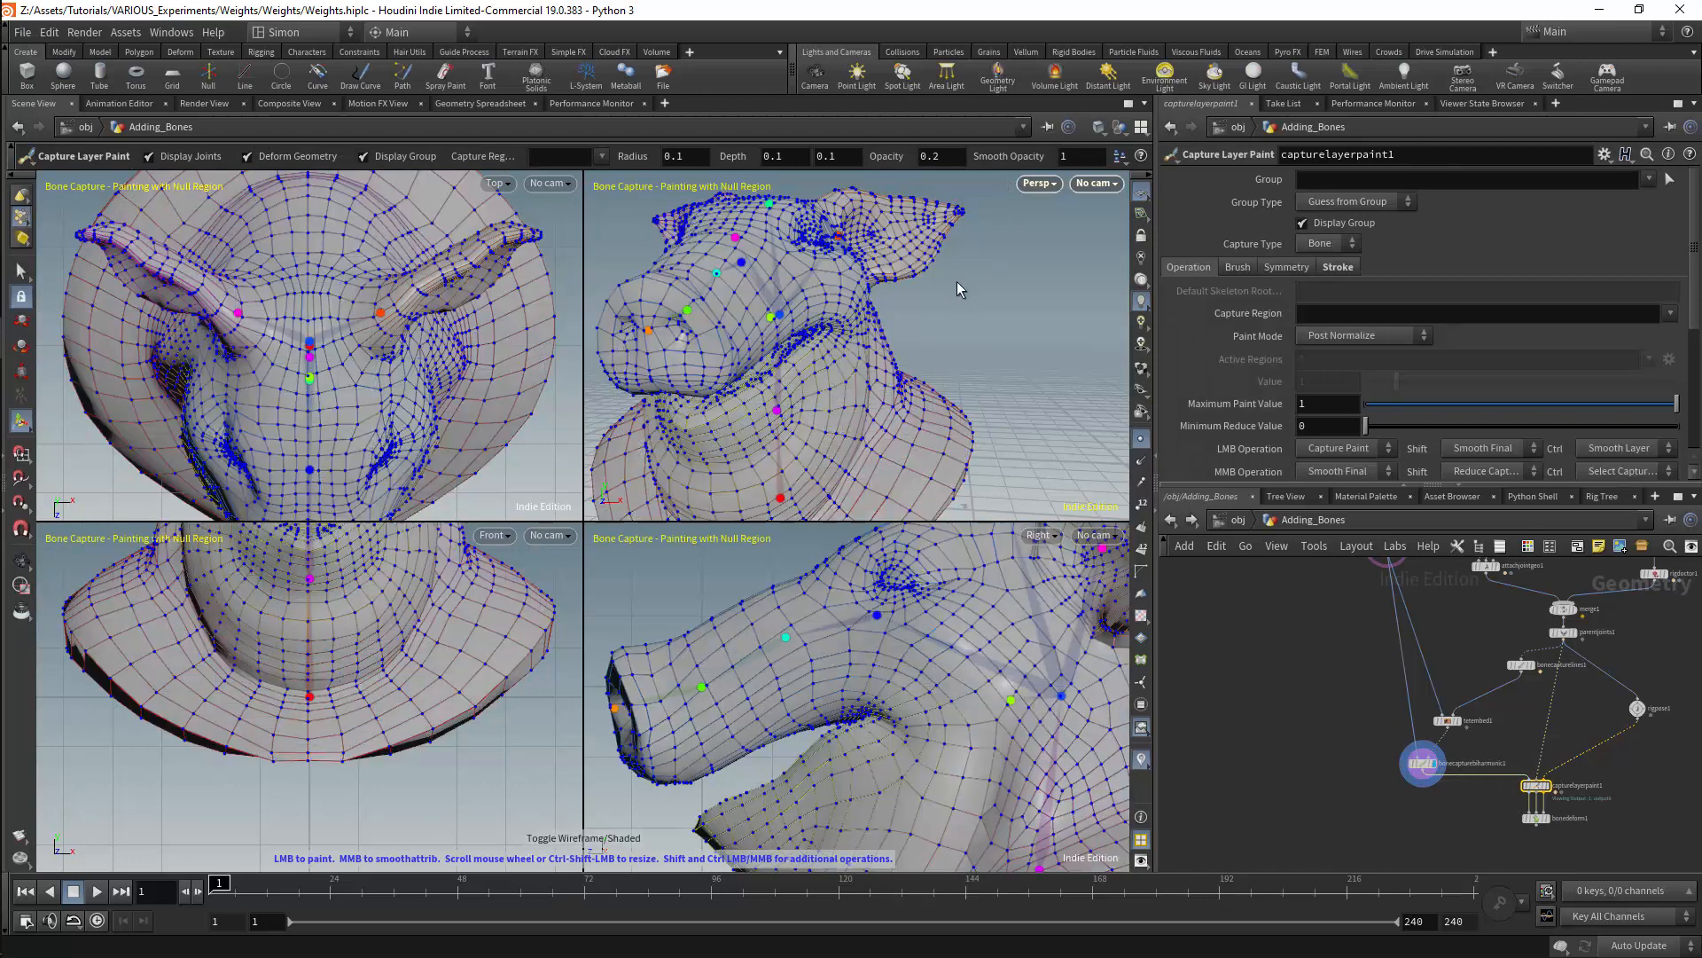
pyautogui.moveTo(1554, 793)
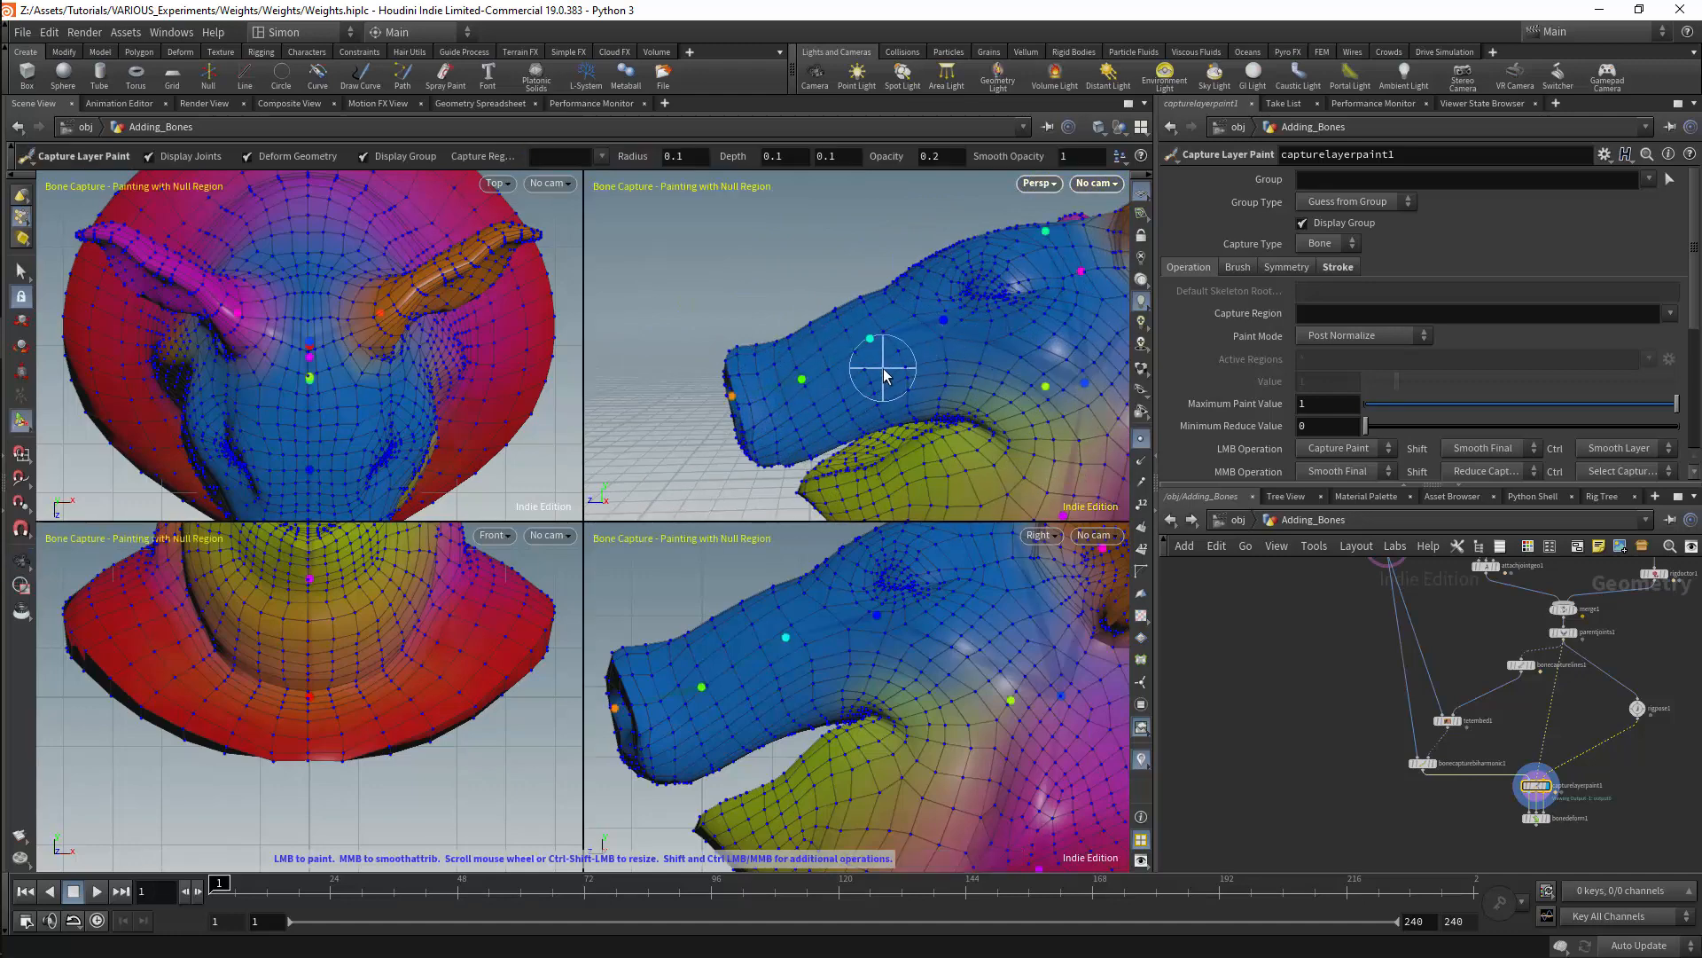
pyautogui.click(1669, 312)
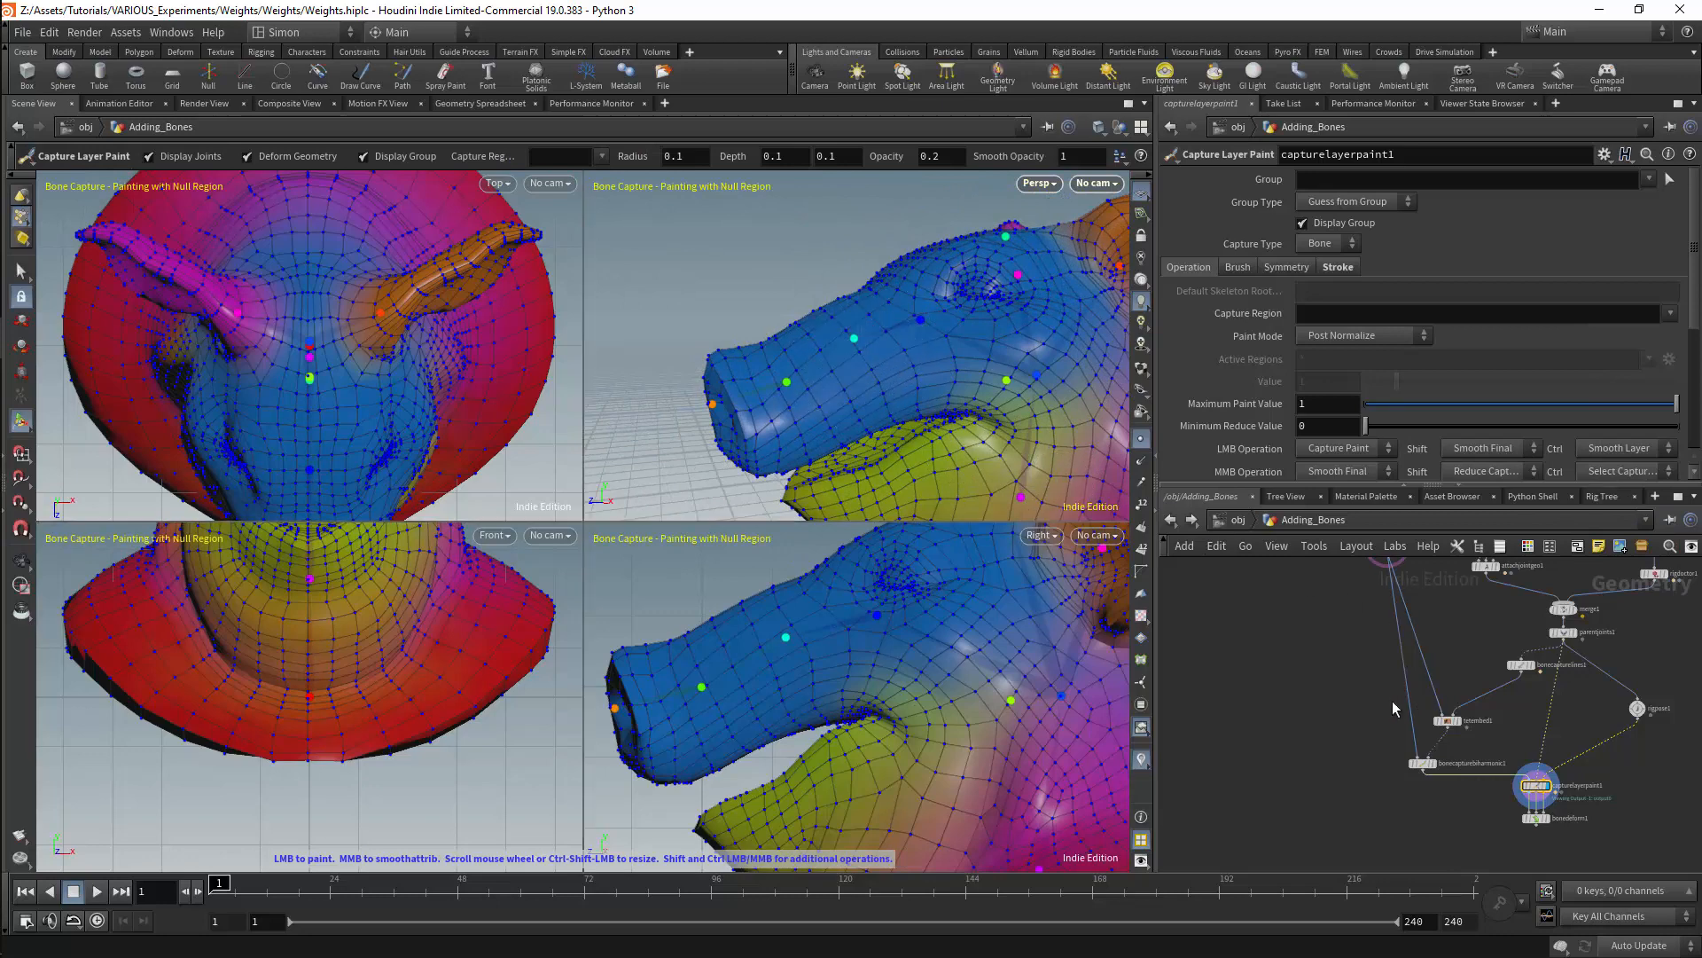
pyautogui.click(1447, 720)
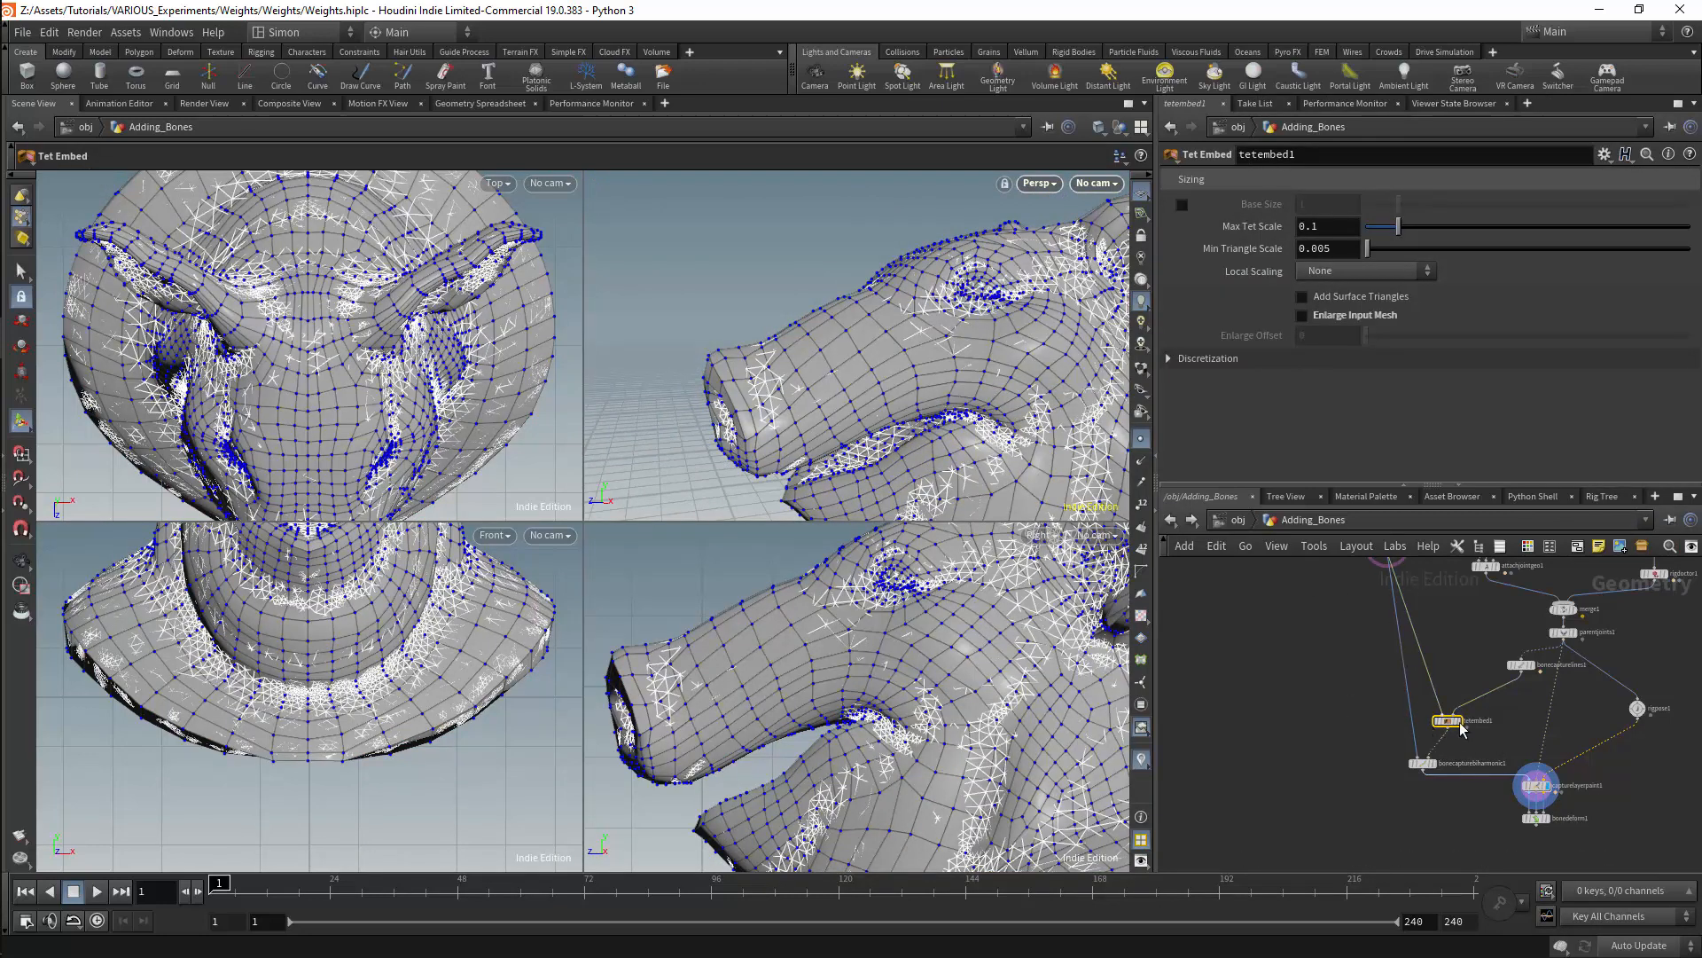
pyautogui.click(1422, 762)
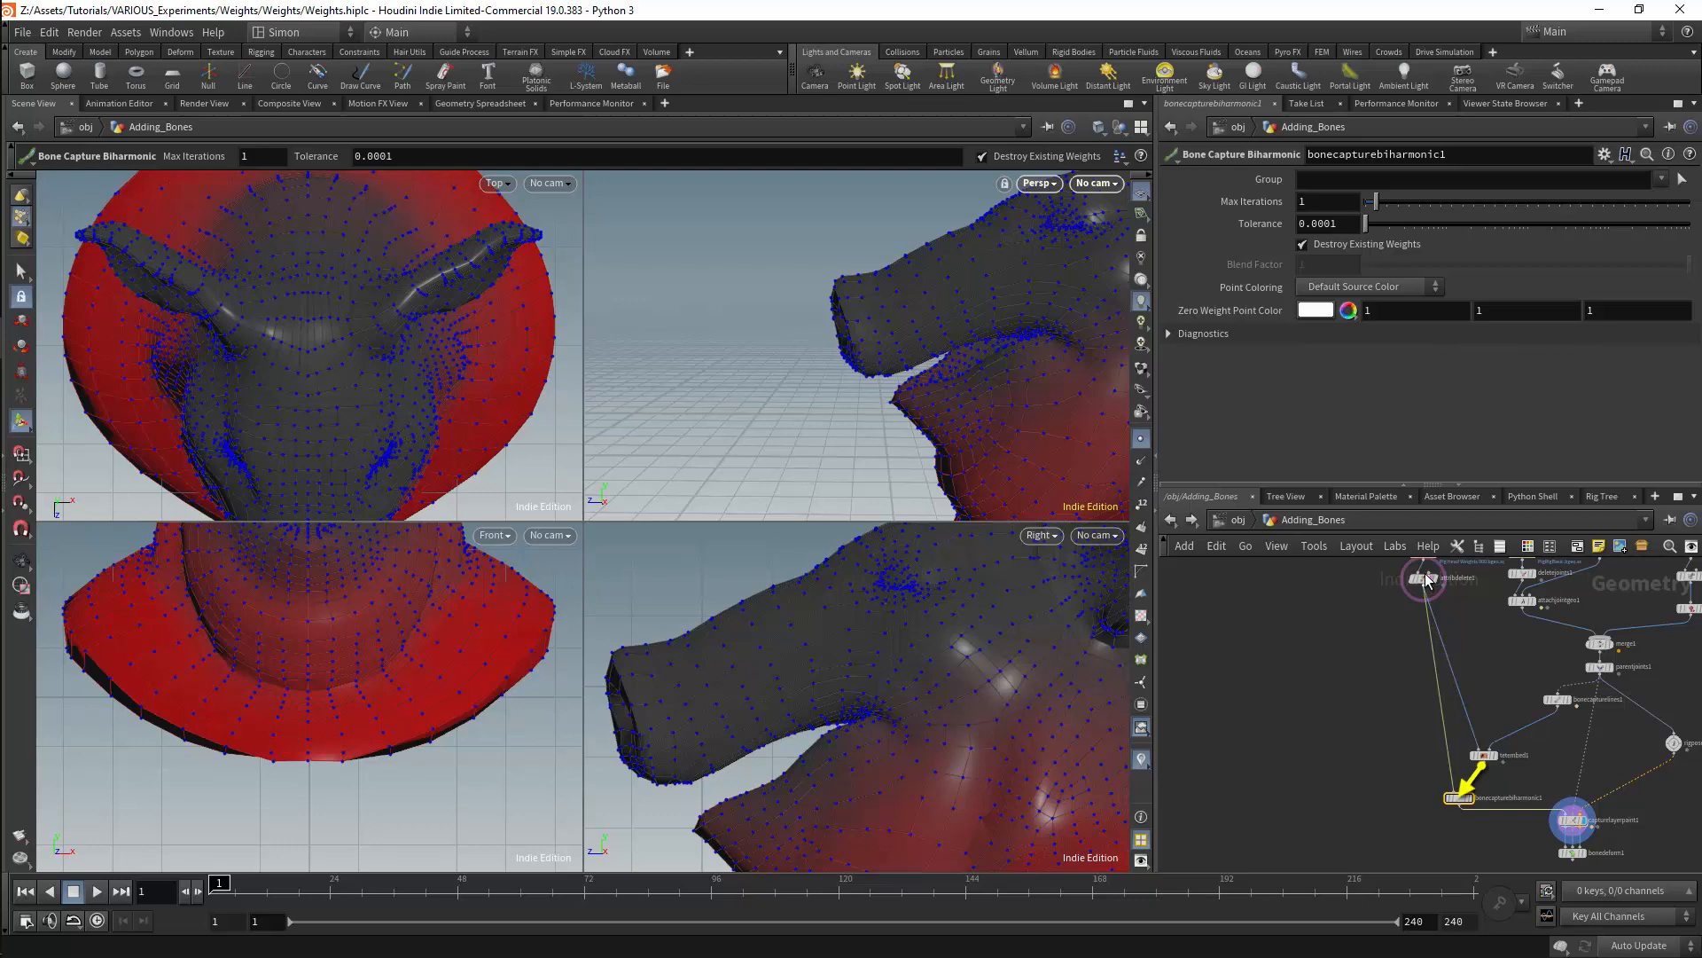
pyautogui.moveTo(1426, 789)
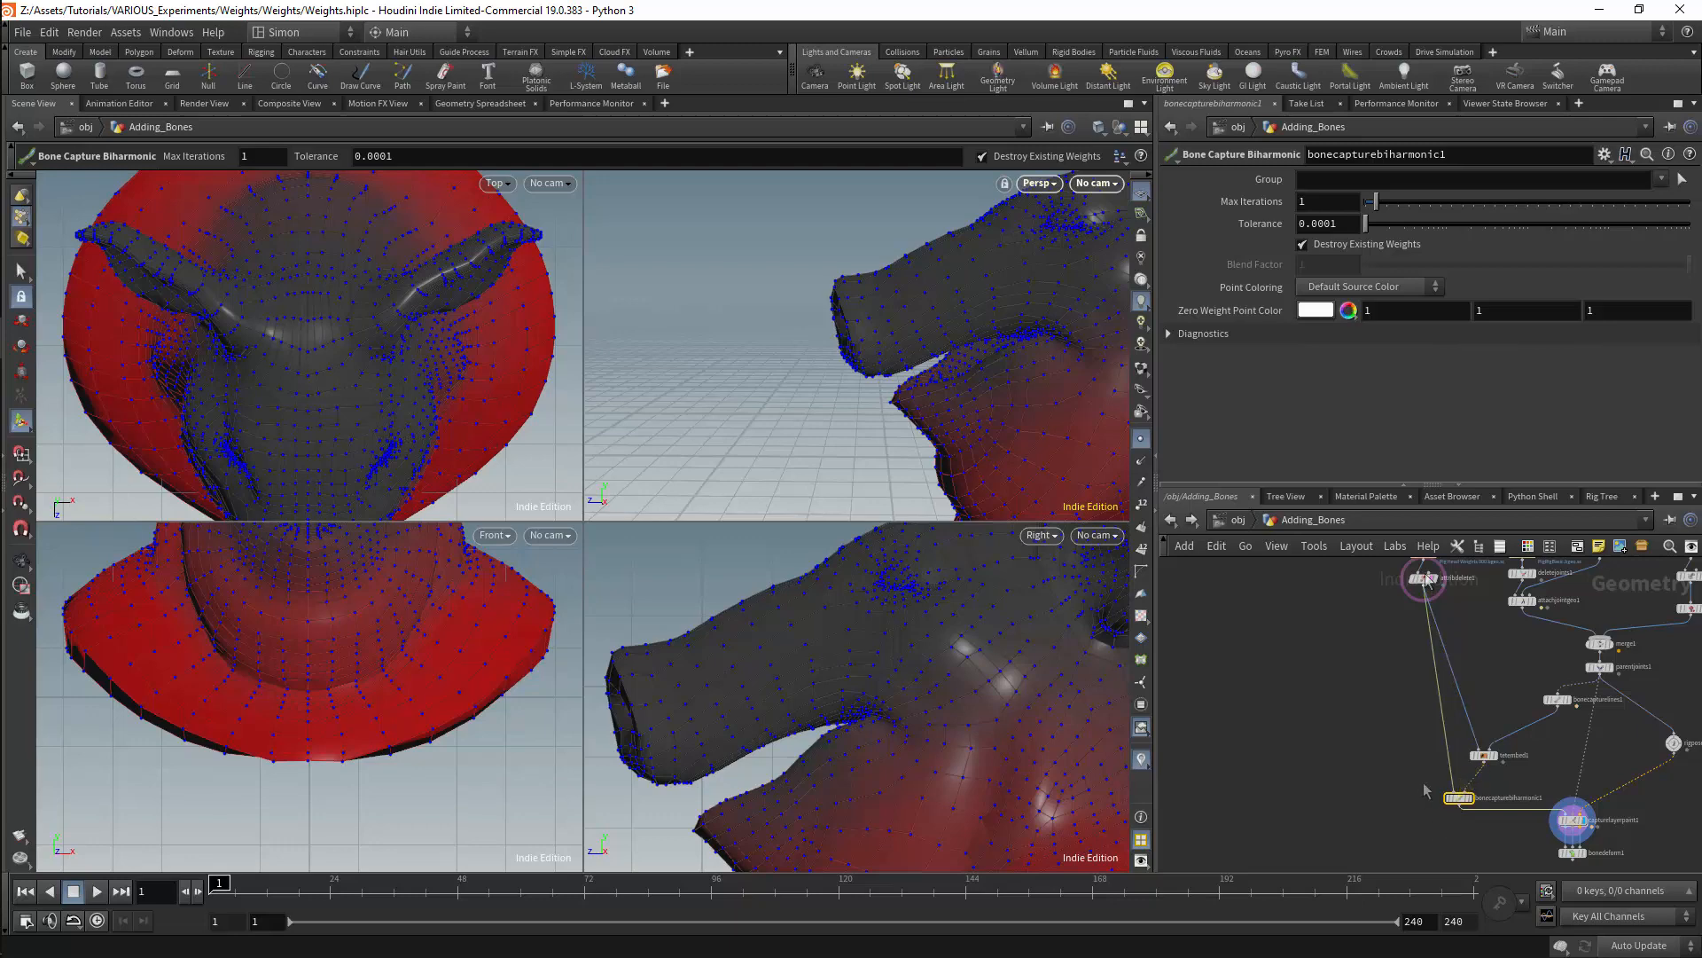
pyautogui.click(1449, 752)
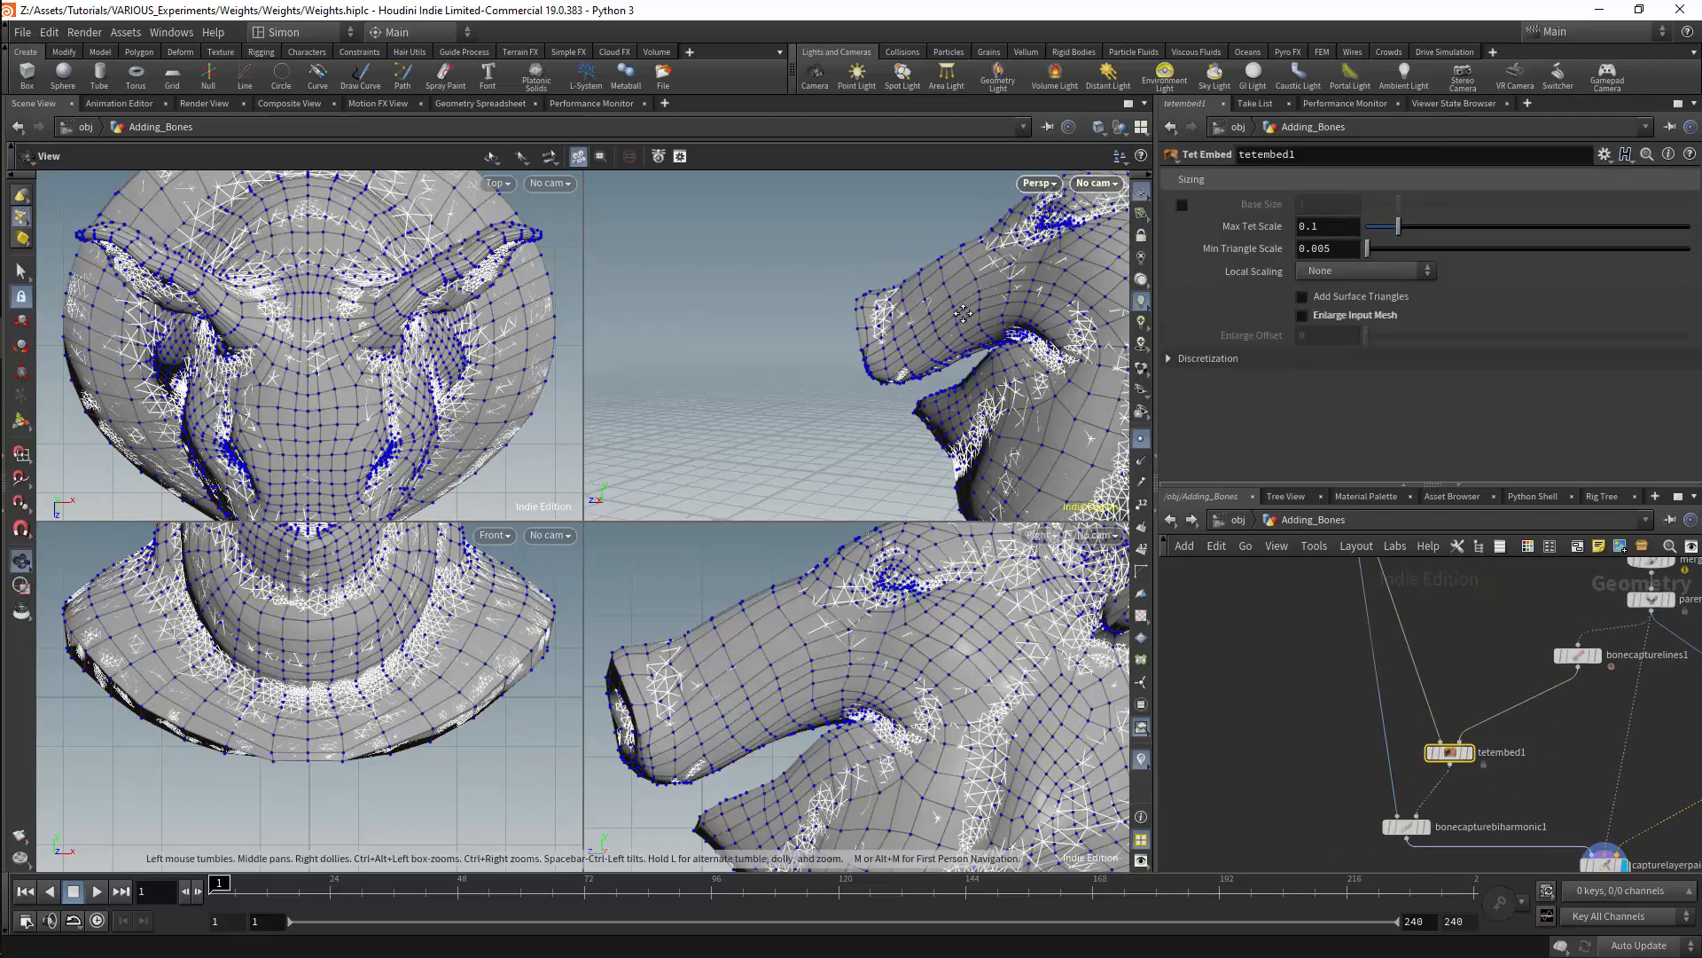
# Insert an Attribute Delete above Tet Embed stripping pCaptAlpha, boneCapture, pCaptFrame and pCaptSkelRoot.
pyautogui.press('Tab')
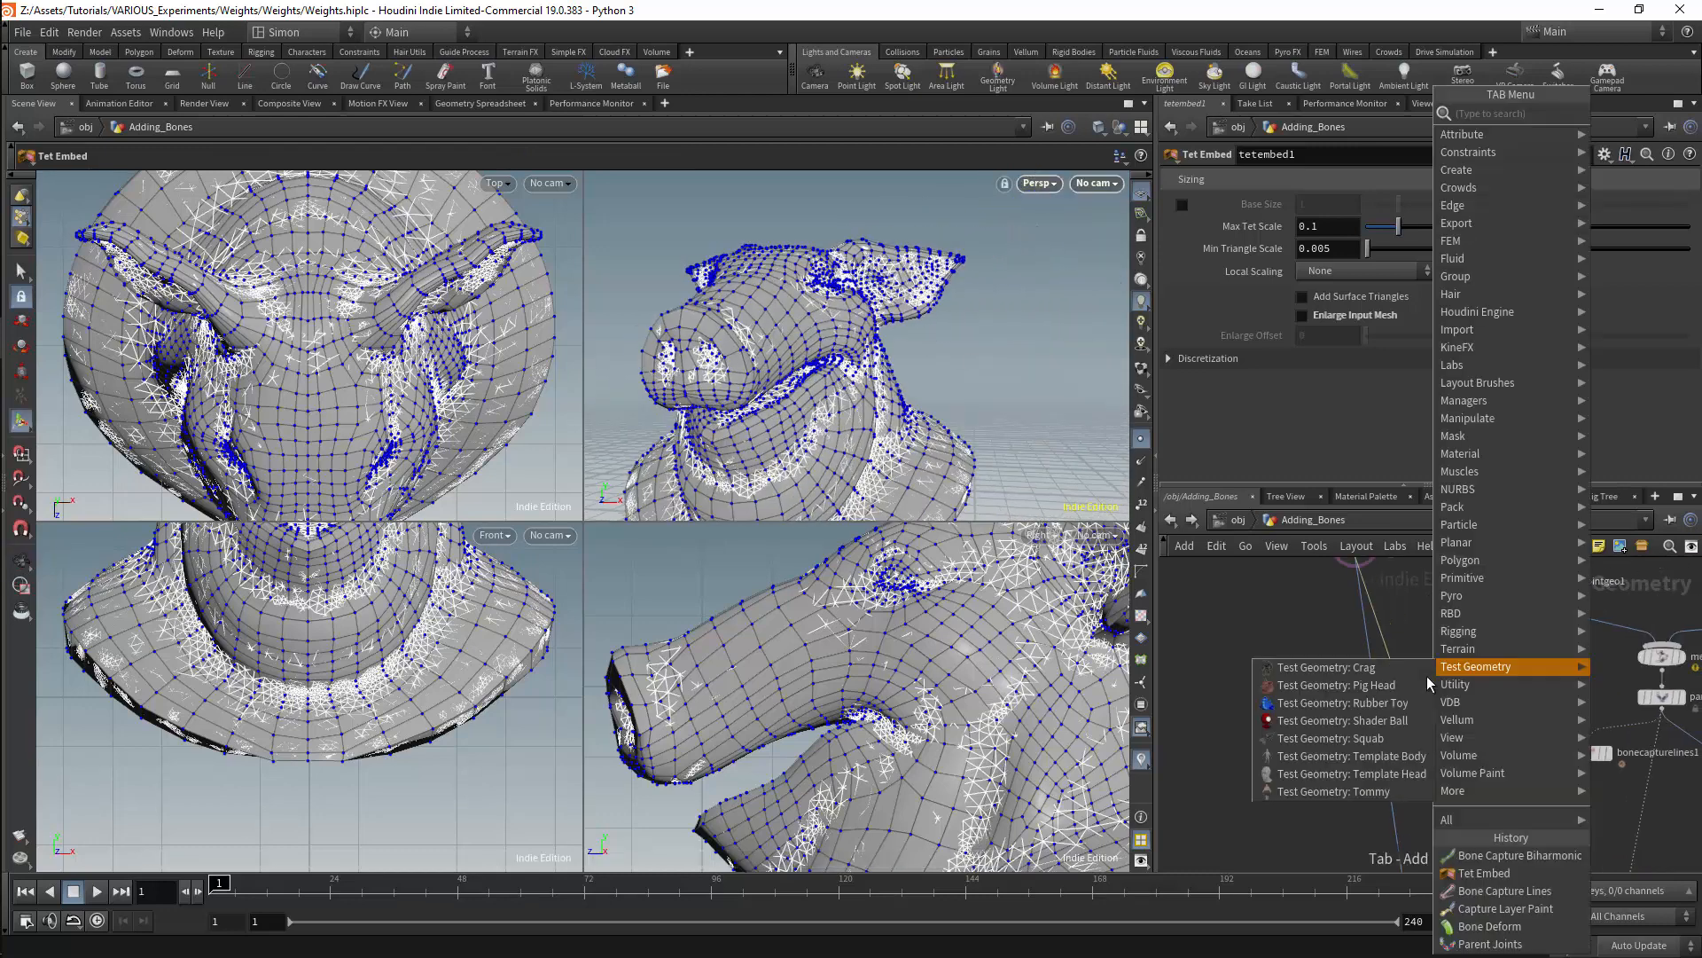
pyautogui.write('attd')
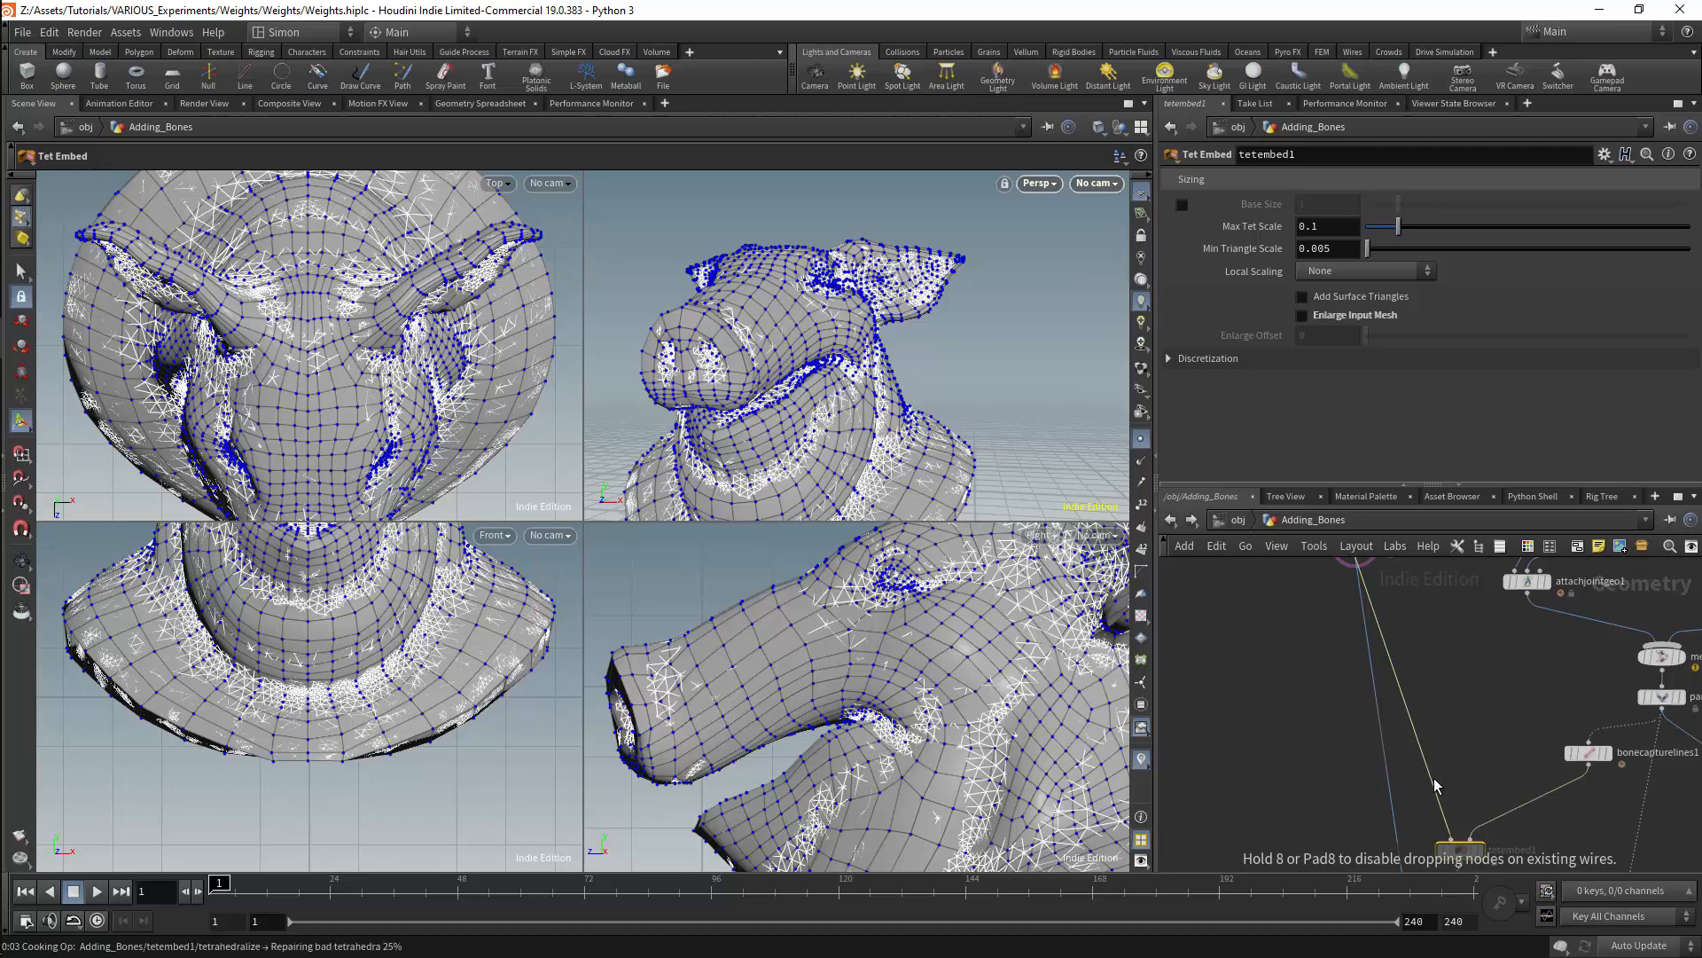
pyautogui.click(1443, 762)
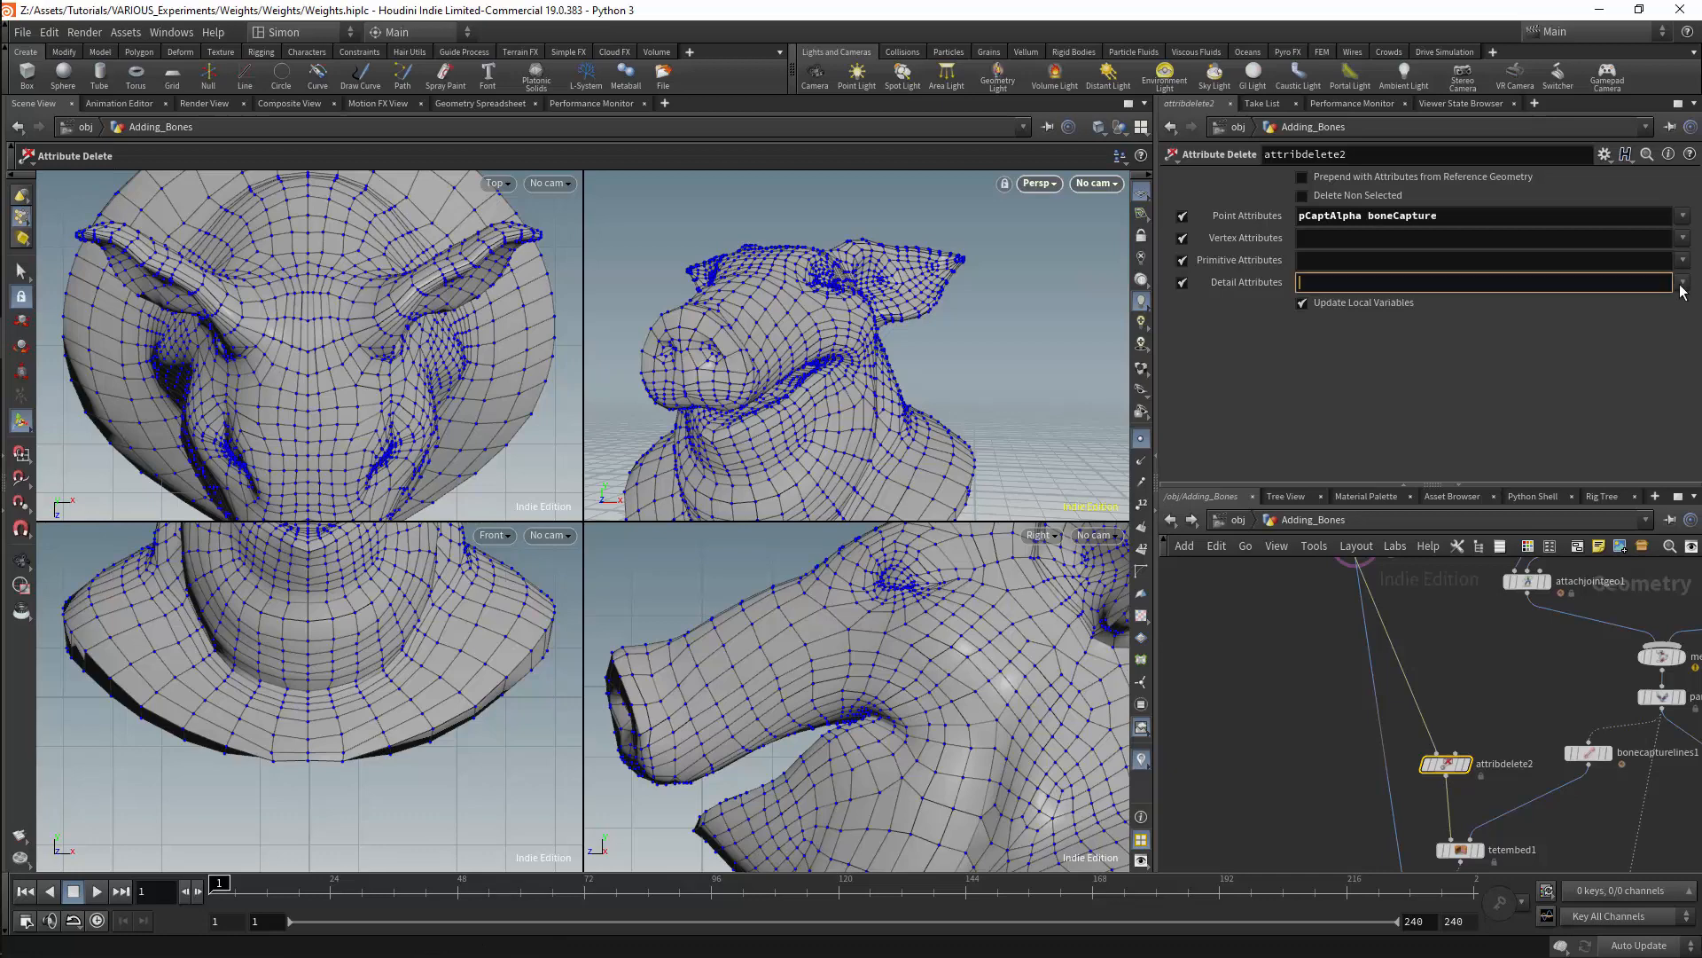
pyautogui.click(1683, 281)
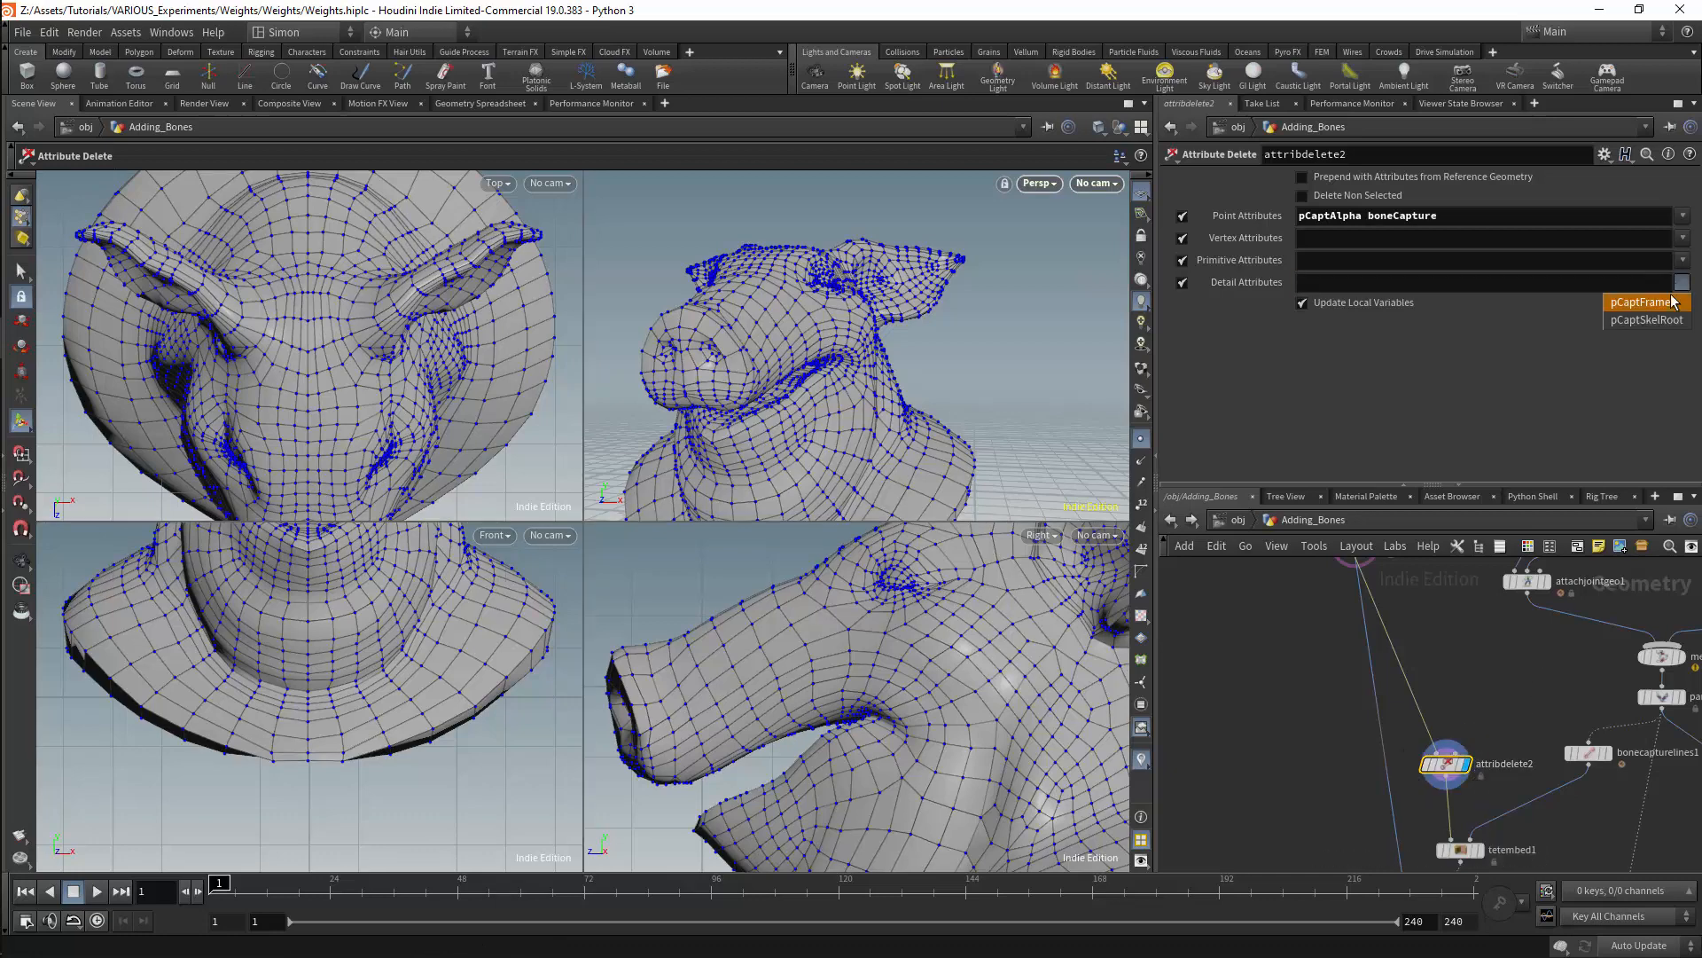
pyautogui.click(1642, 302)
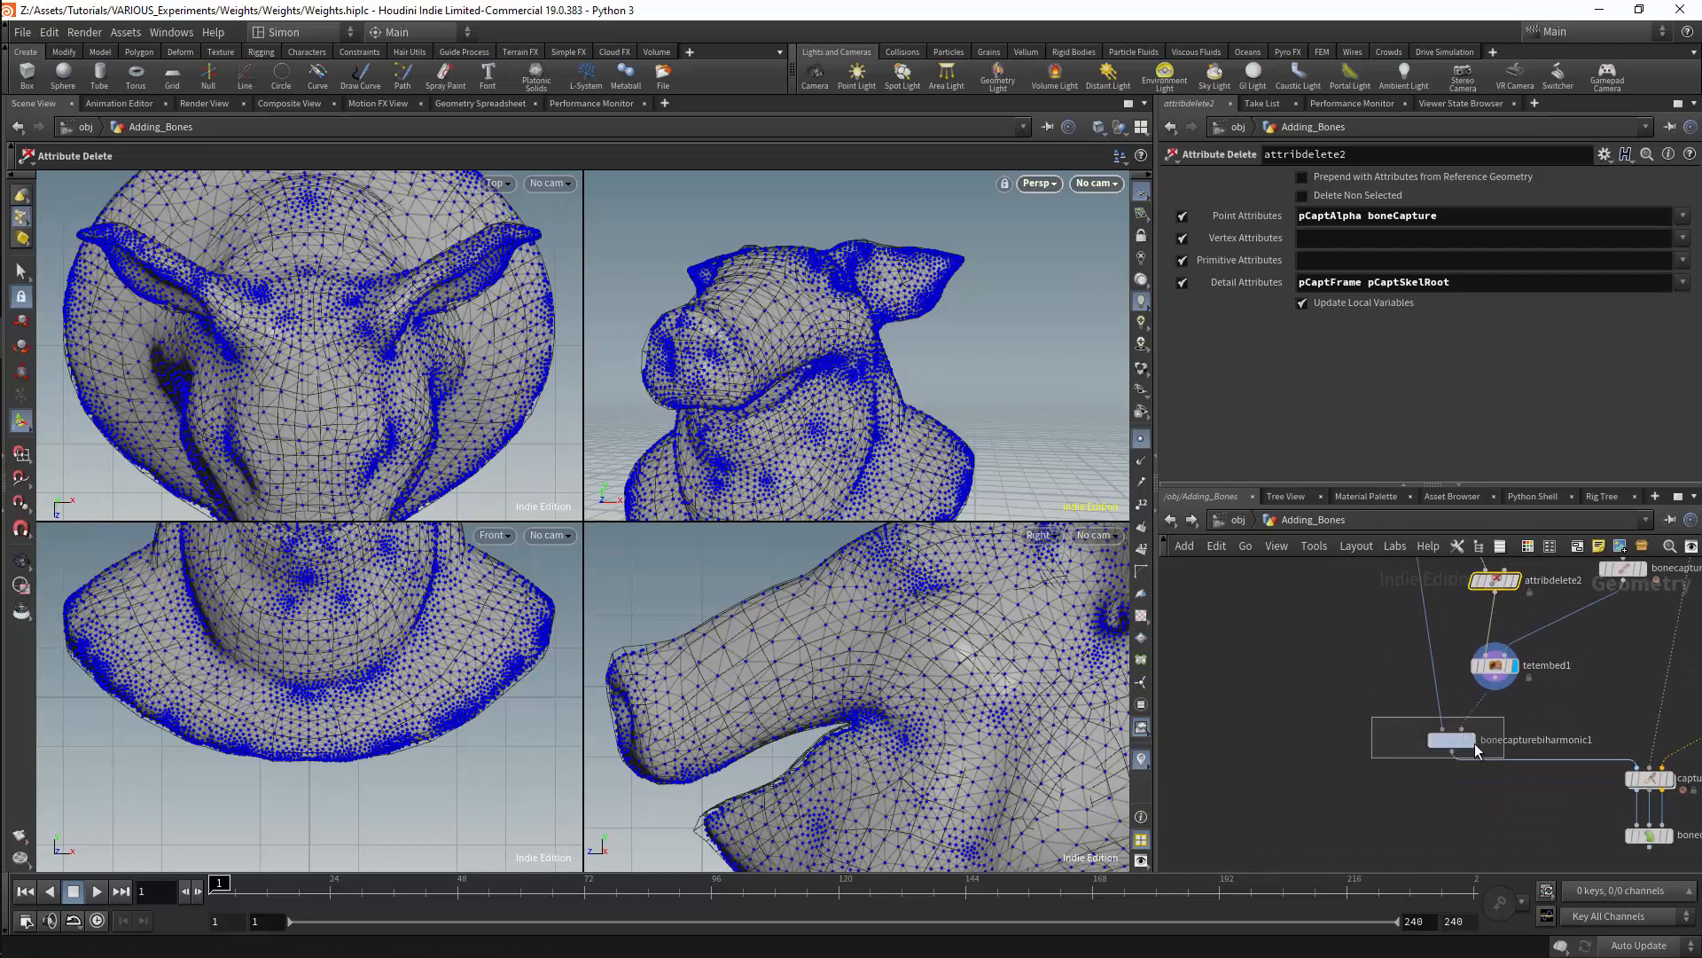
# Display the biharmonic capture, then the painted weights showing the trunk blending toward the head.
pyautogui.click(1449, 740)
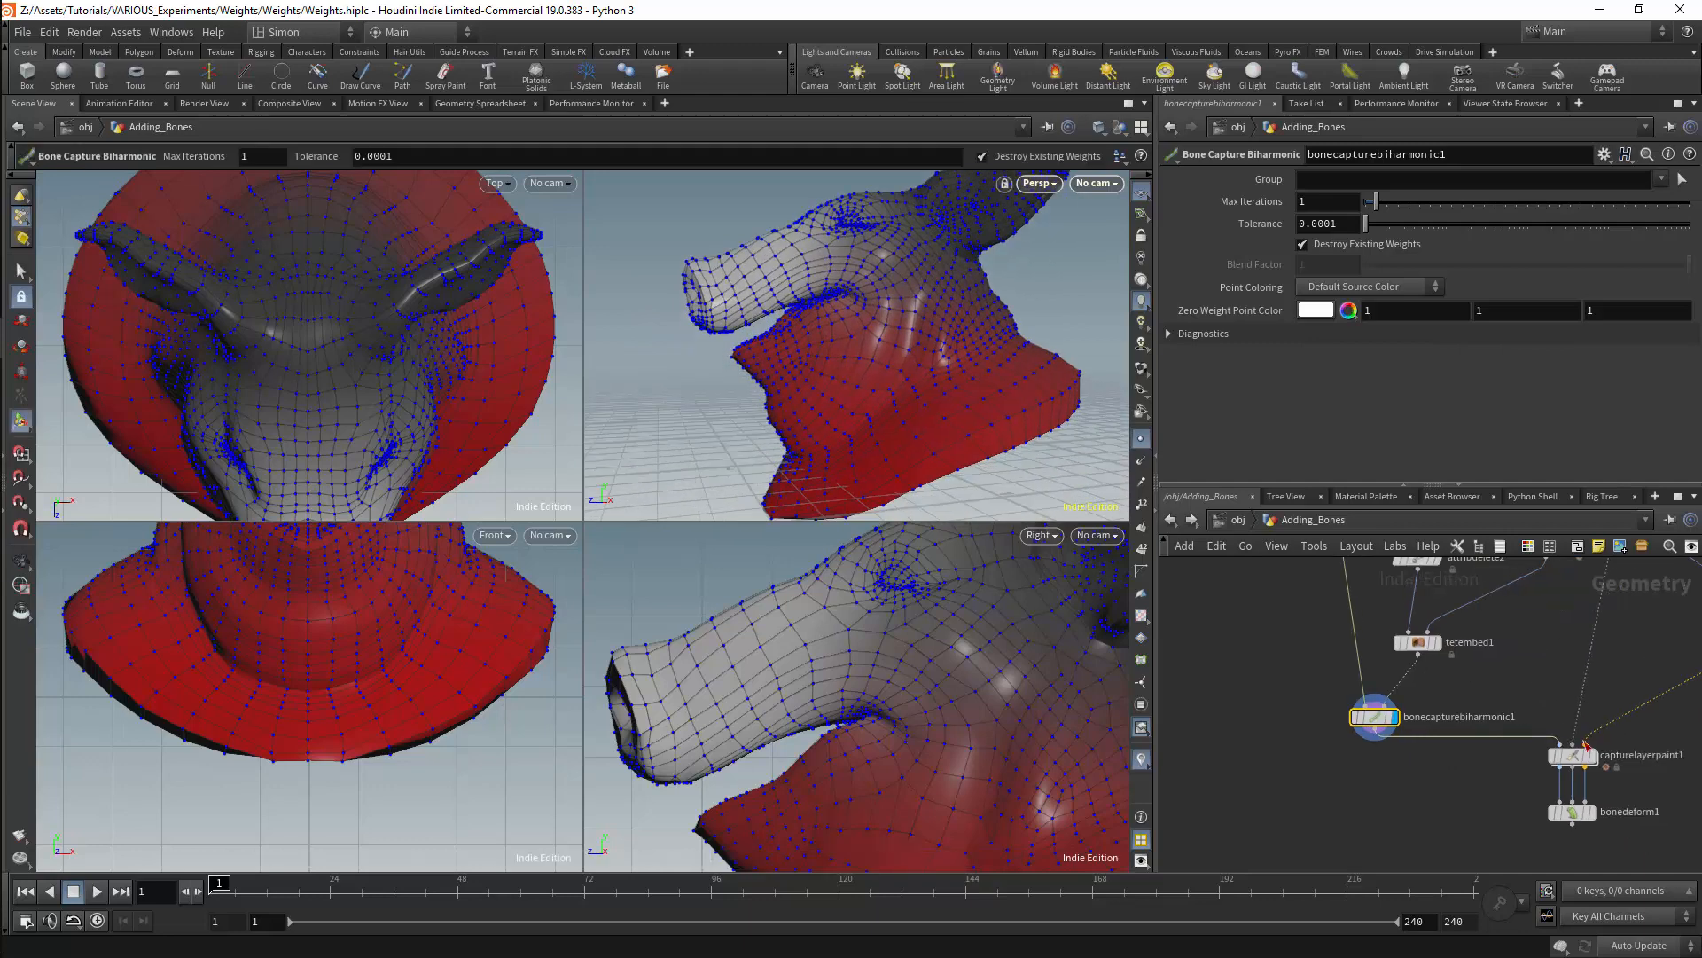
pyautogui.click(1573, 756)
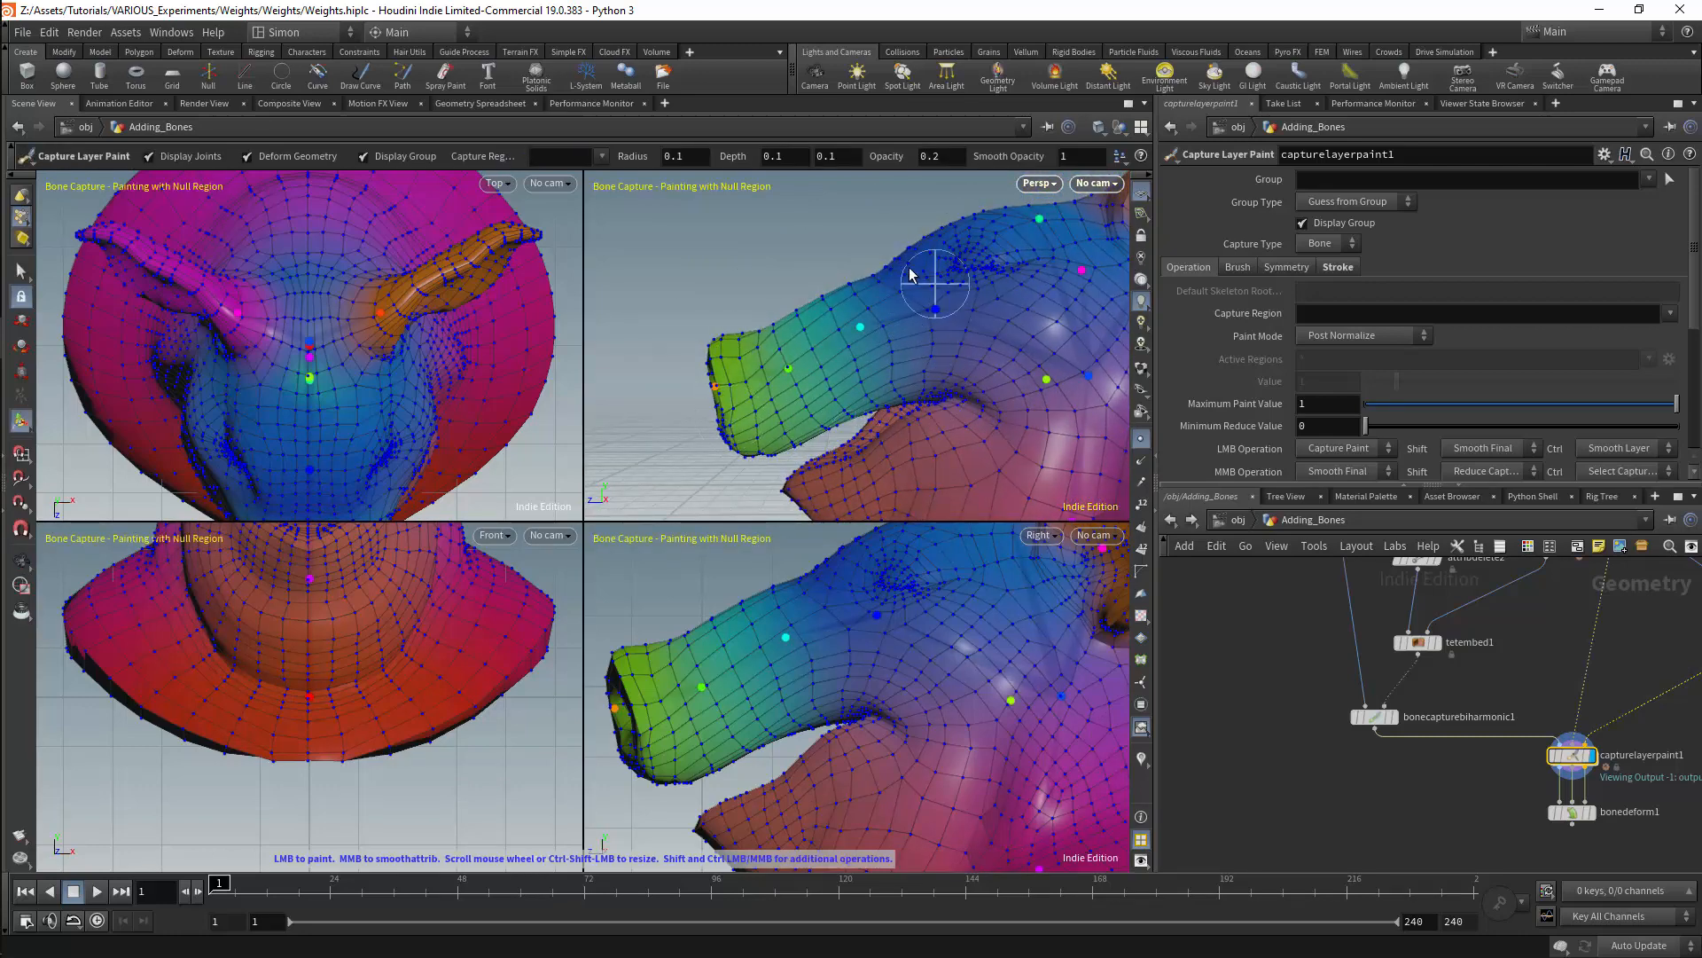
pyautogui.moveTo(825, 440)
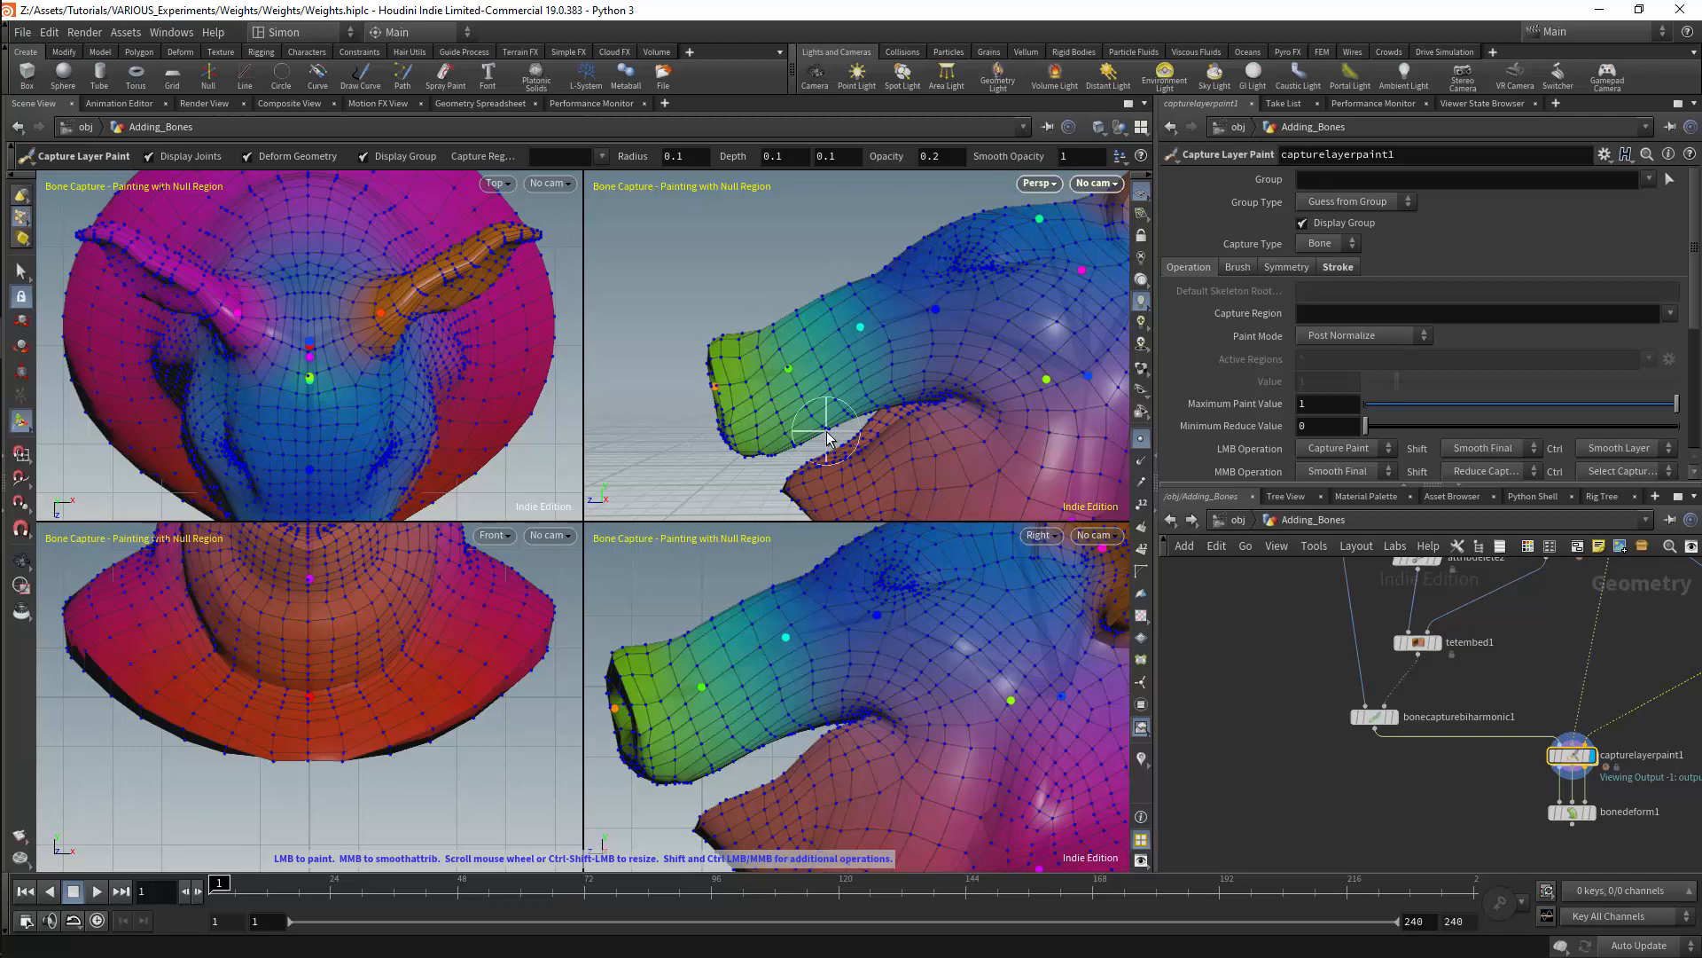
pyautogui.moveTo(798, 543)
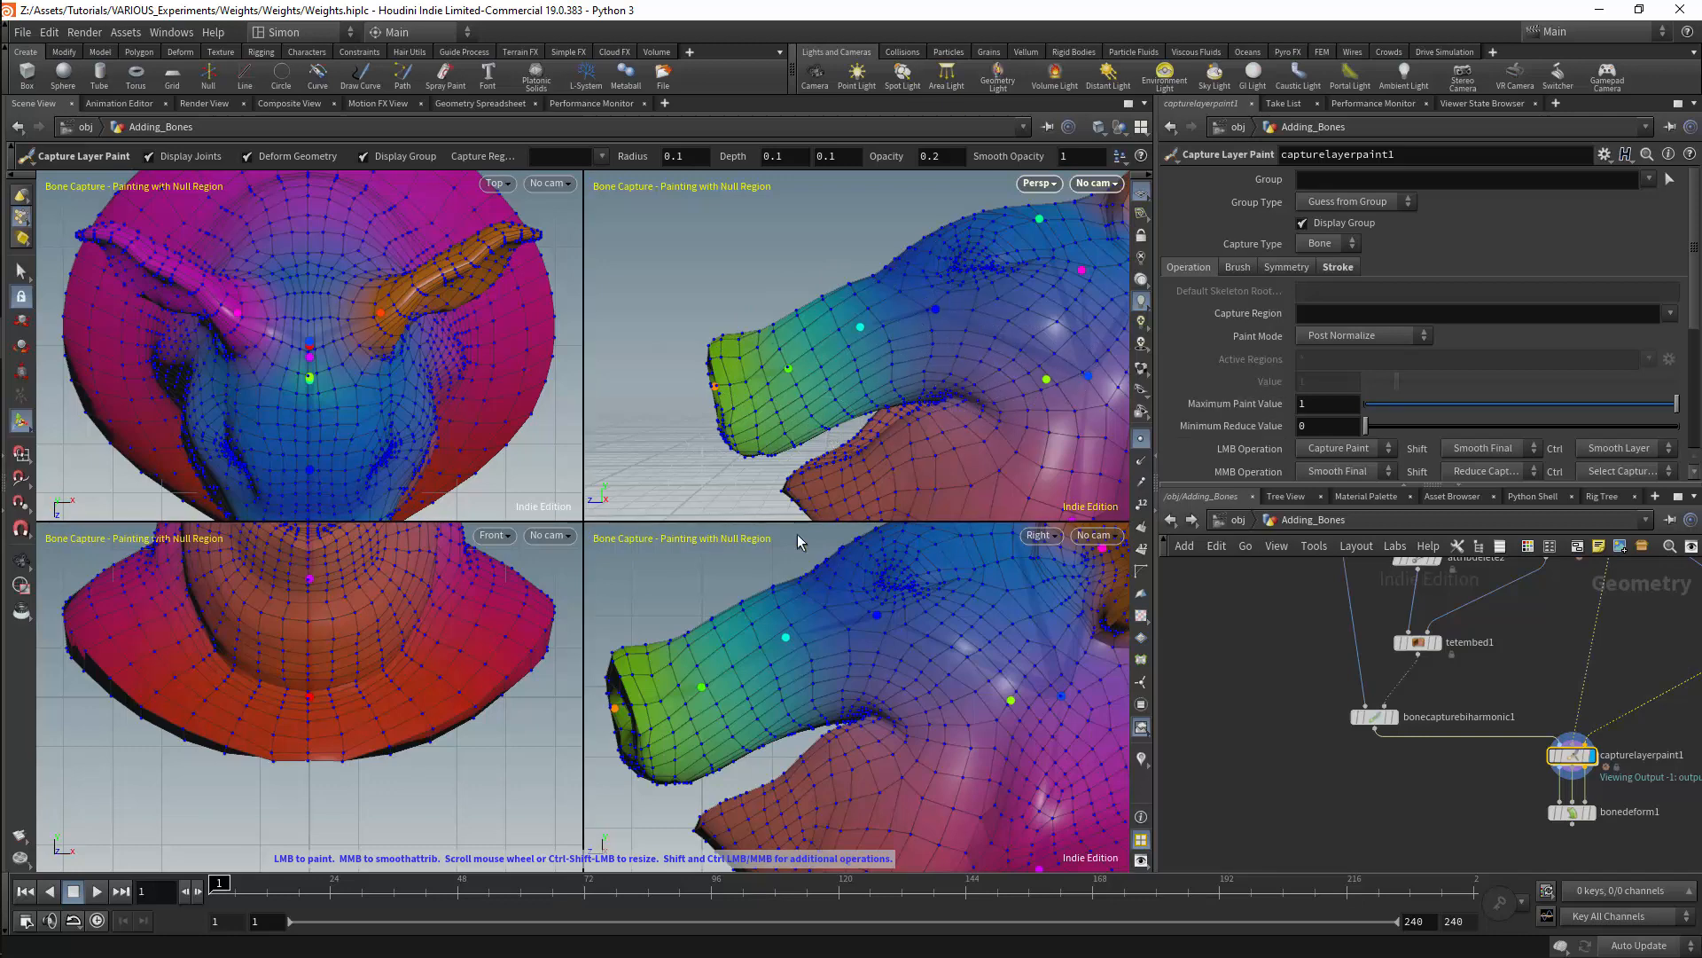
pyautogui.moveTo(954, 436)
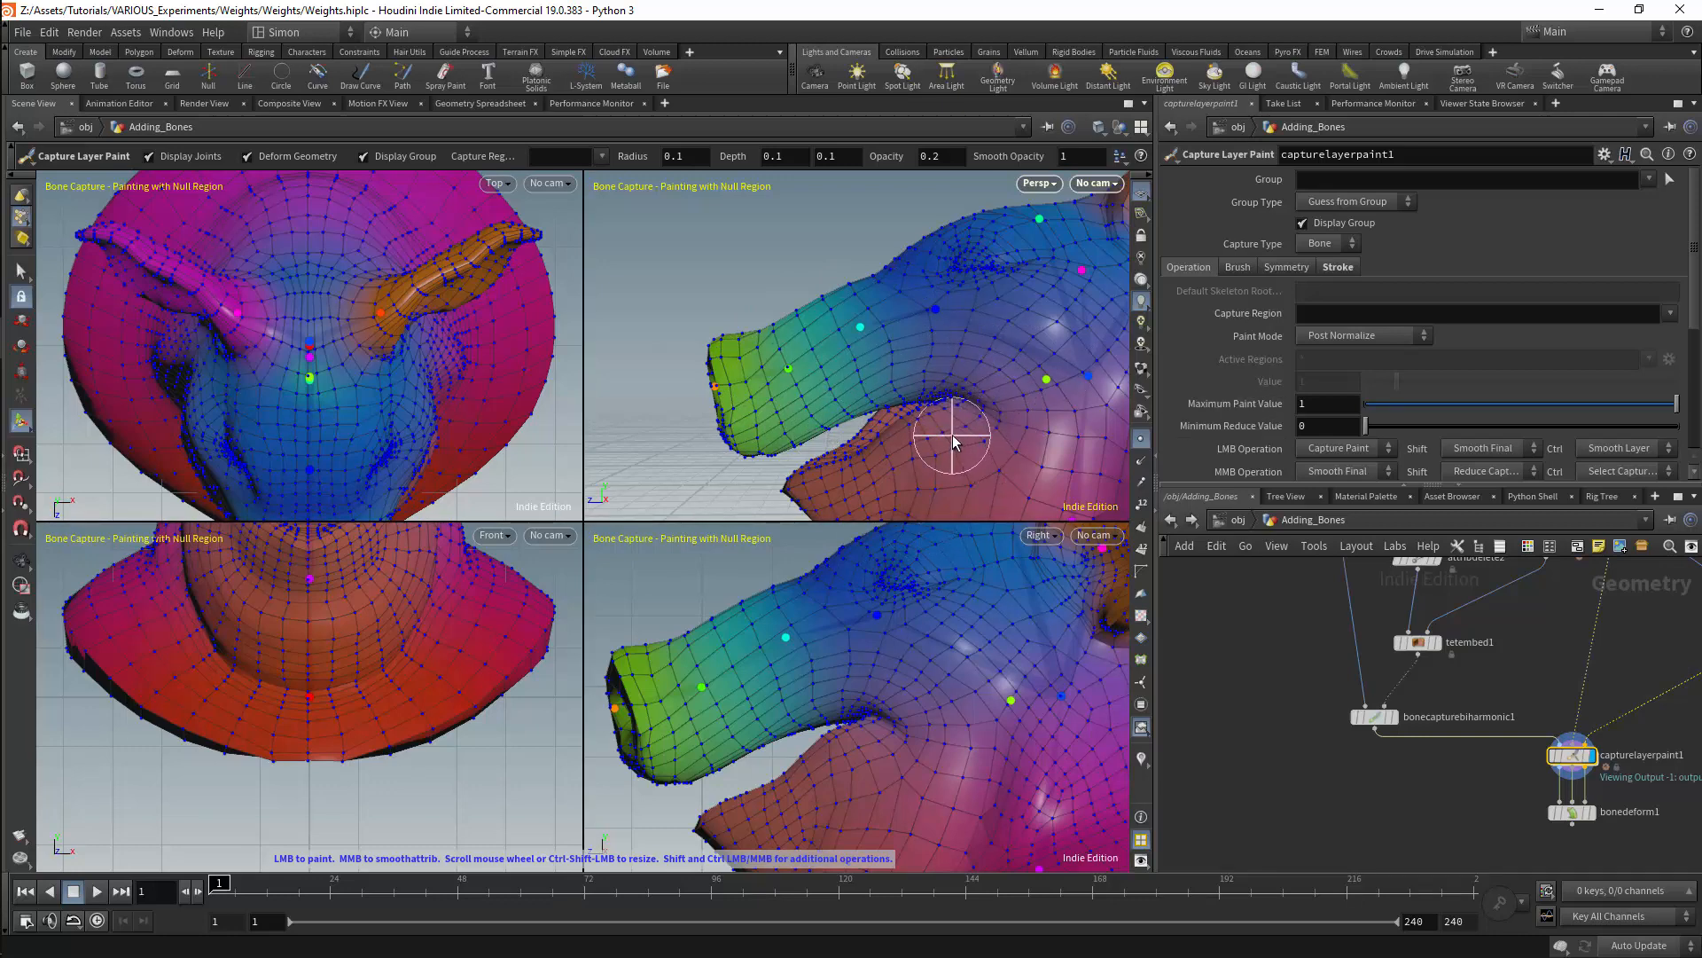
pyautogui.moveTo(960, 440)
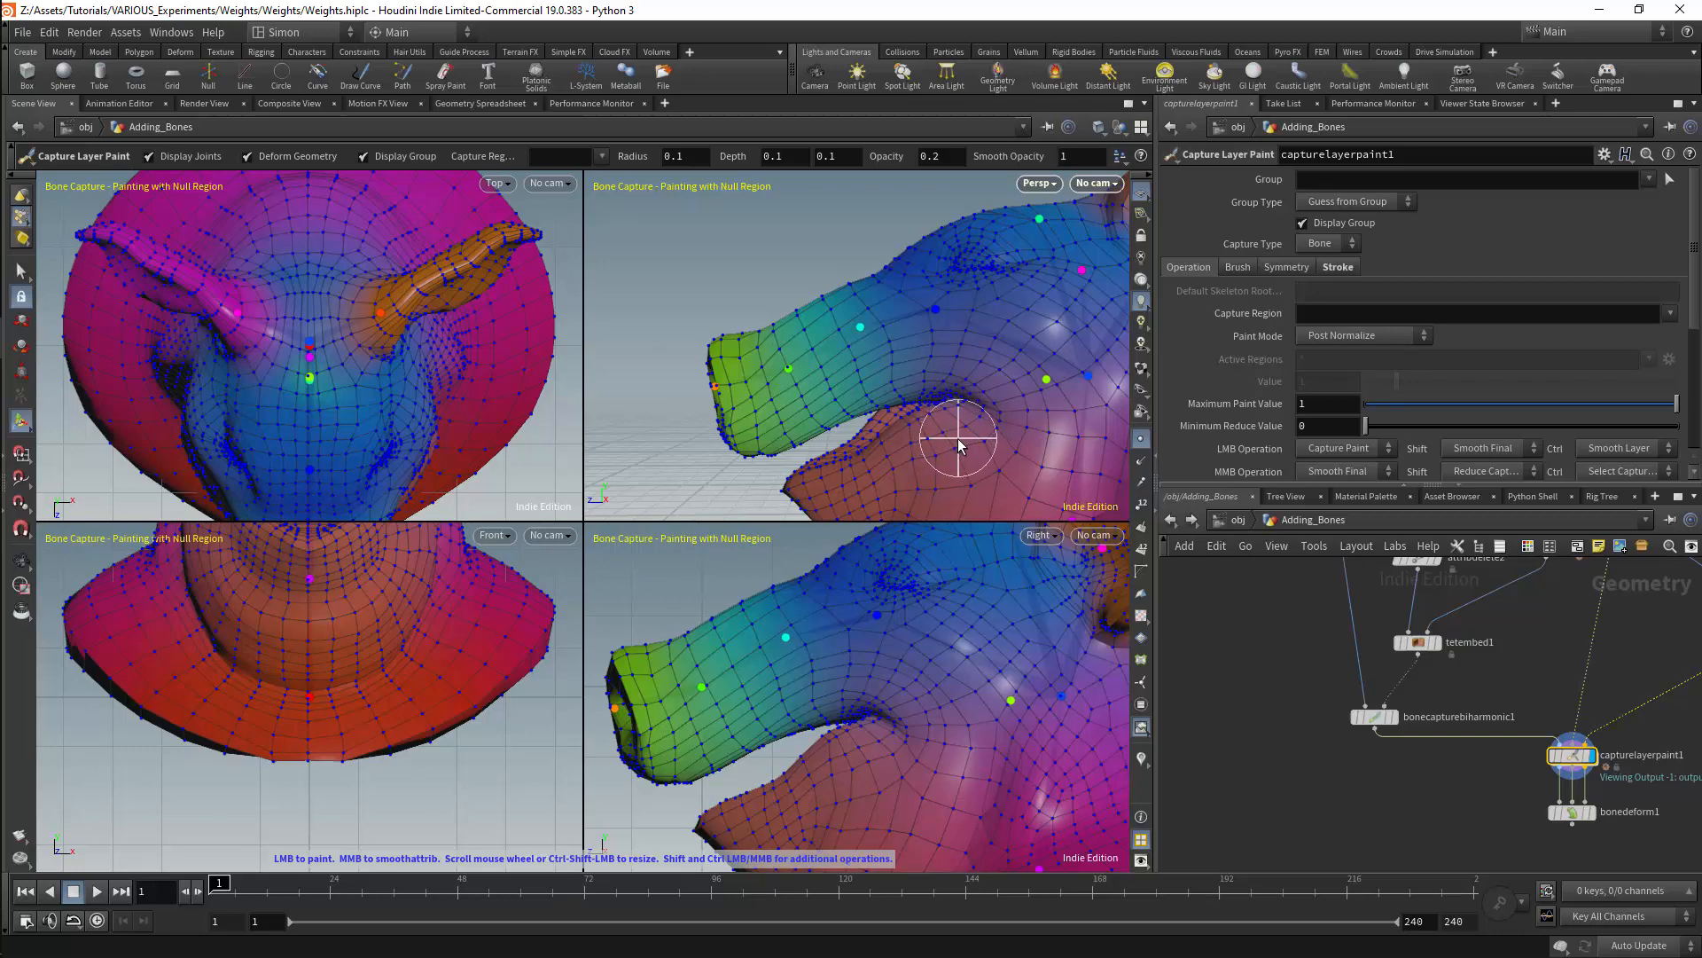
pyautogui.moveTo(967, 490)
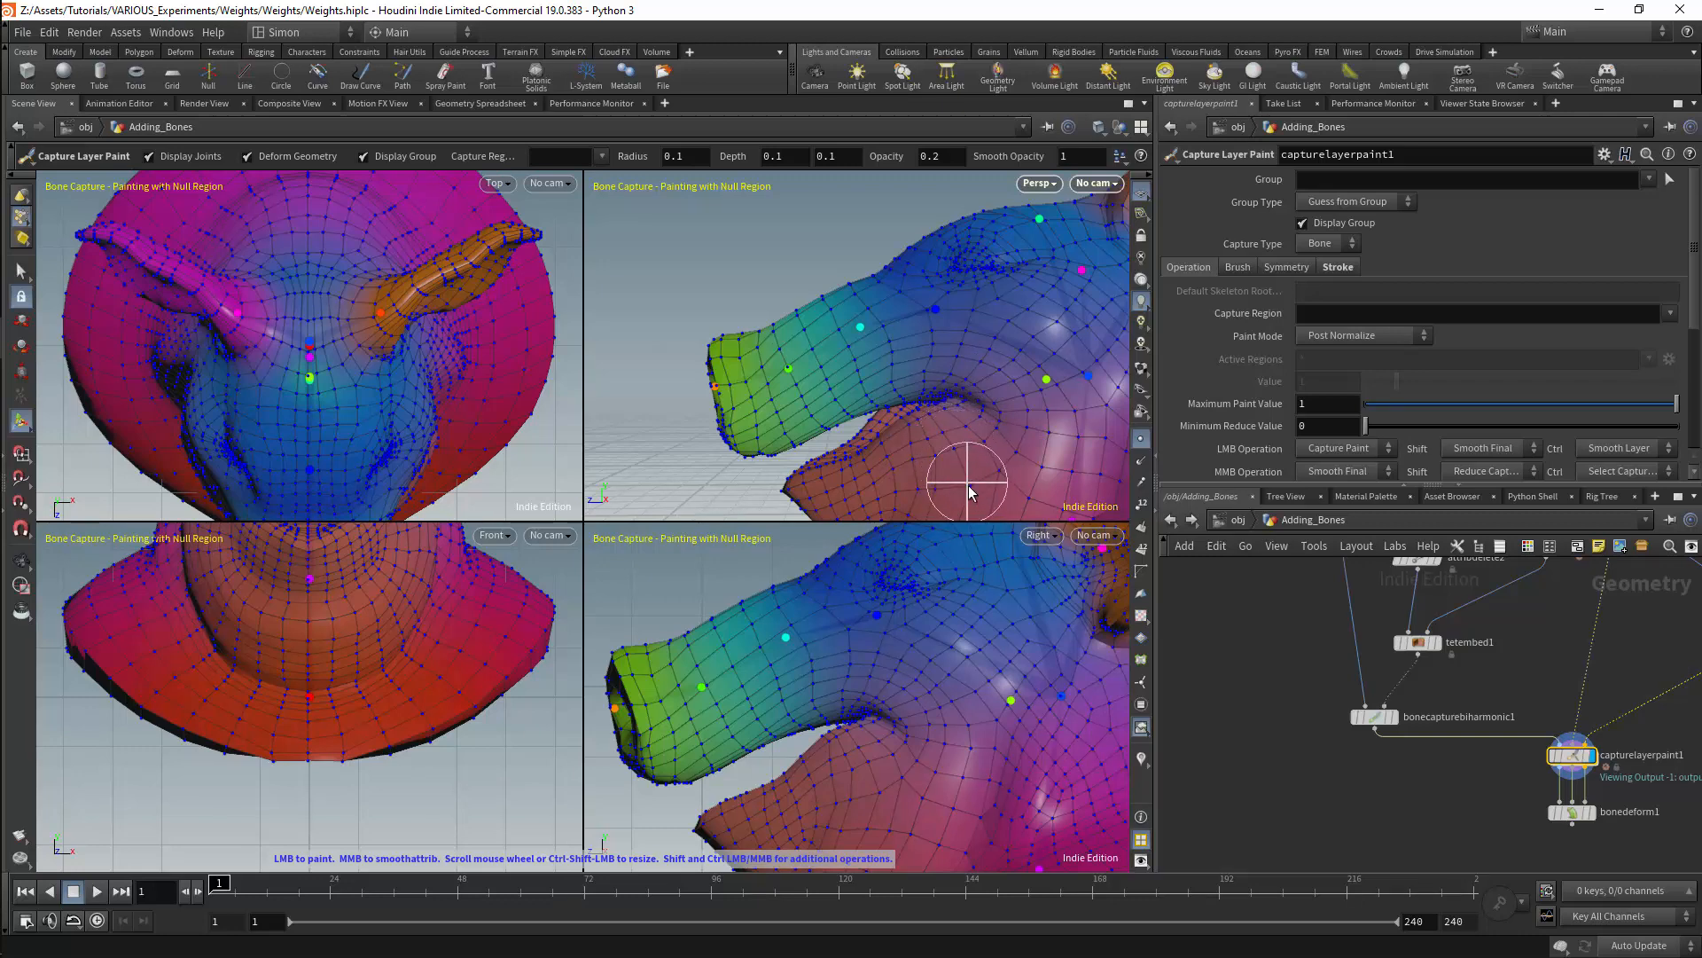
# Keep existing weights, set Blend Factor 1, and limit capture to the trunk point group.
pyautogui.click(1373, 714)
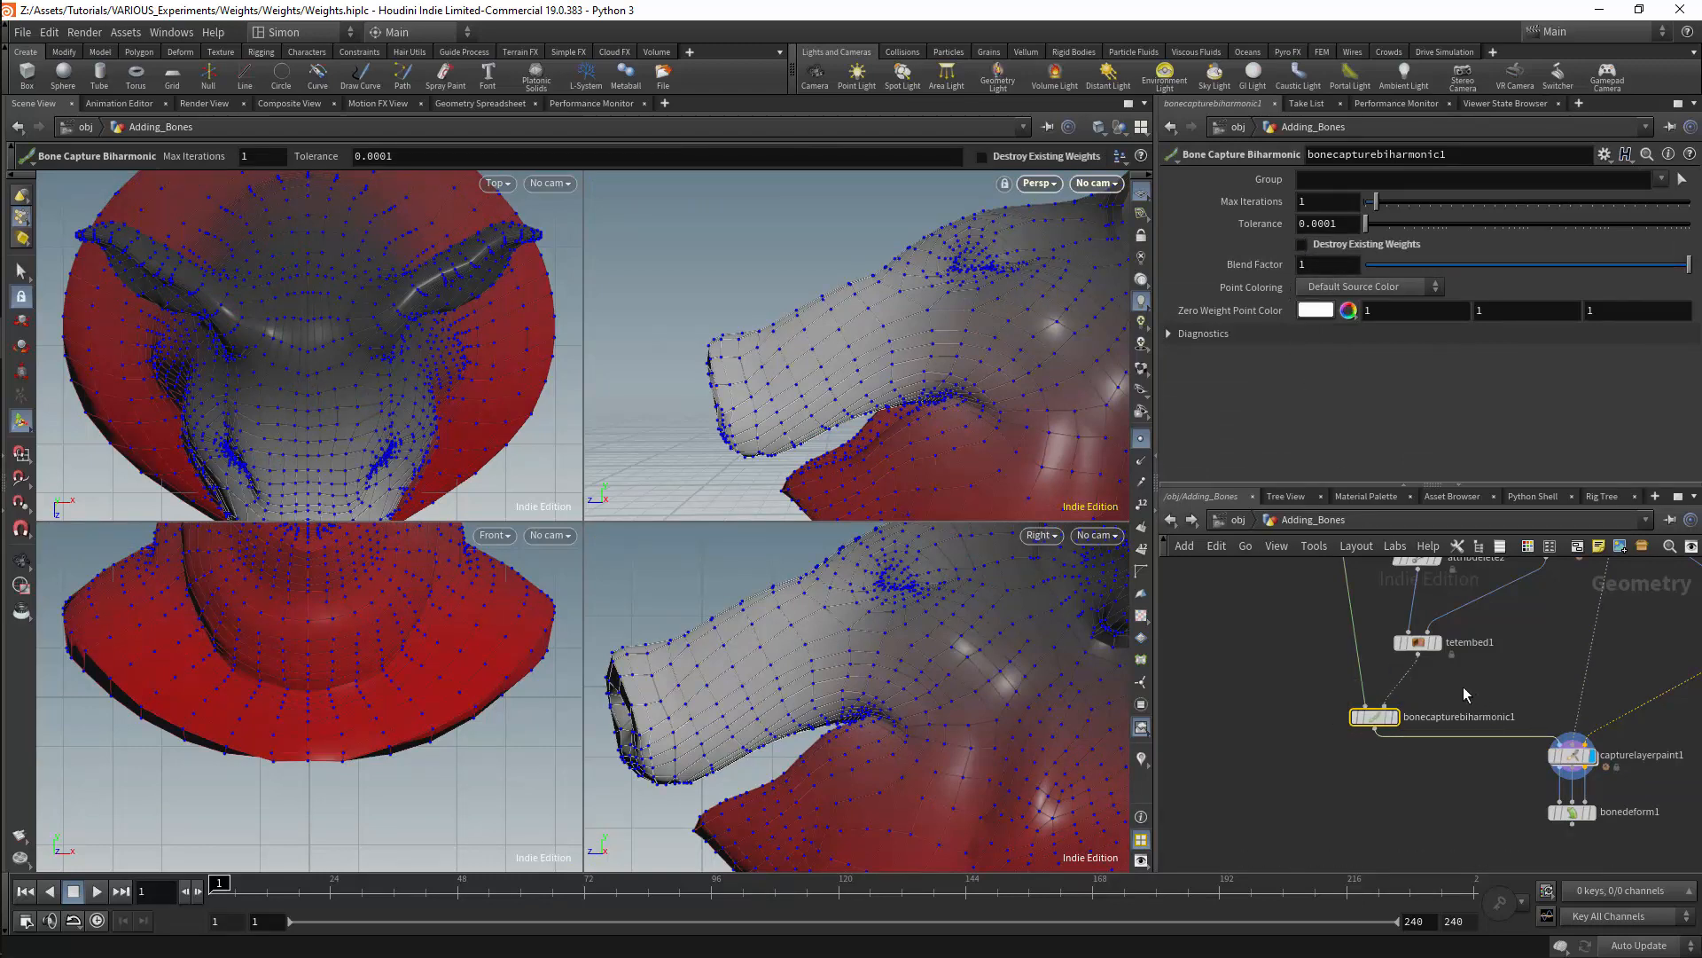
pyautogui.click(1374, 714)
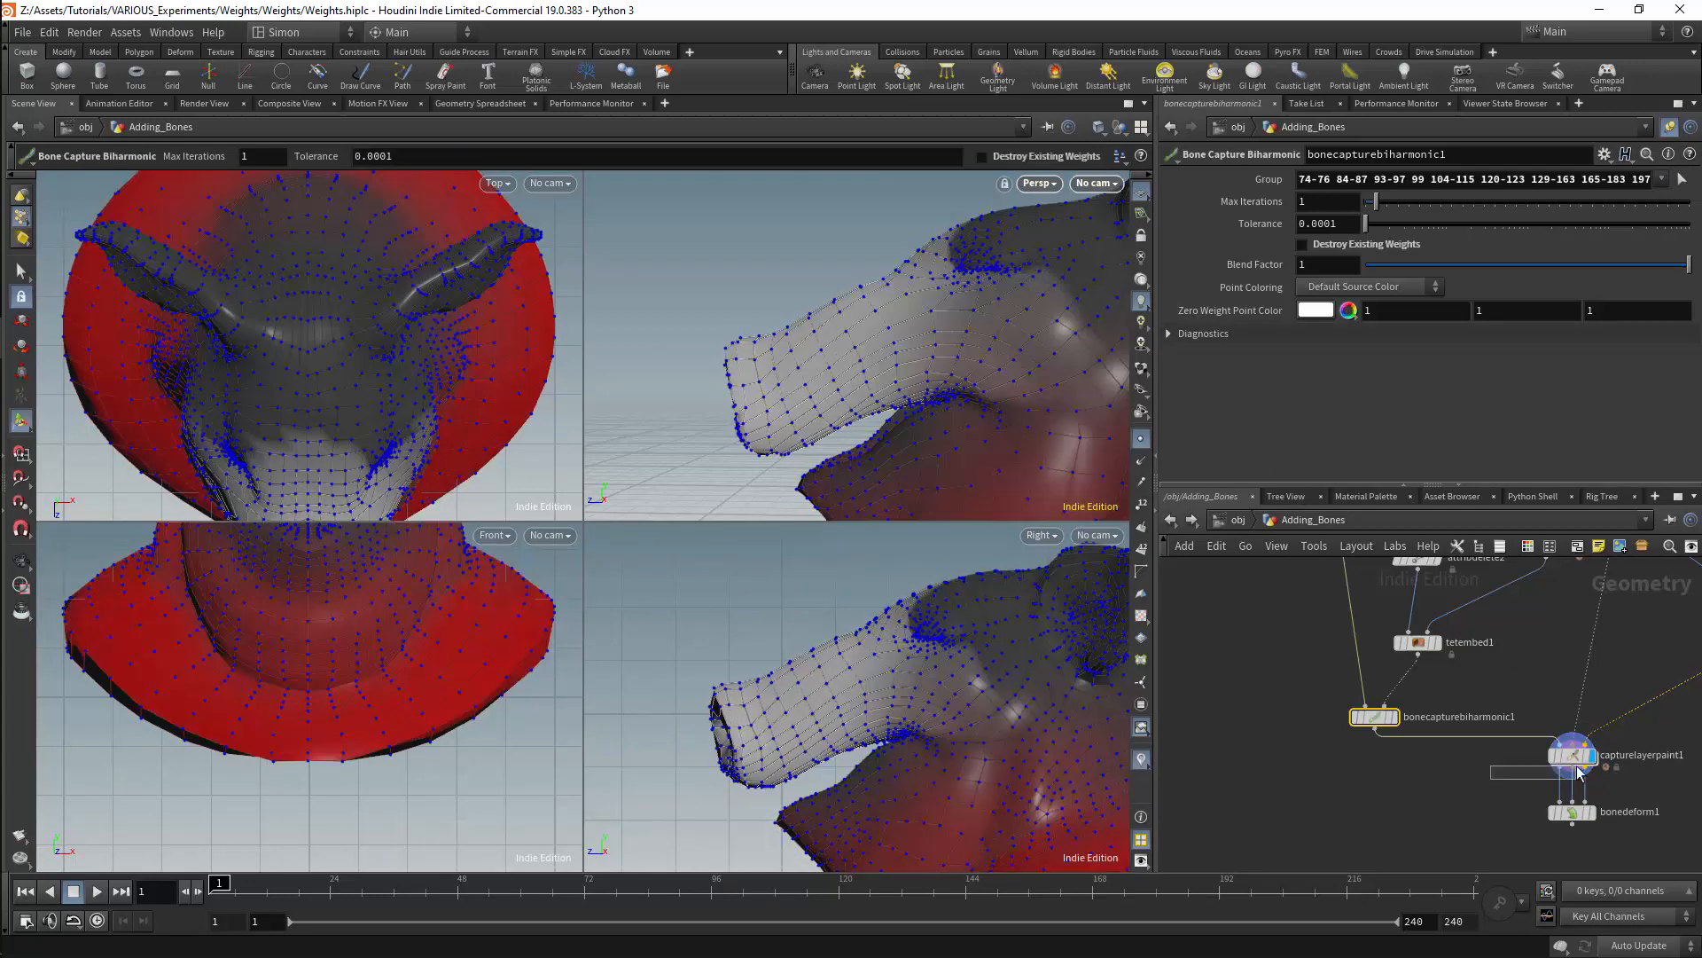
# Lower Blend Factor to 0.77 and display Bone Deform to pose the trunk joints.
pyautogui.click(1565, 756)
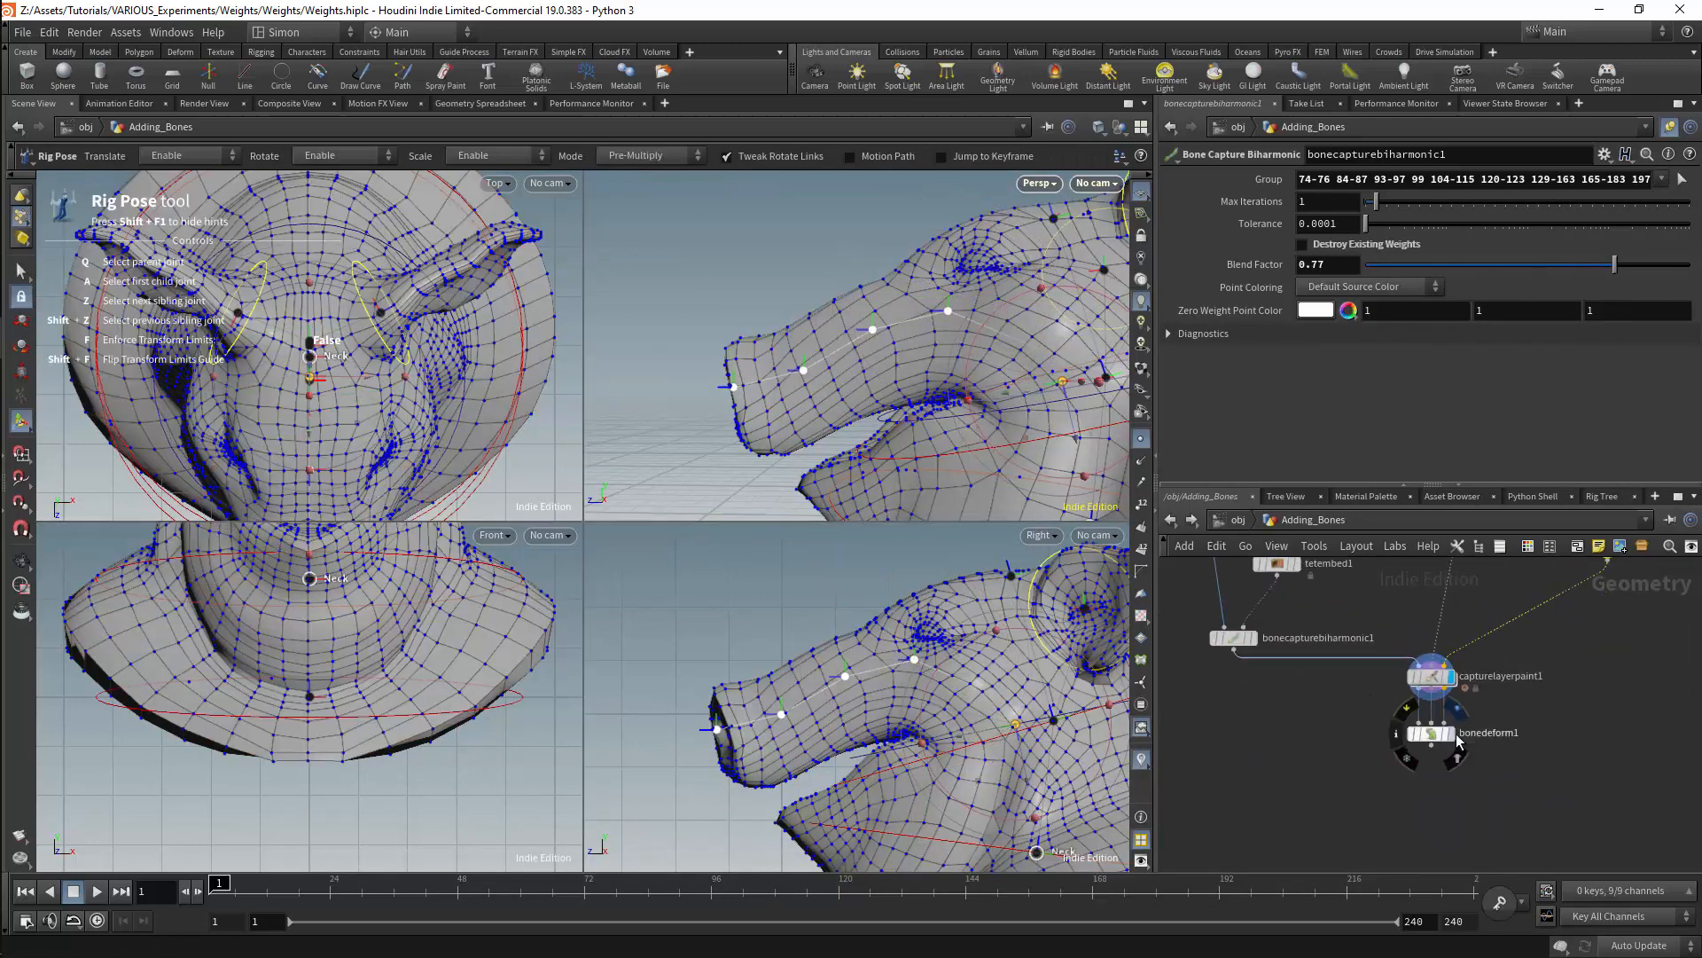
pyautogui.click(1467, 733)
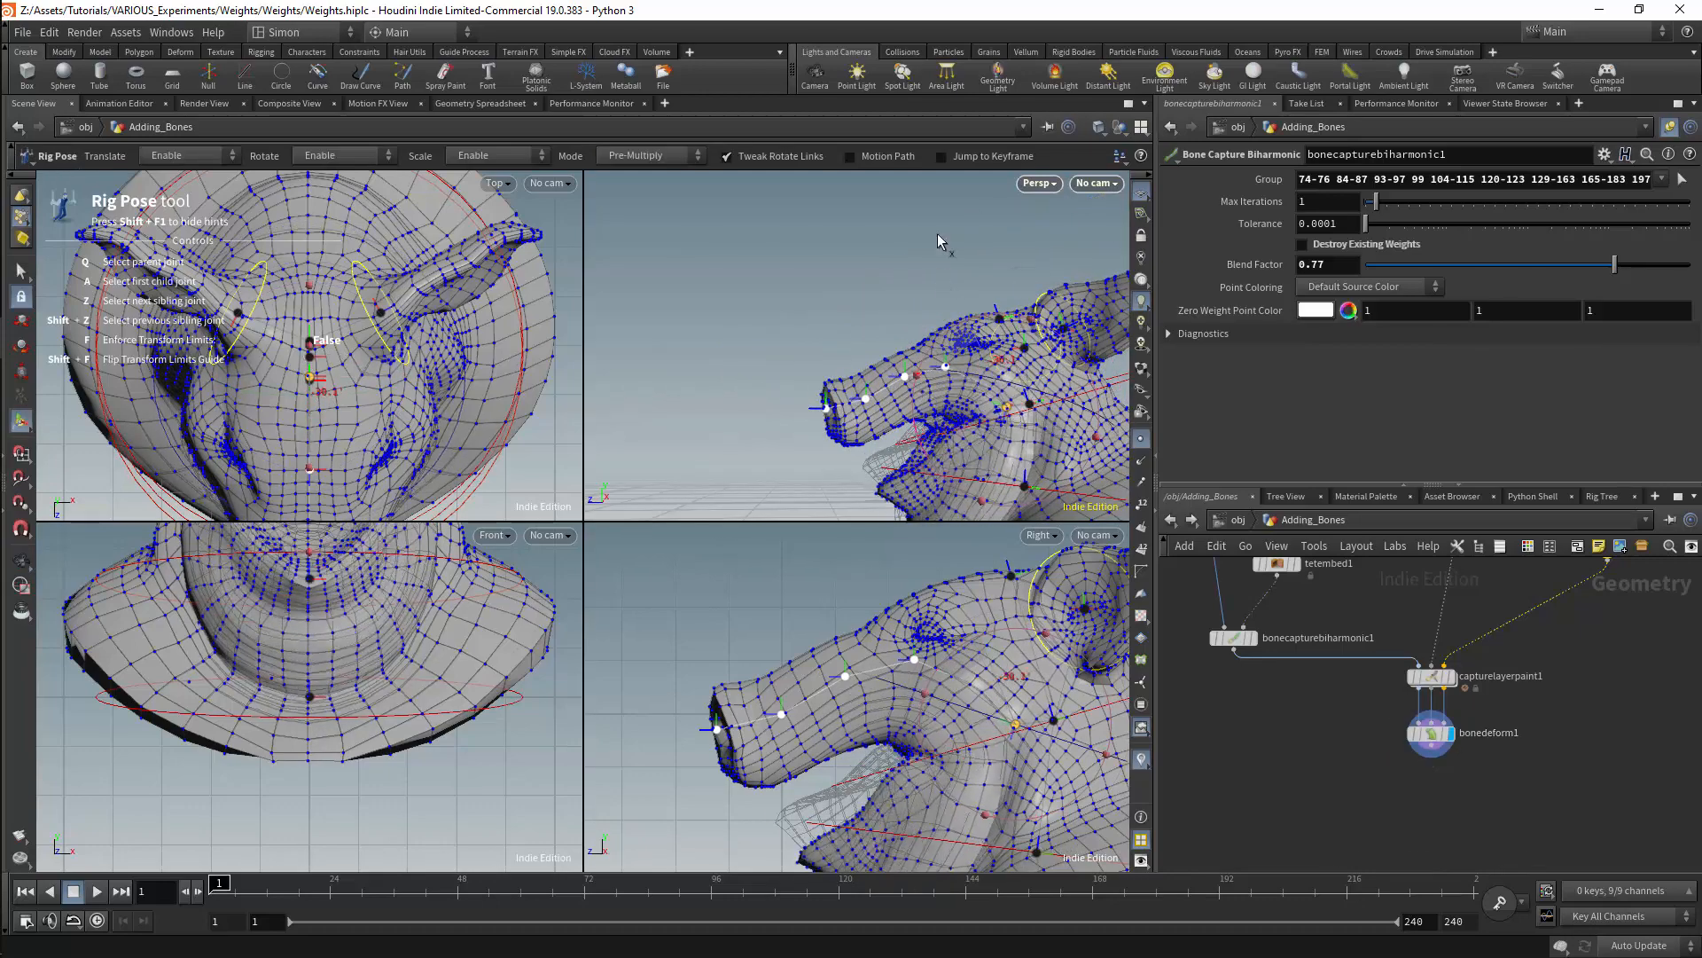